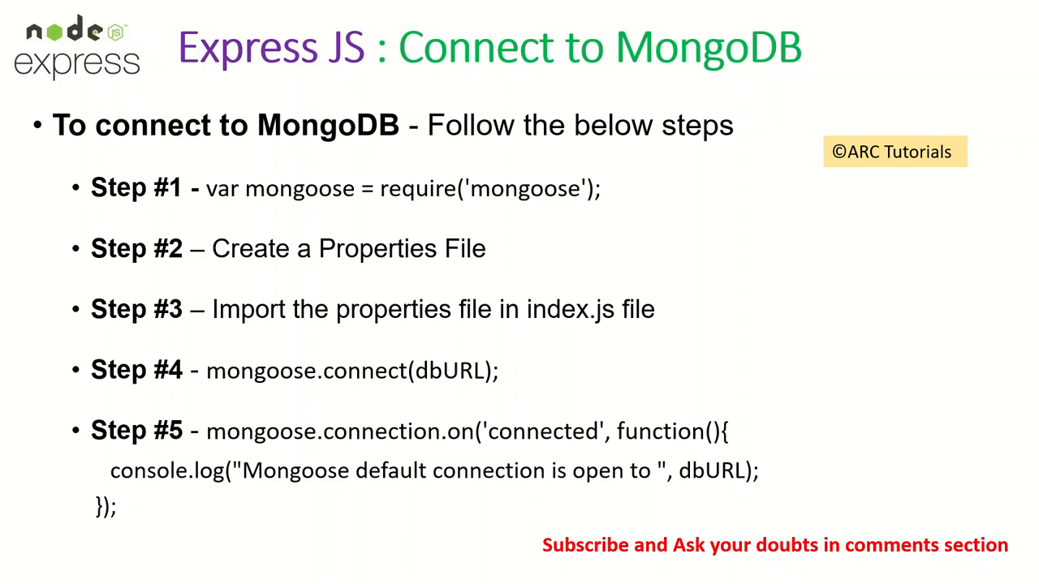
Bring up the window switcher over the MongoDB connection steps slide
{"action": "key", "text": "alt+tab"}
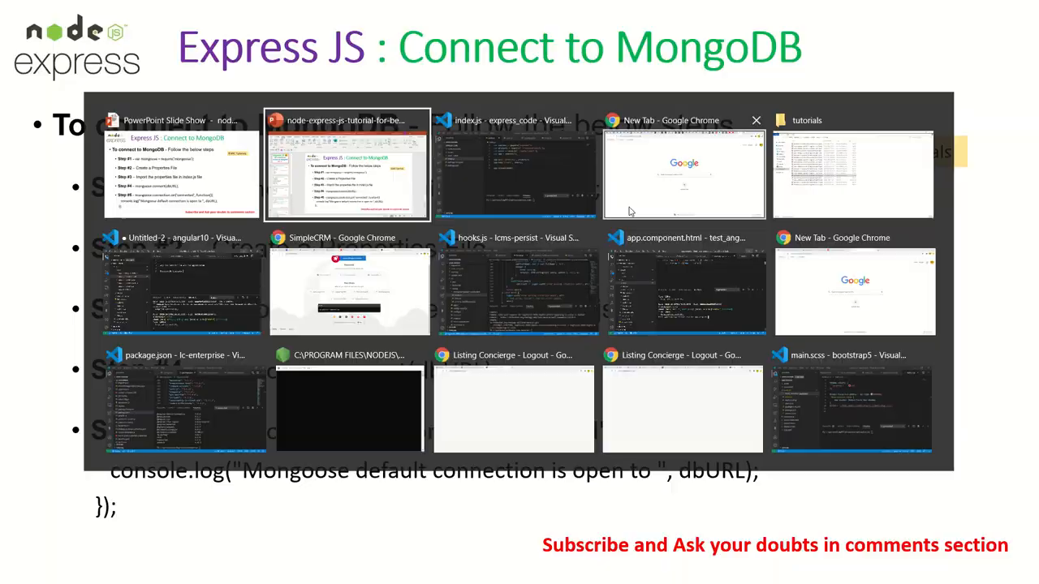
Add blank lines after the app setup in index.js and check mongoose in package.json
{"action": "left_click", "coordinate": [515, 173]}
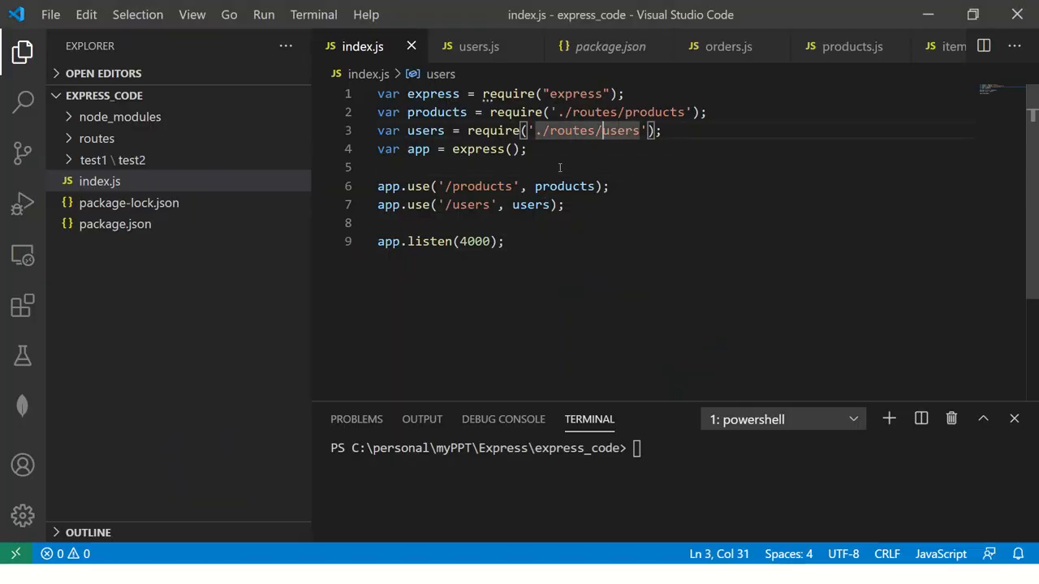
{"action": "key", "text": "Enter"}
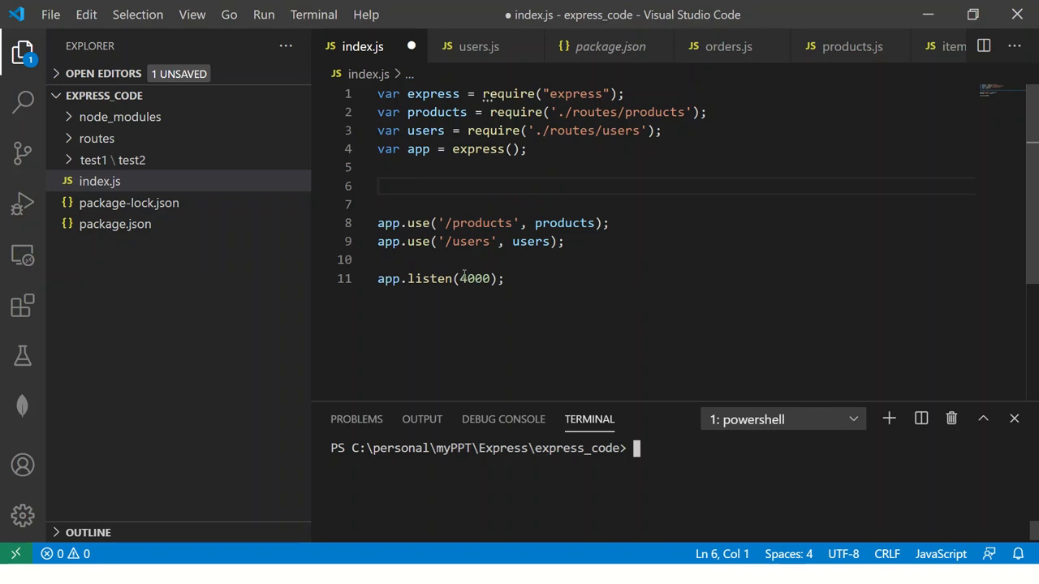
{"action": "left_click", "coordinate": [610, 46]}
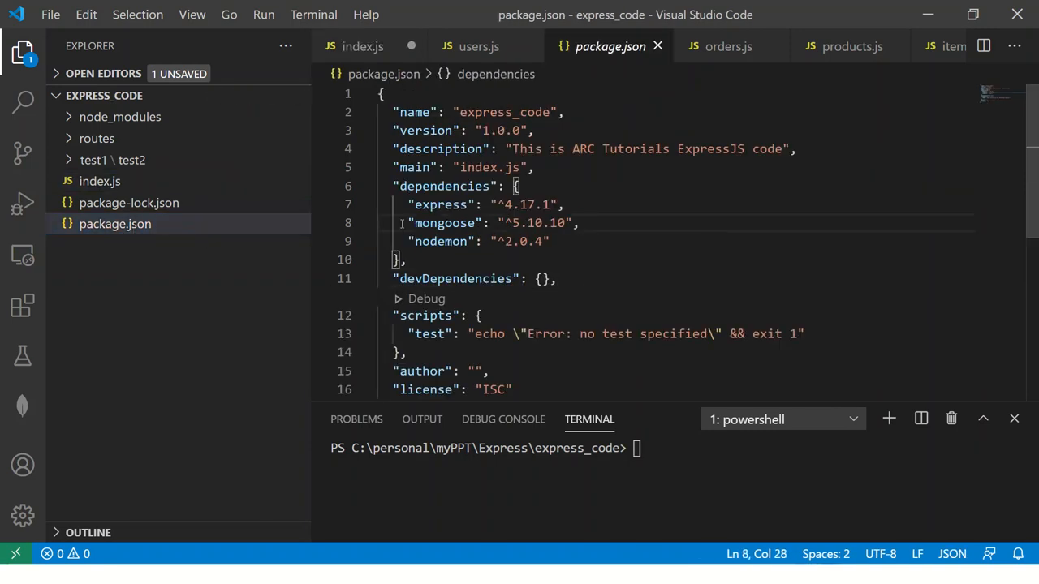
{"action": "triple_click", "coordinate": [486, 222]}
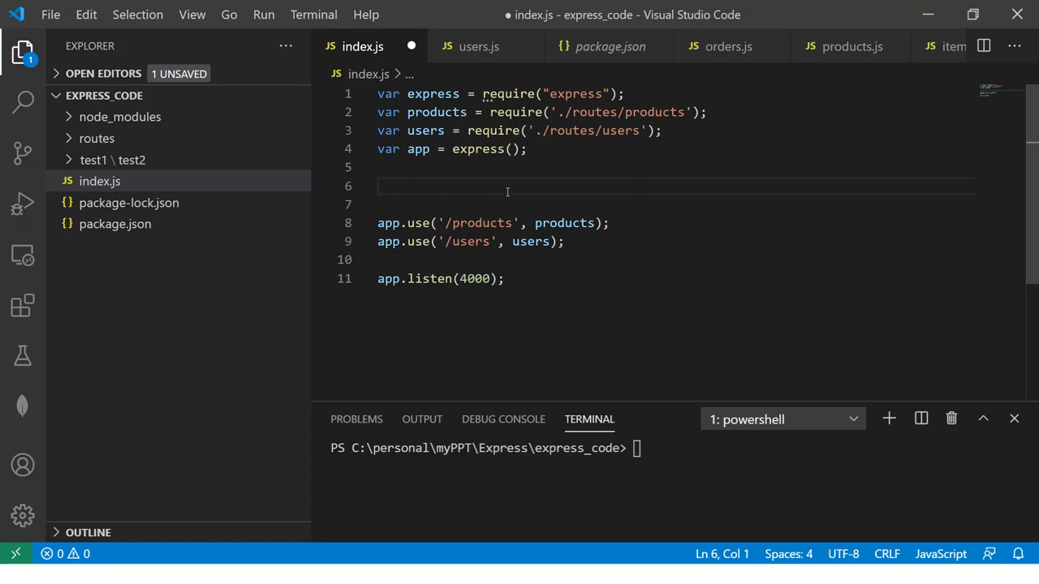
On line 6, require "mongoose" into var moongose with a // Step #1 comment
{"action": "type", "text": "var moongose = require("}
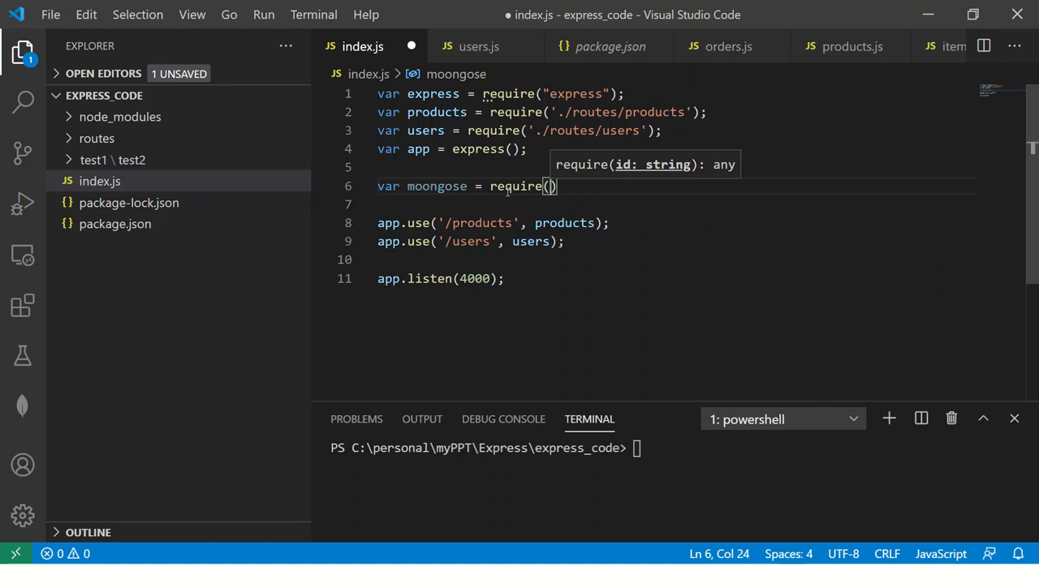
{"action": "type", "text": "moo"}
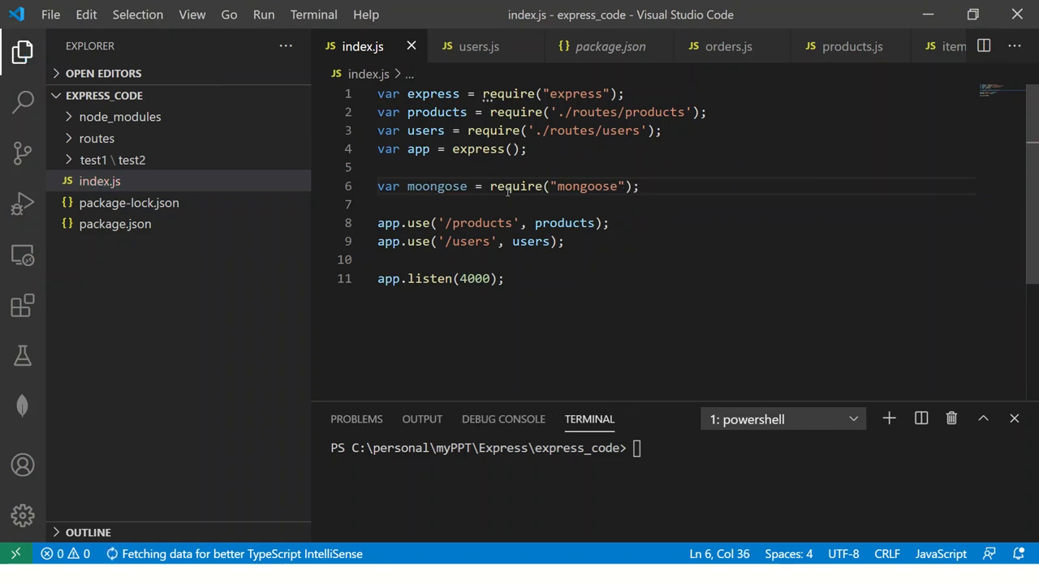
{"action": "mouse_move", "coordinate": [430, 234]}
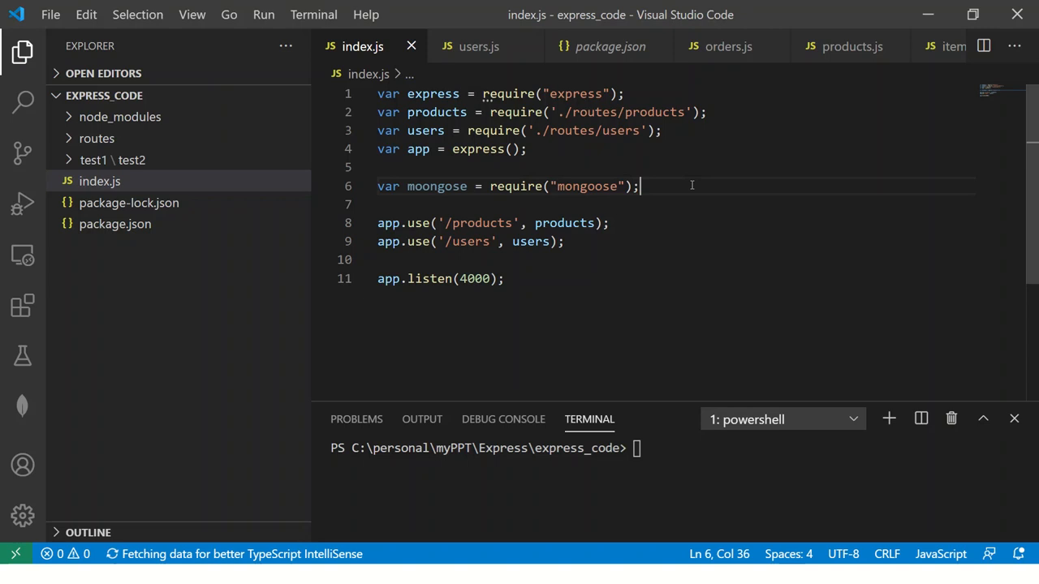
{"action": "type", "text": "// Step #1"}
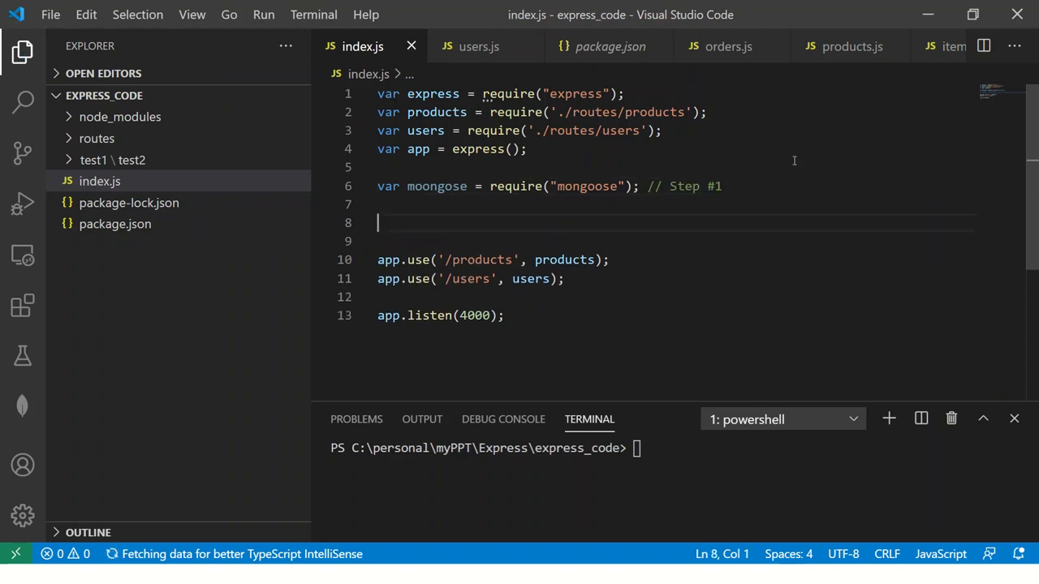
{"action": "mouse_move", "coordinate": [181, 265]}
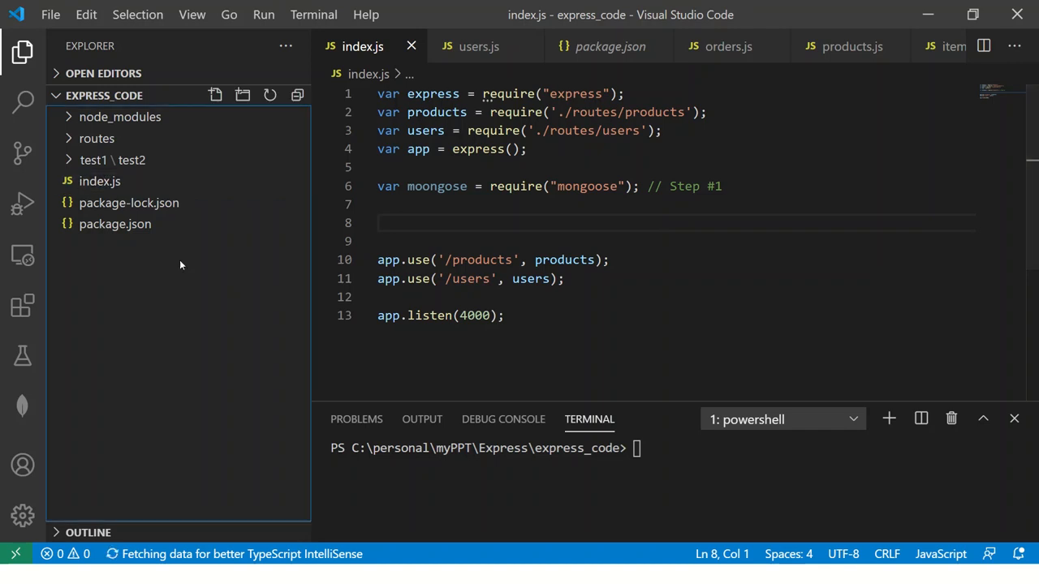
Browse orders.js, users.js and index.js, then scroll through products.js's commented connect code
{"action": "left_click", "coordinate": [96, 137]}
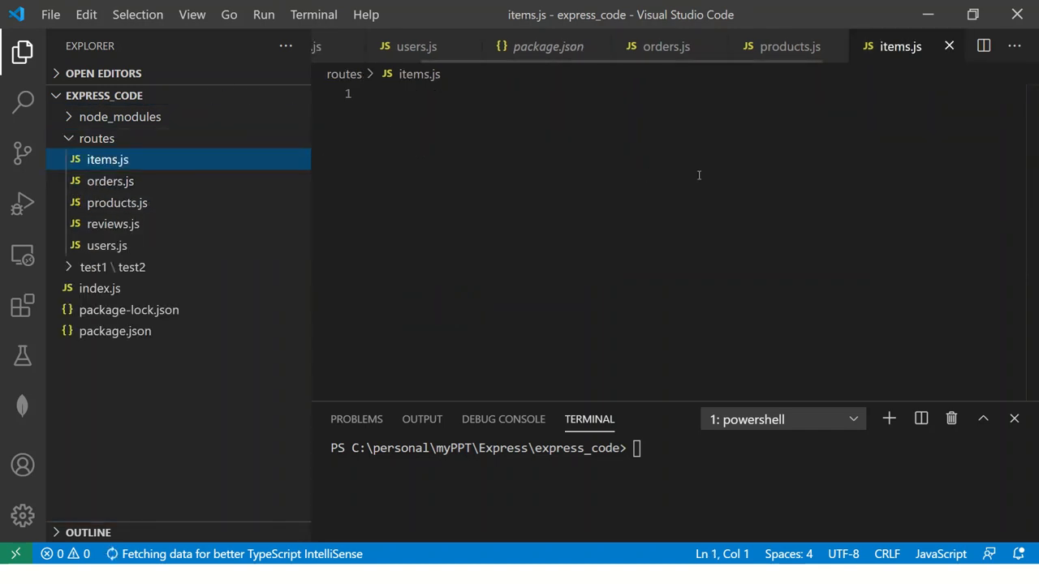
{"action": "left_click", "coordinate": [111, 181]}
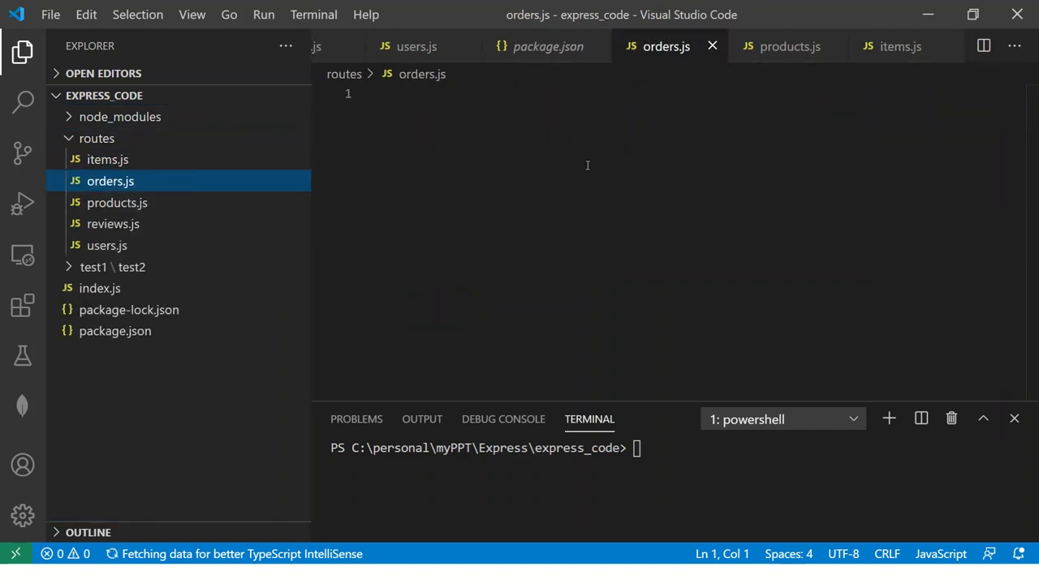
{"action": "left_click", "coordinate": [106, 245]}
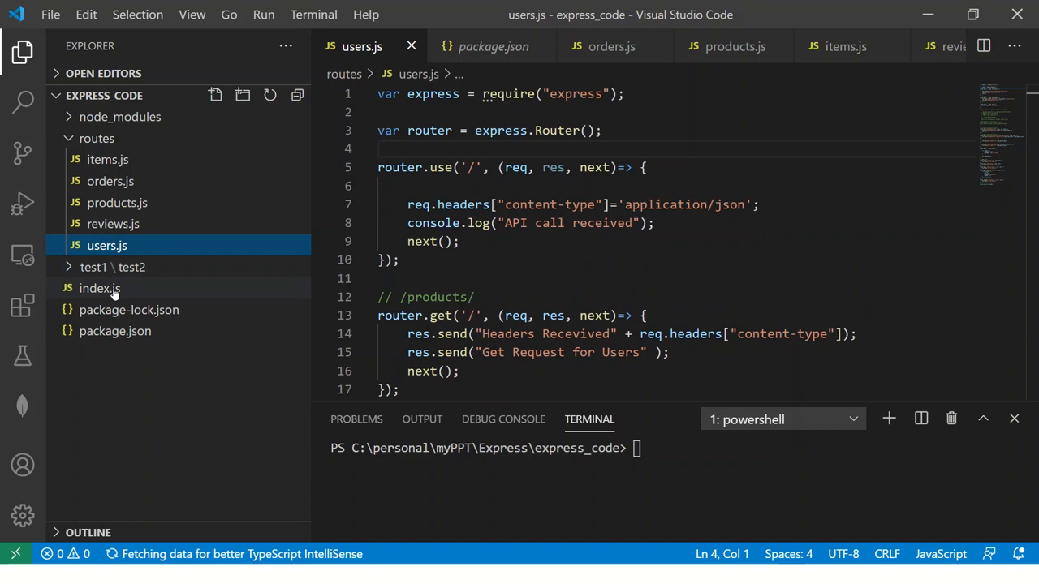
{"action": "left_click", "coordinate": [99, 288]}
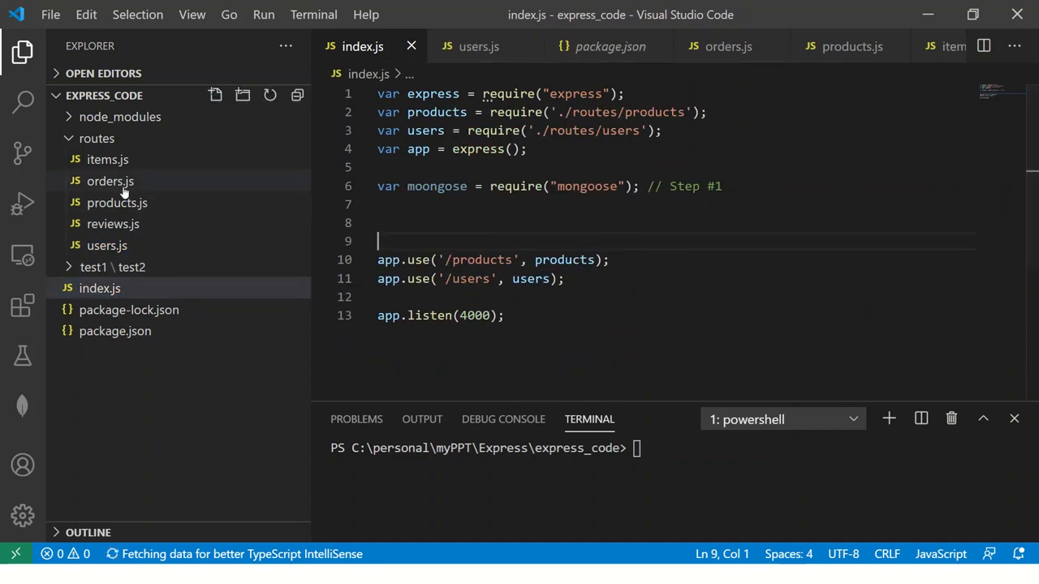
{"action": "left_click", "coordinate": [117, 203]}
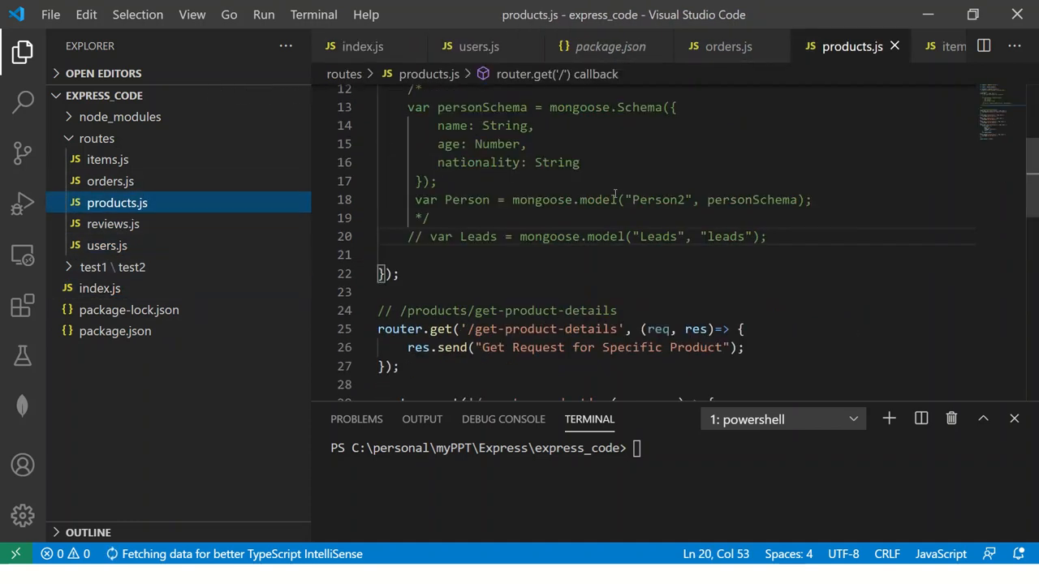
{"action": "scroll", "scroll_direction": "down", "scroll_amount": 3}
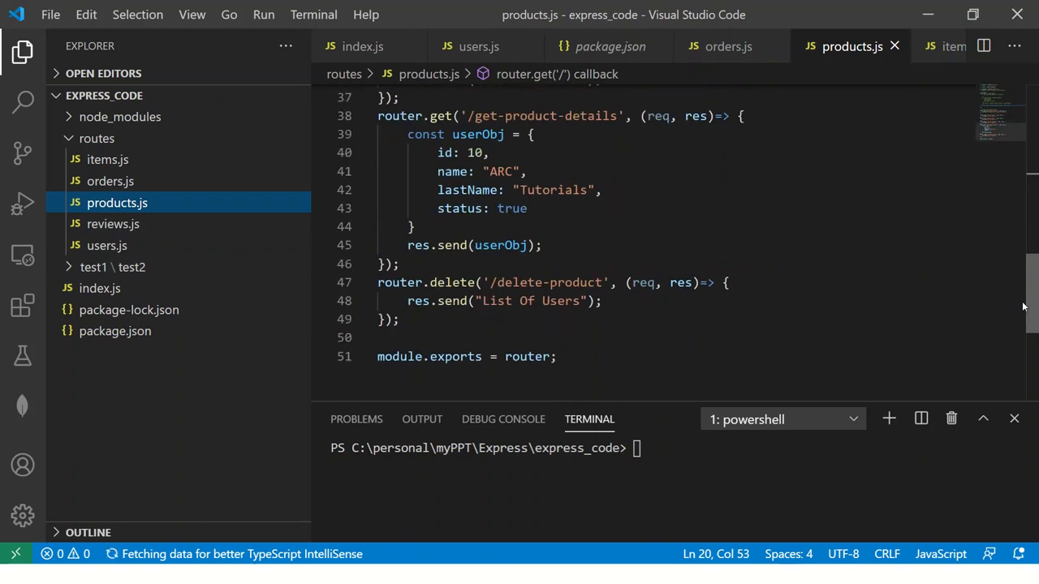
{"action": "scroll", "scroll_direction": "up", "scroll_amount": 3}
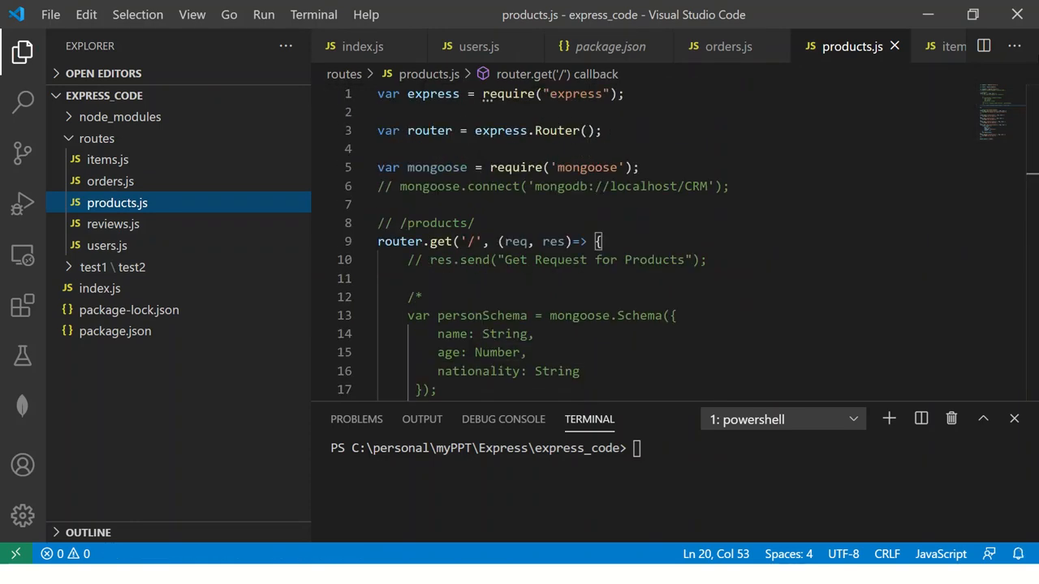
{"action": "scroll", "scroll_direction": "down", "scroll_amount": 3}
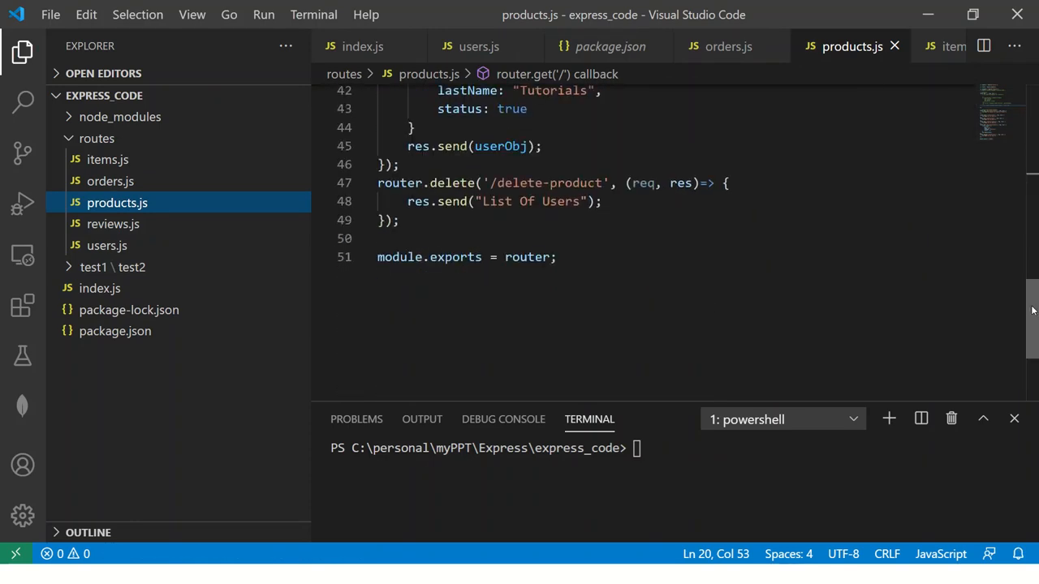
{"action": "mouse_move", "coordinate": [99, 288]}
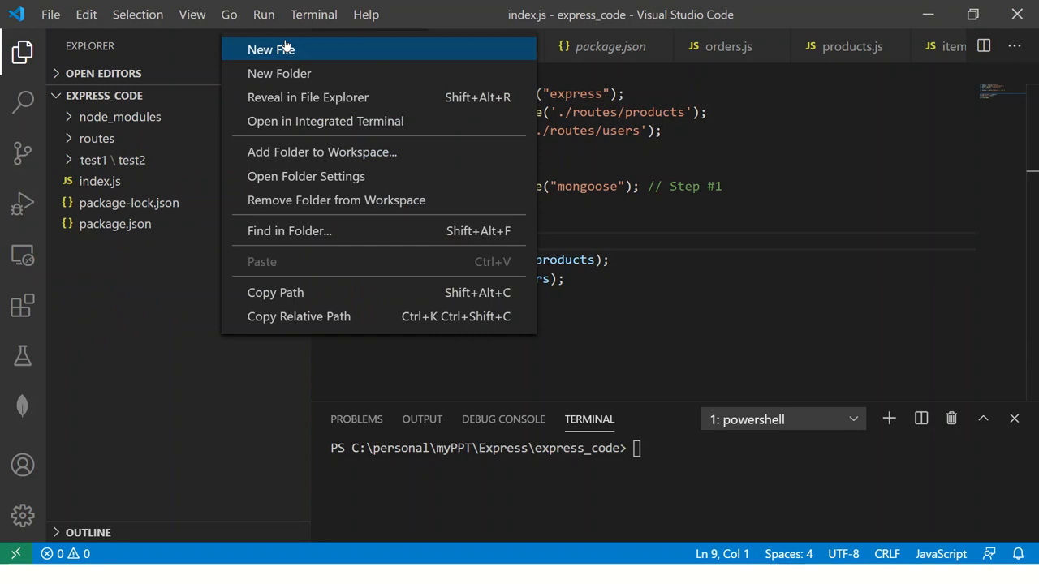
Create a new empty properties.js file at the project root
{"action": "left_click", "coordinate": [270, 50]}
{"action": "type", "text": "properties.js"}
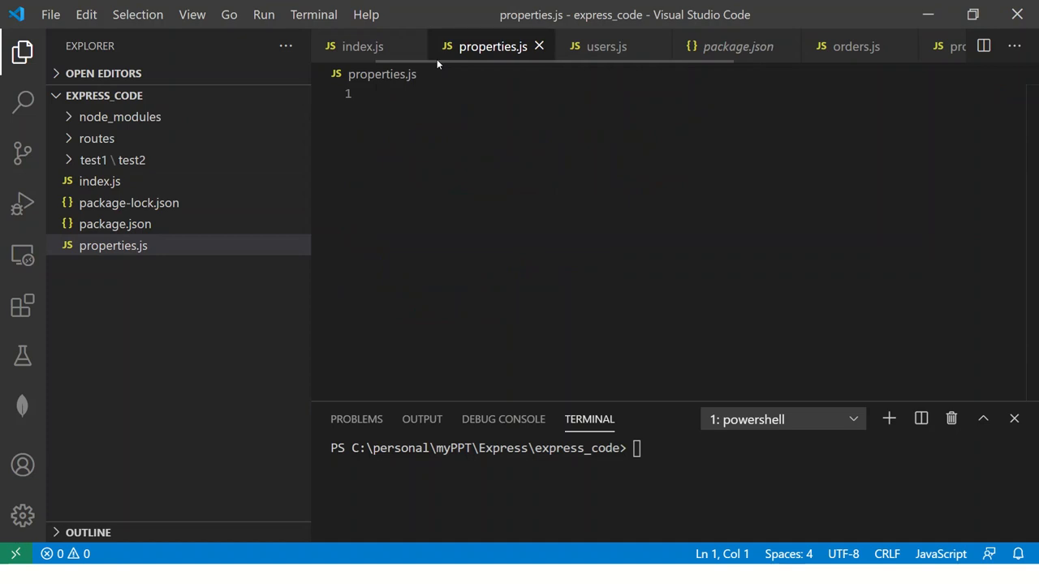
Start properties.js with a module.exports object containing DB_PORT: 4300
{"action": "type", "text": "module.exports"}
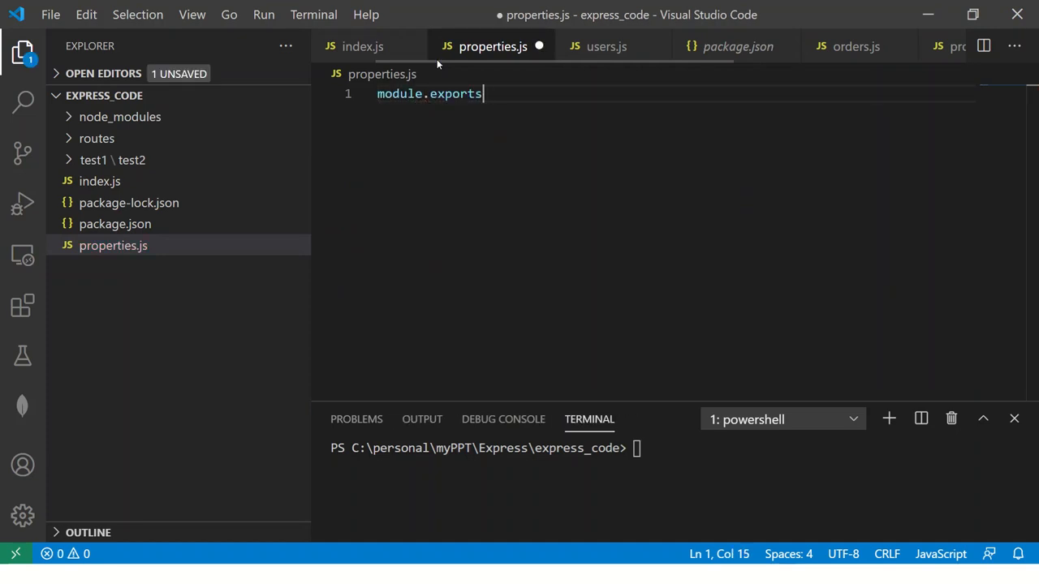
{"action": "type", "text": "=> {}"}
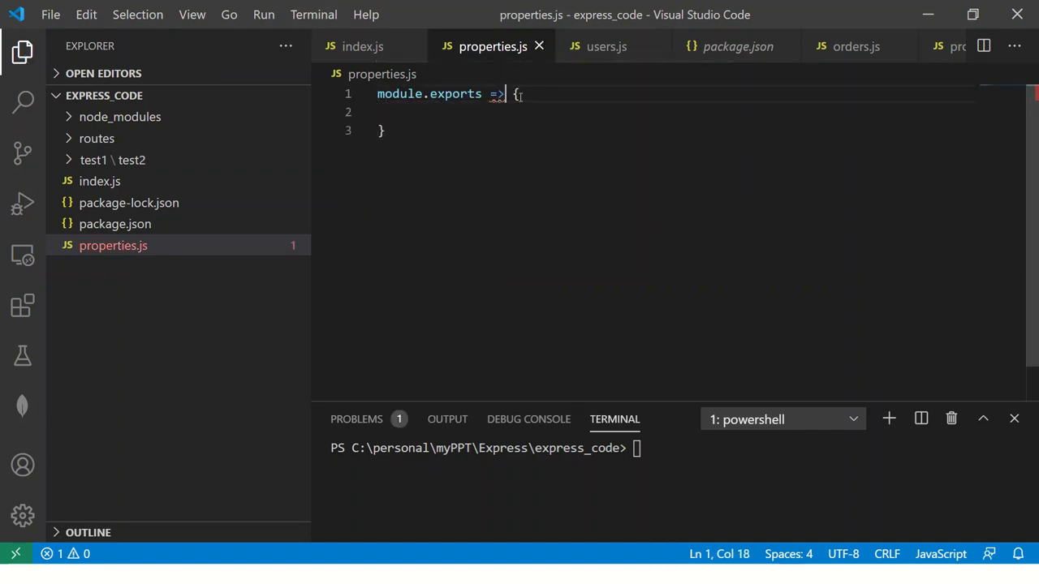
{"action": "key", "text": "Backspace"}
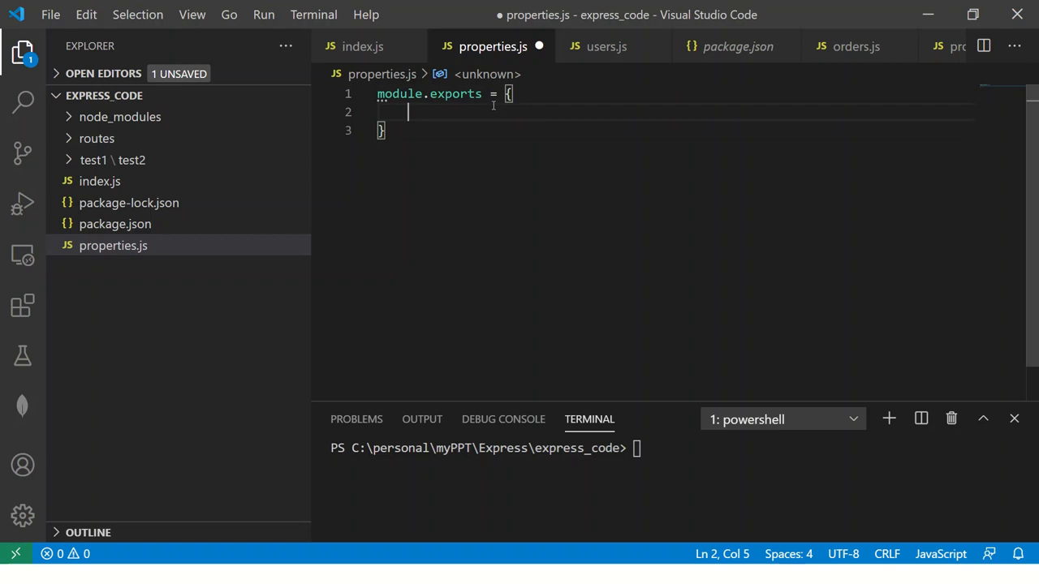
{"action": "key", "text": "enter"}
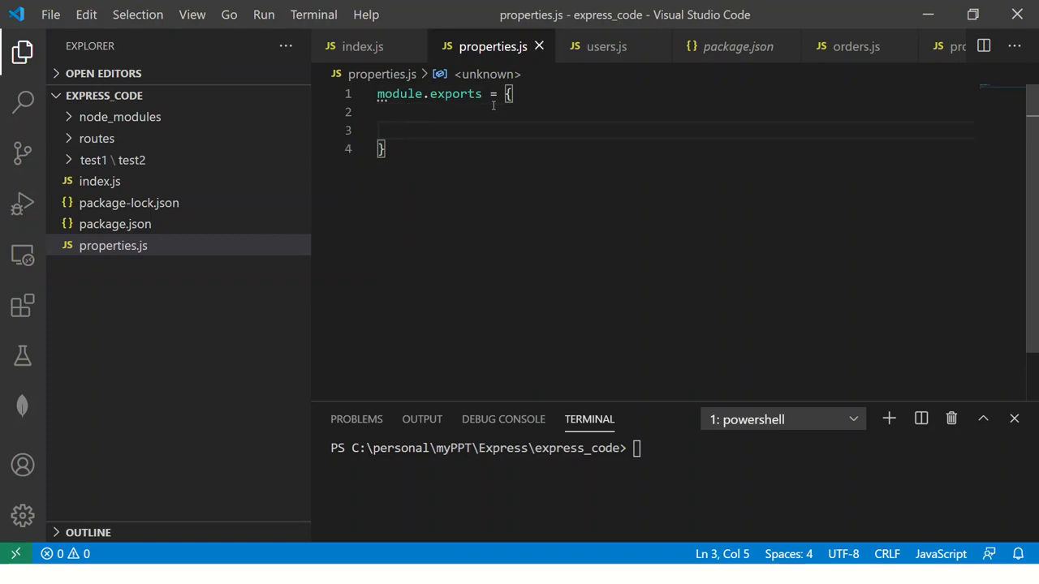
{"action": "type", "text": "DB_P"}
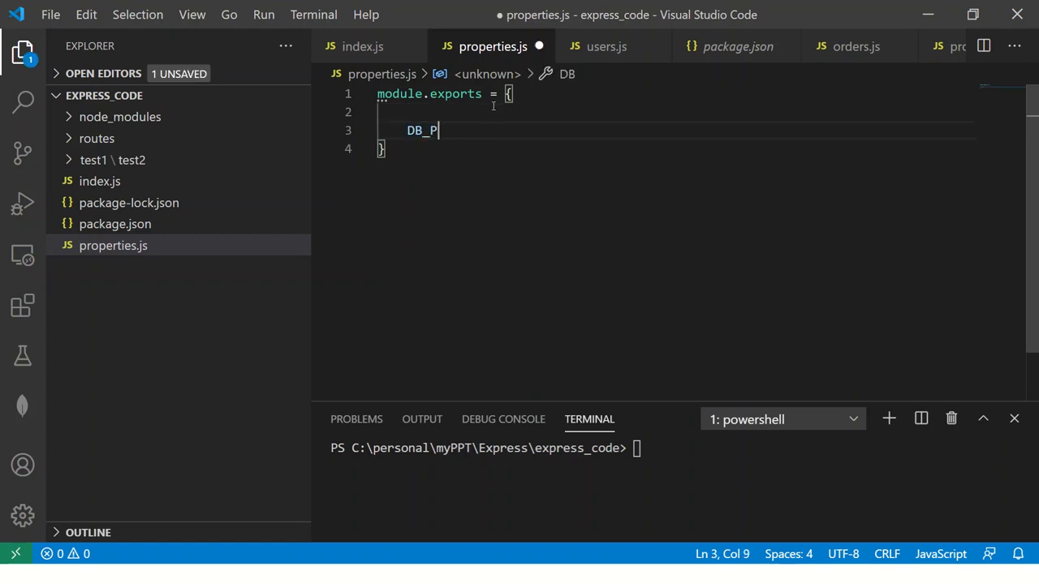
{"action": "type", "text": "ORT:"}
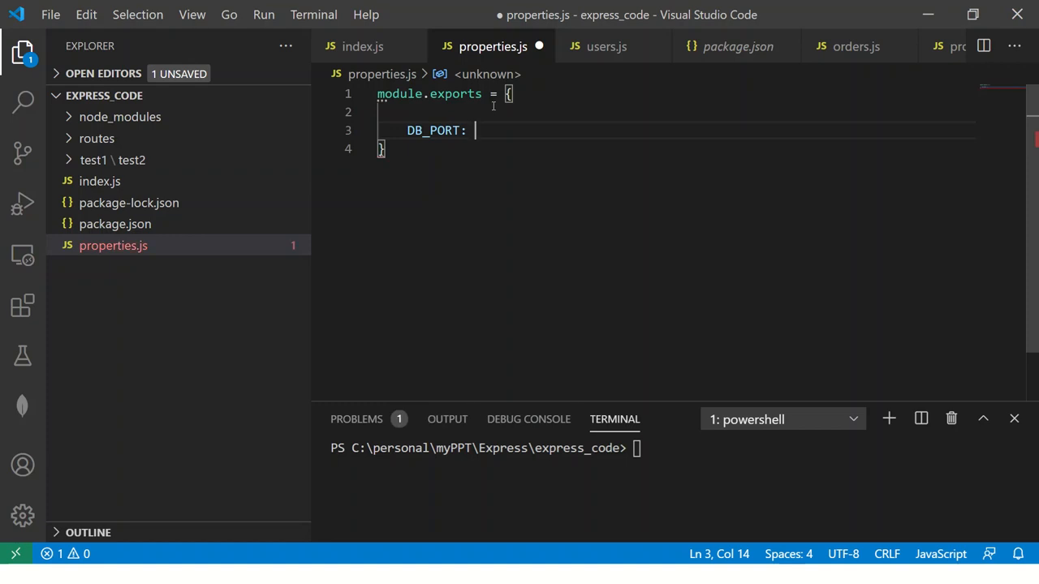
{"action": "type", "text": "4300"}
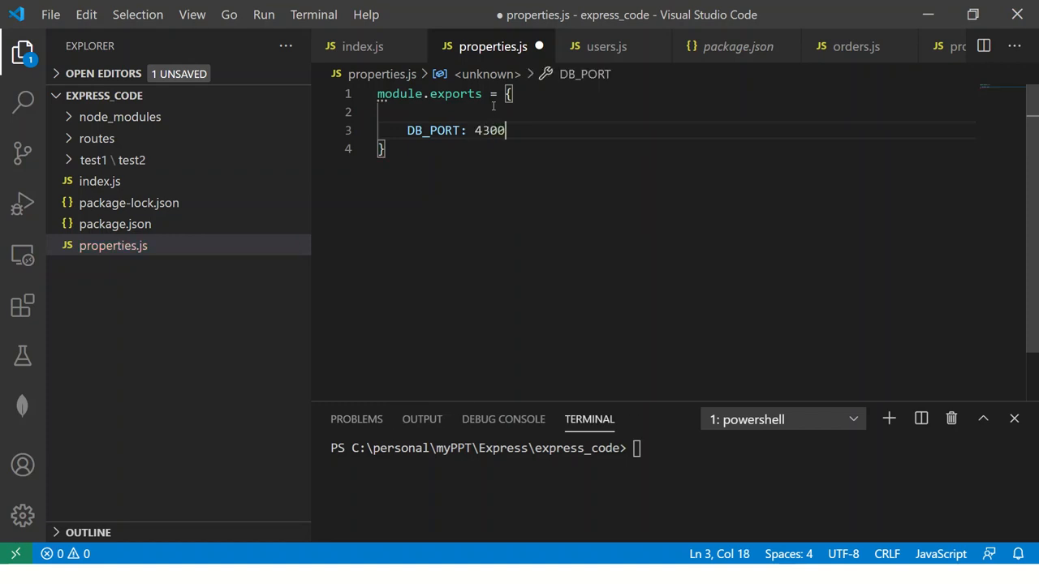
{"action": "key", "text": "Enter"}
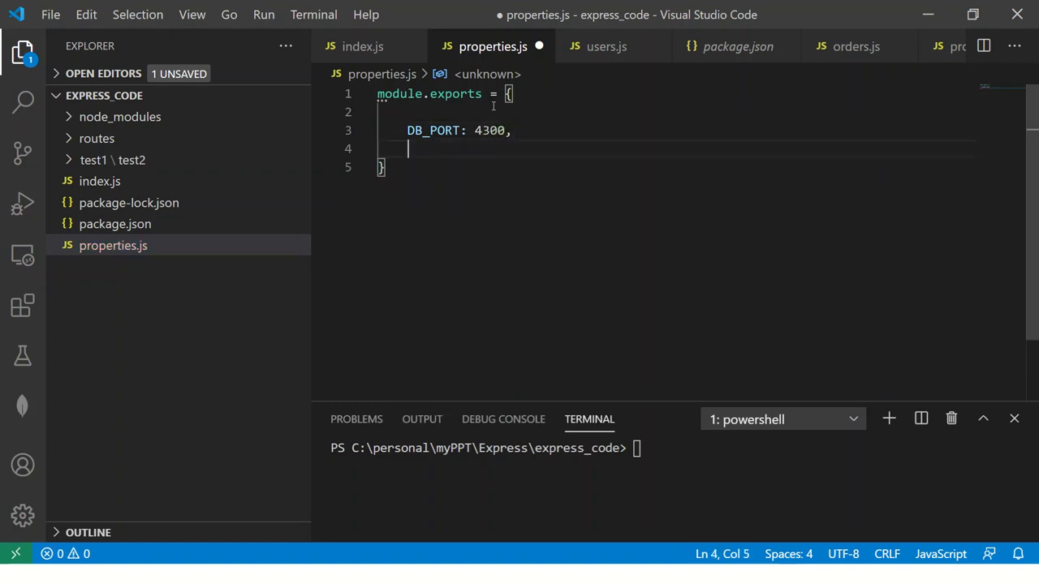
{"action": "type", "text": "DB_URL"}
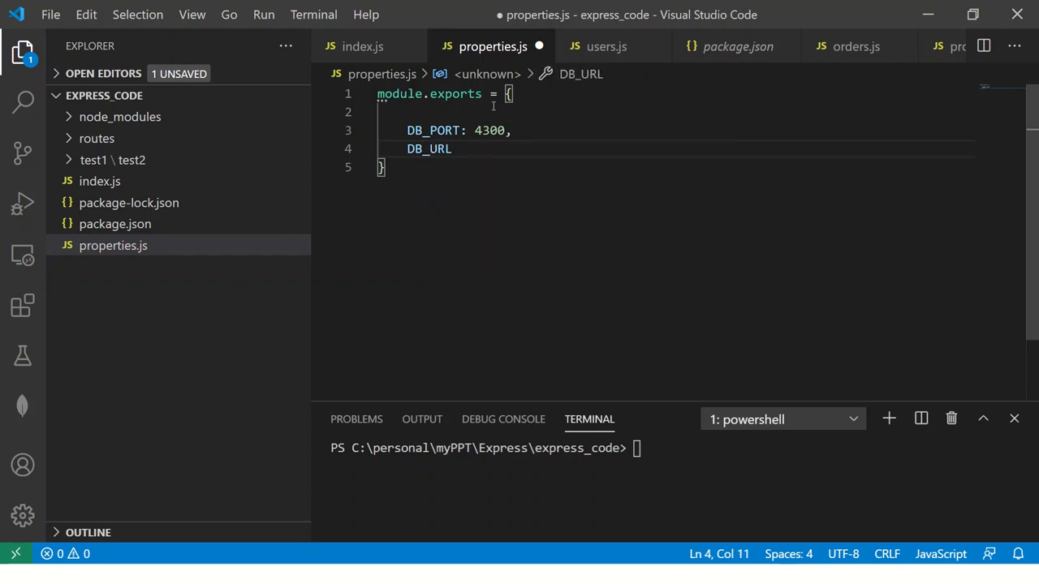
{"action": "type", "text": ": \"\""}
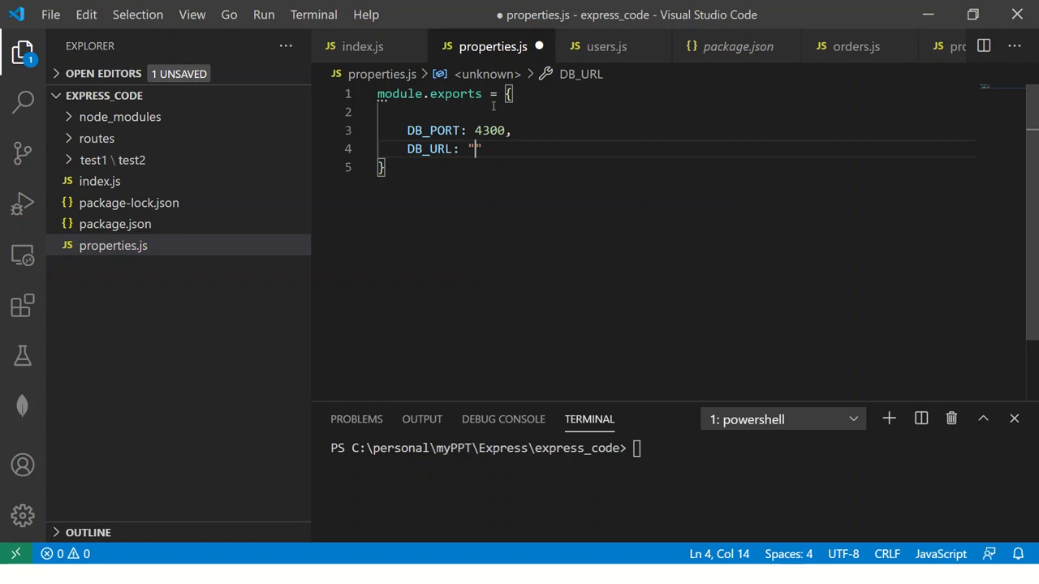
{"action": "type", "text": "http://localhost:2"}
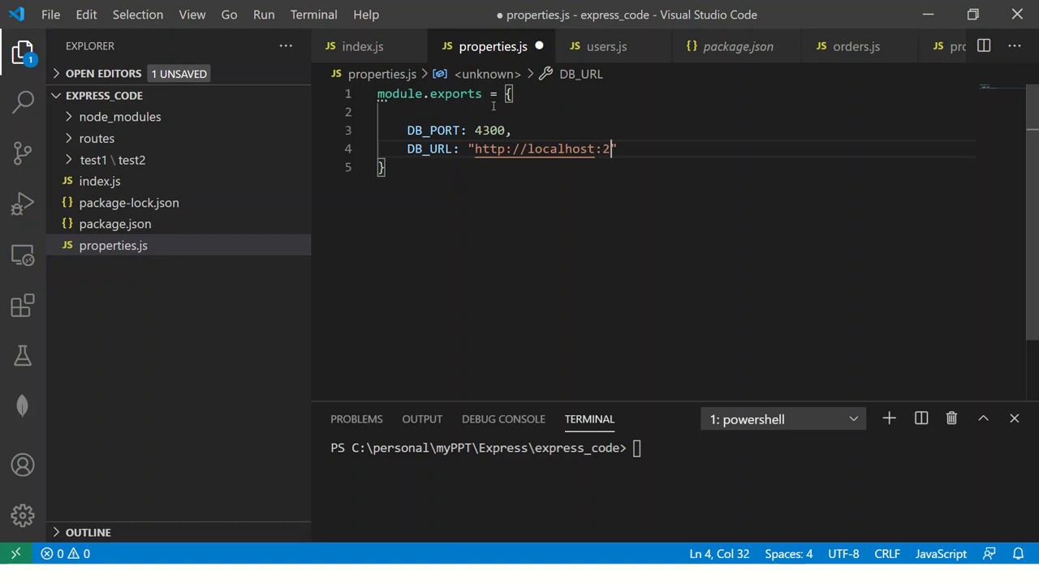
{"action": "type", "text": "7017"}
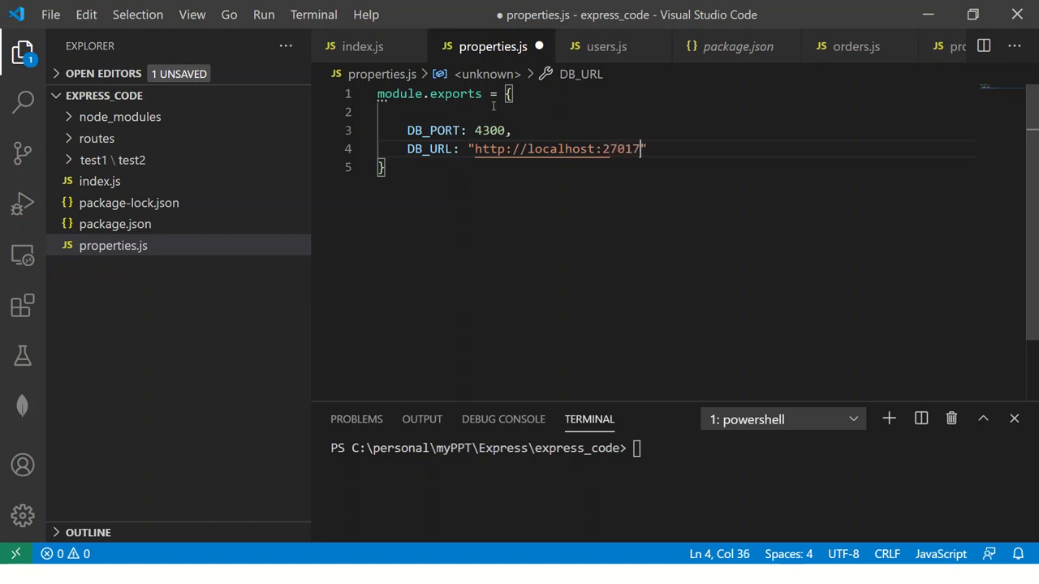
{"action": "type", "text": "/"}
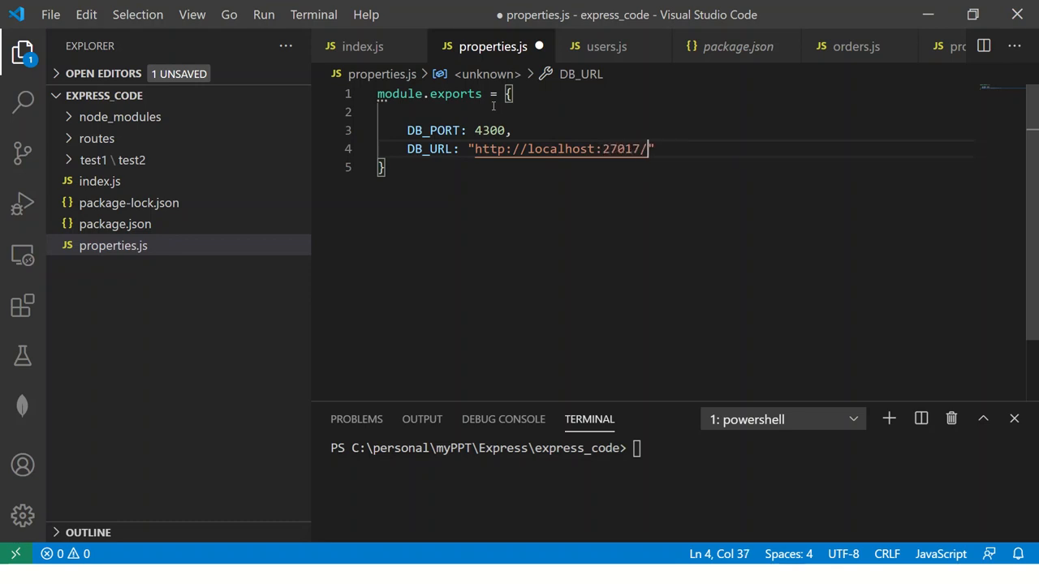
{"action": "type", "text": "CRM\";"}
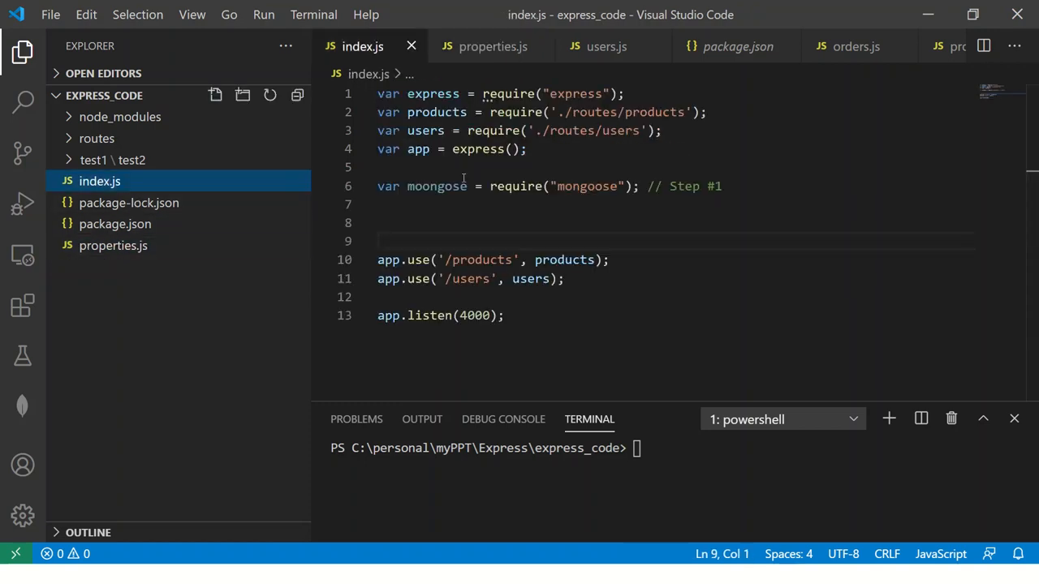
Add line 7 var dbURL = require("./properties").DB_URL; to index.js and save
{"action": "left_click", "coordinate": [723, 187]}
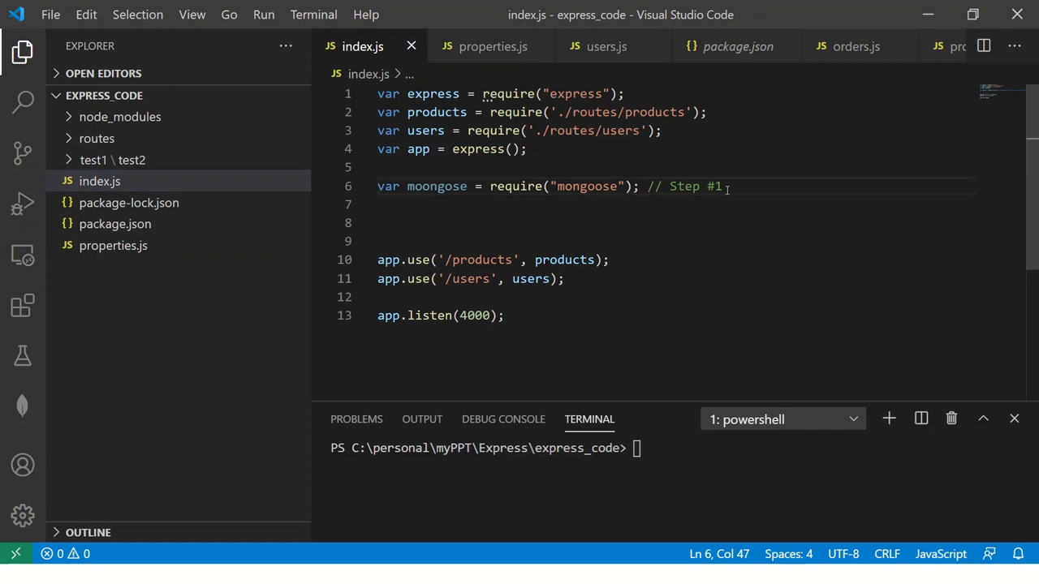
{"action": "type", "text": "var"}
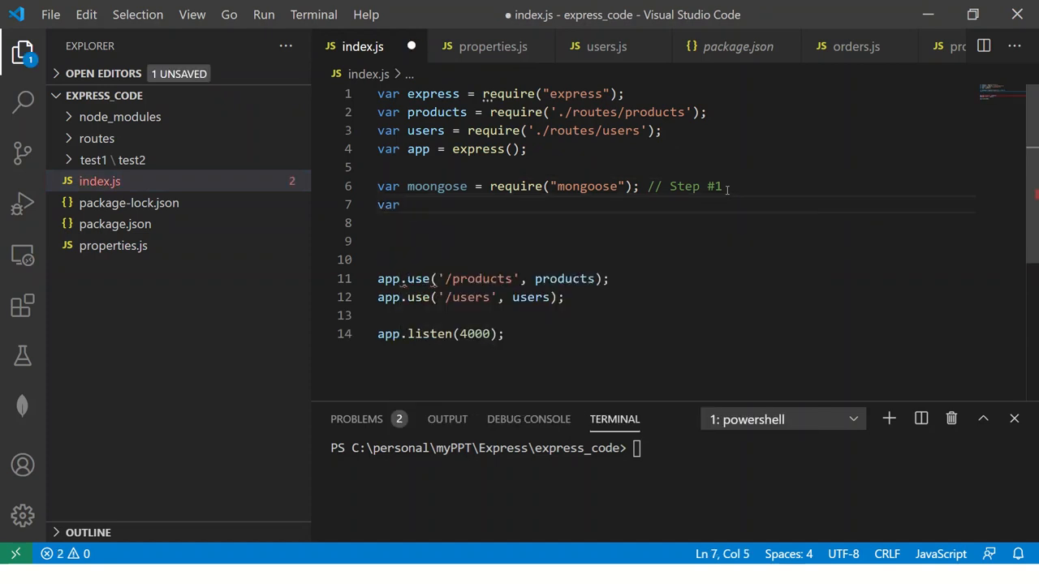
{"action": "key", "text": "Backspace"}
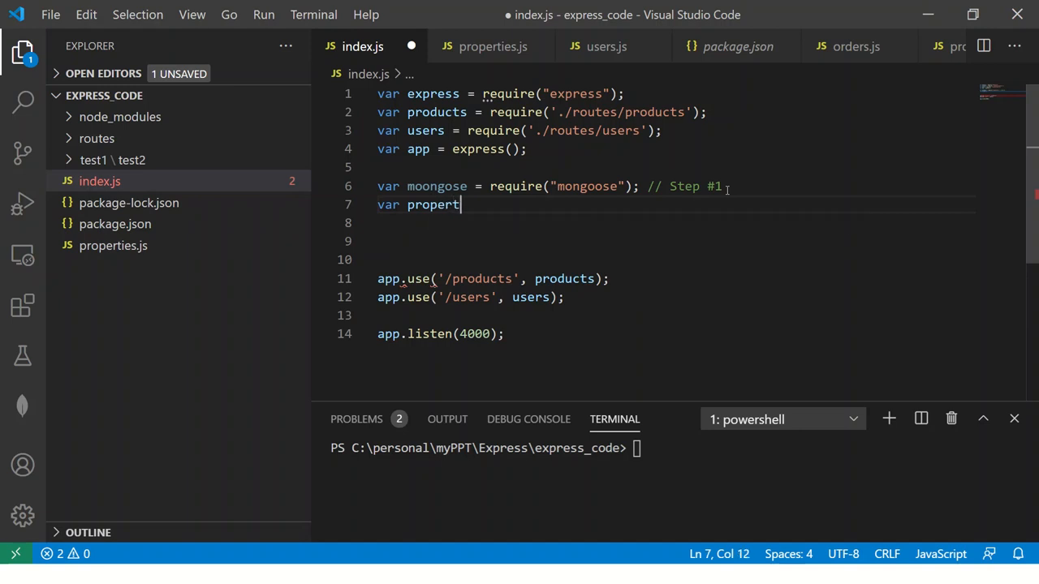
{"action": "type", "text": "ioe"}
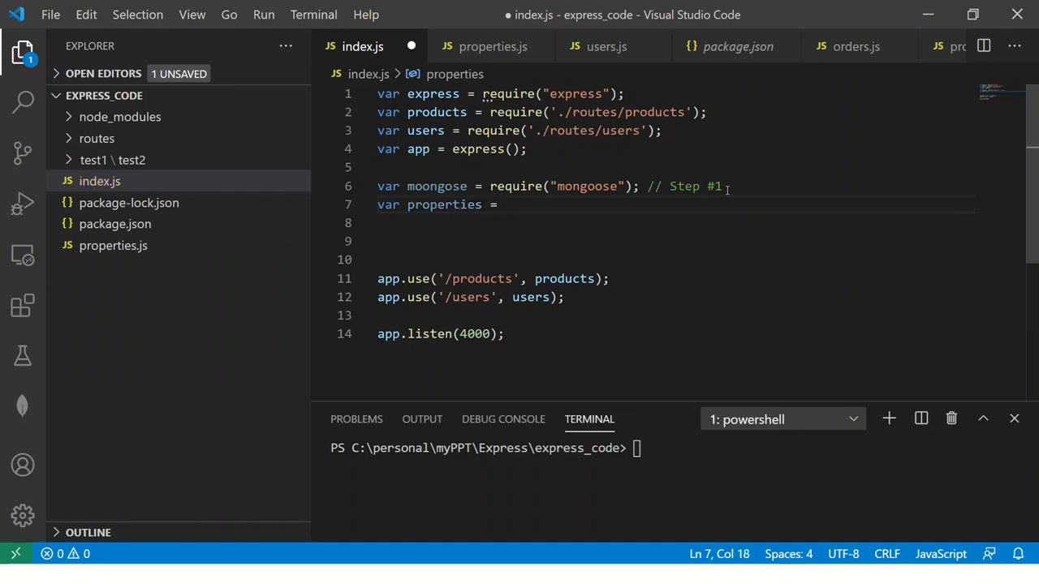
{"action": "type", "text": "require"}
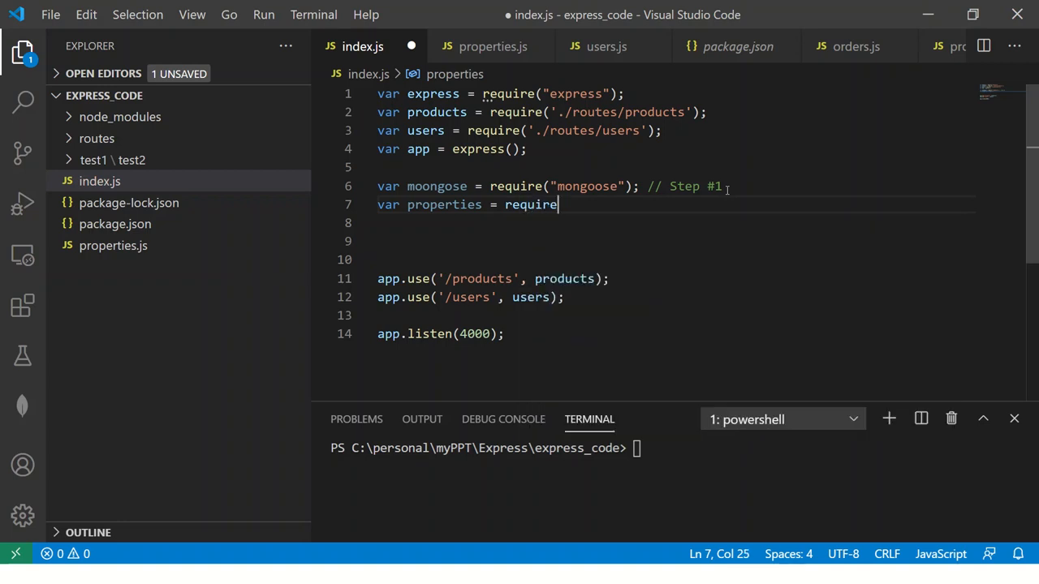
{"action": "type", "text": "(\"proper"}
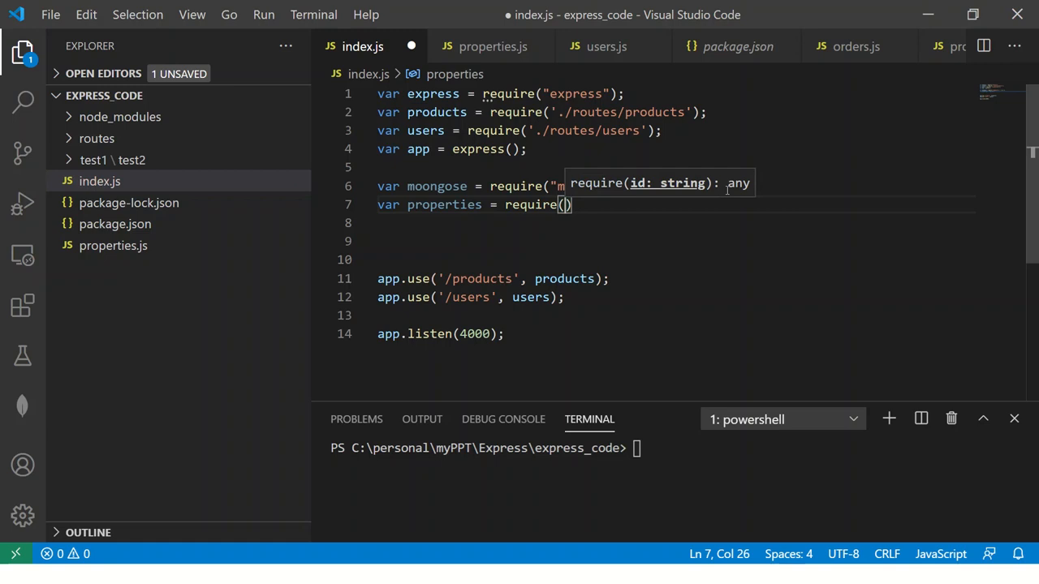
{"action": "type", "text": "./"}
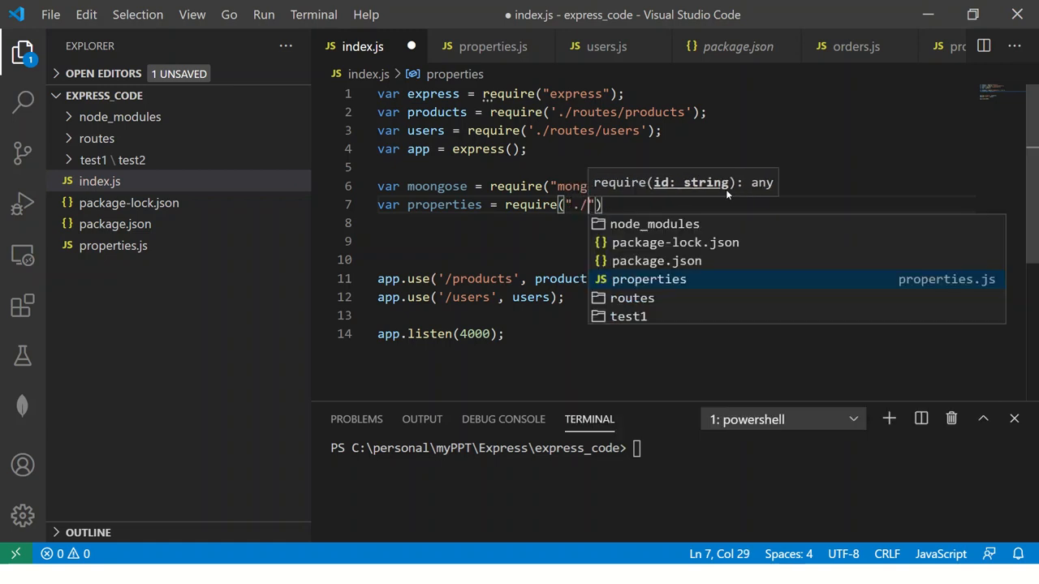
{"action": "left_click", "coordinate": [648, 278]}
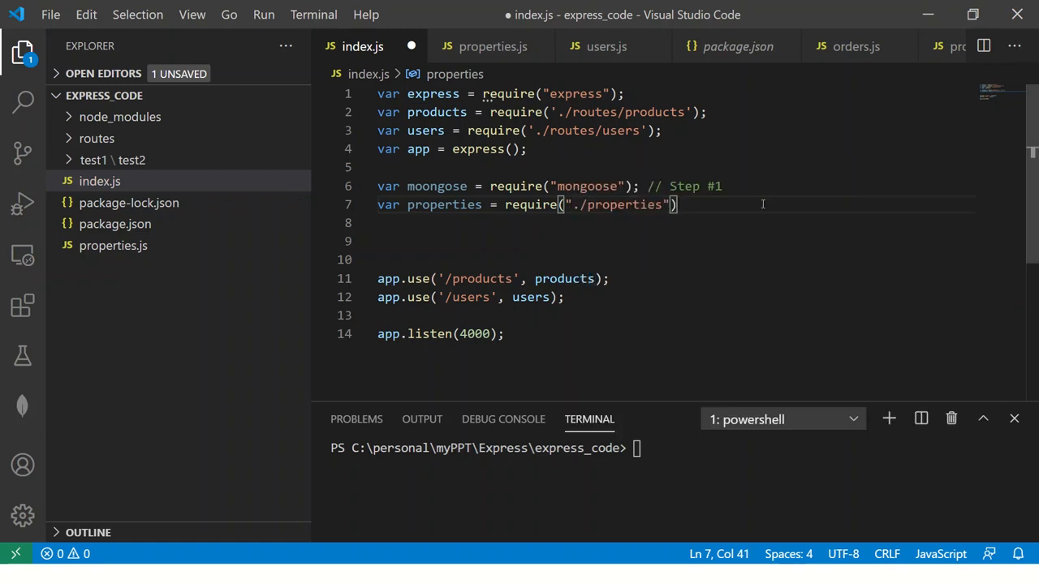
{"action": "type", "text": ".DB_URL"}
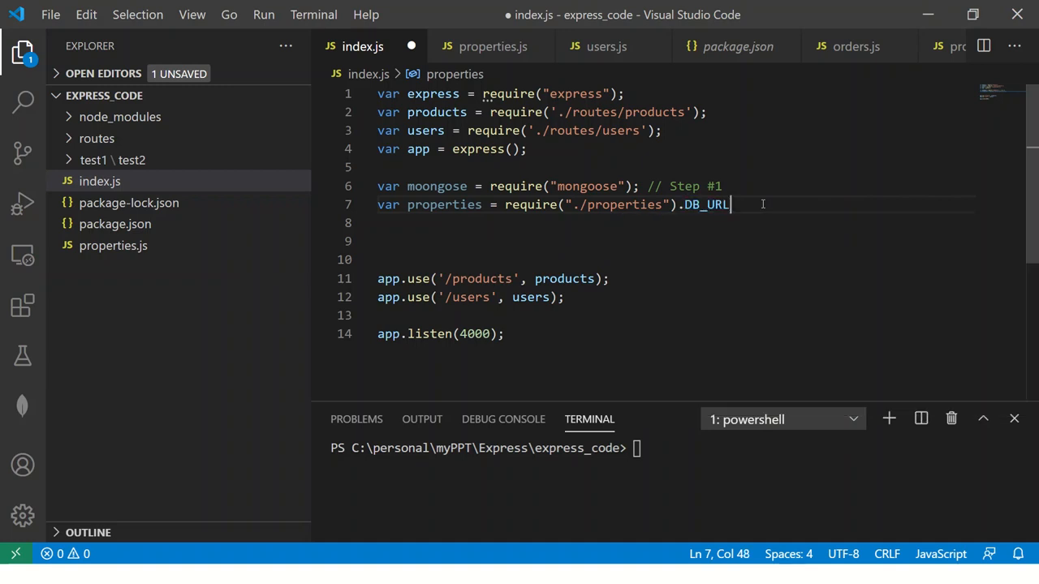
{"action": "type", "text": ";"}
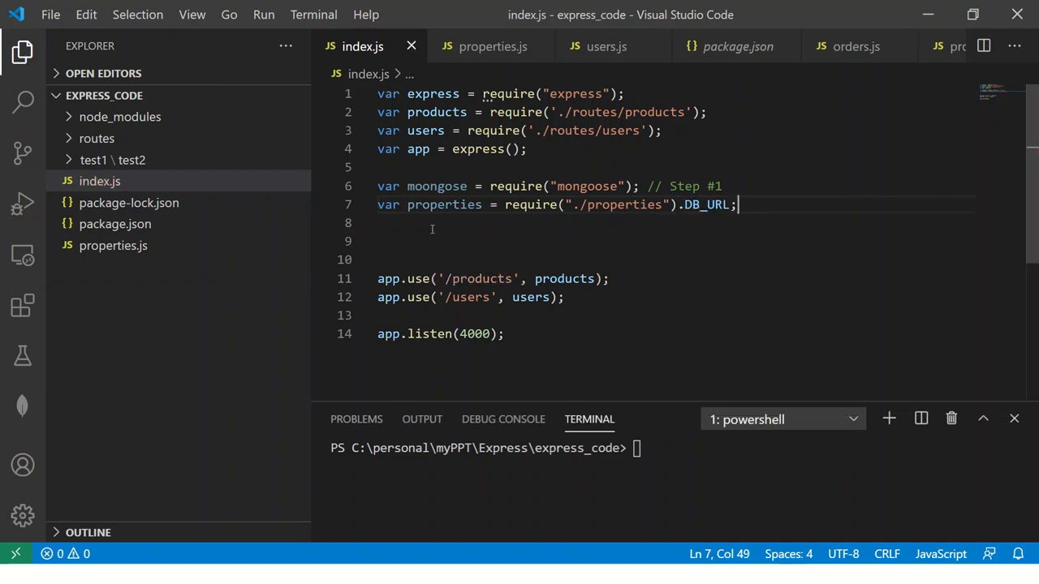
{"action": "type", "text": "dbURL"}
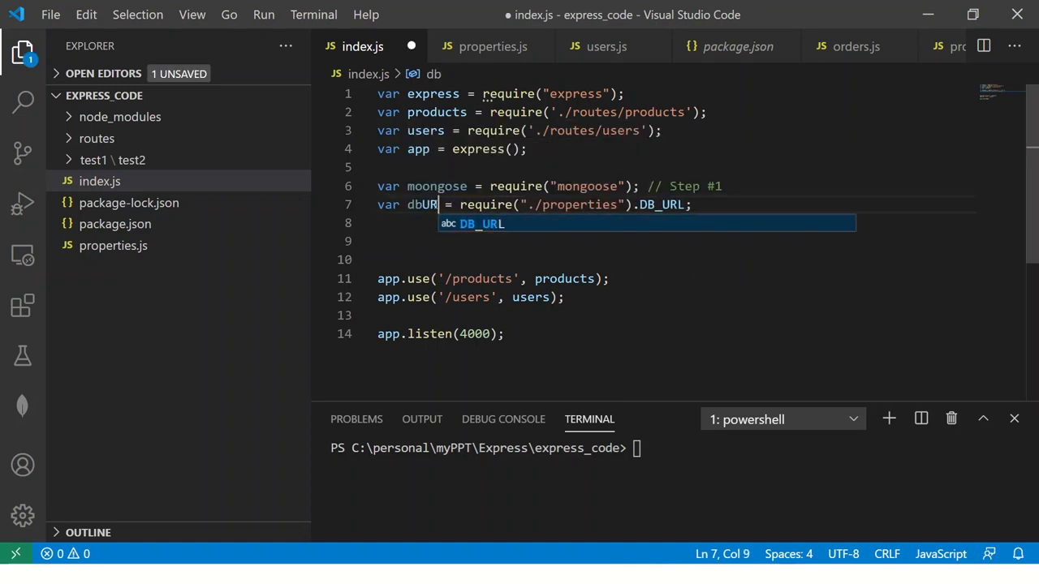
{"action": "key", "text": "Enter"}
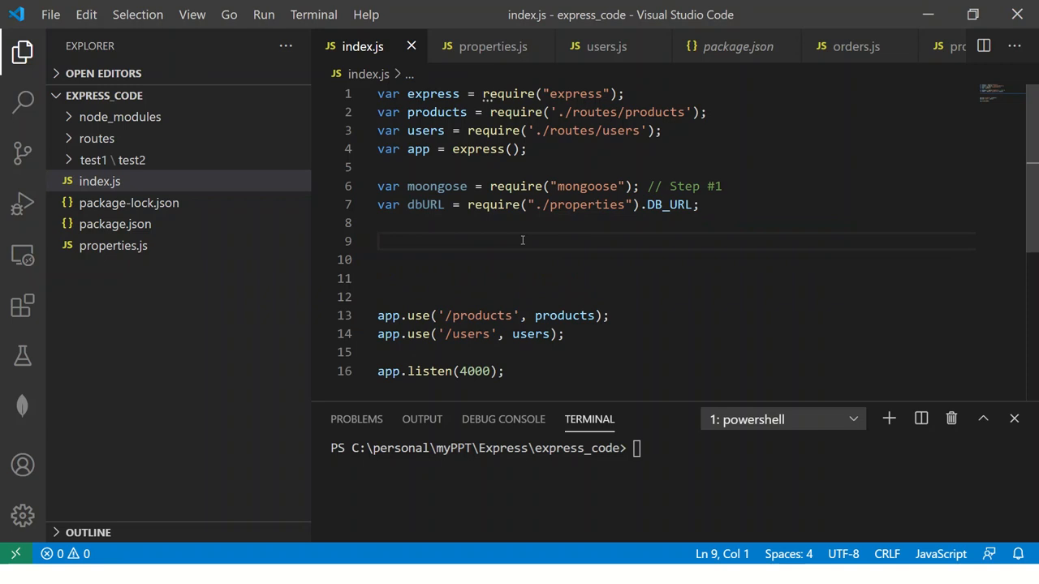
Label the dbURL line with a // step #3 comment and save
{"action": "type", "text": "// S"}
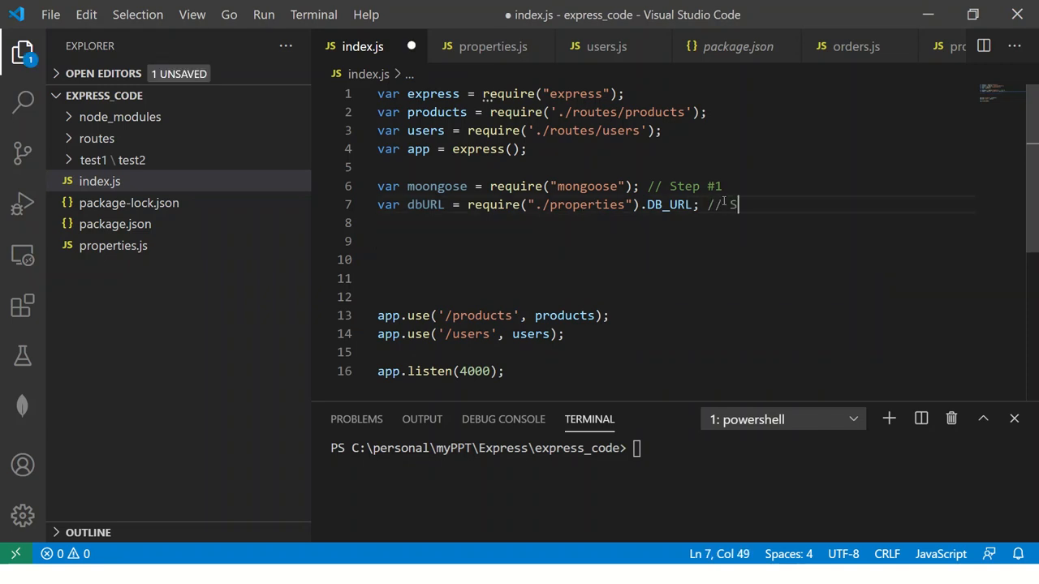
{"action": "type", "text": "step #2"}
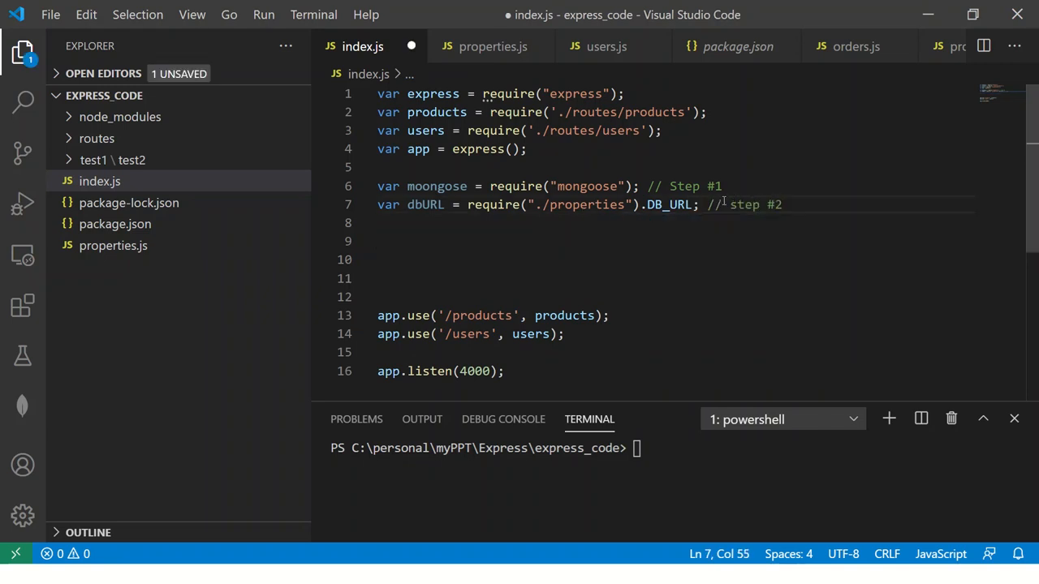
{"action": "key", "text": "ctrl+s"}
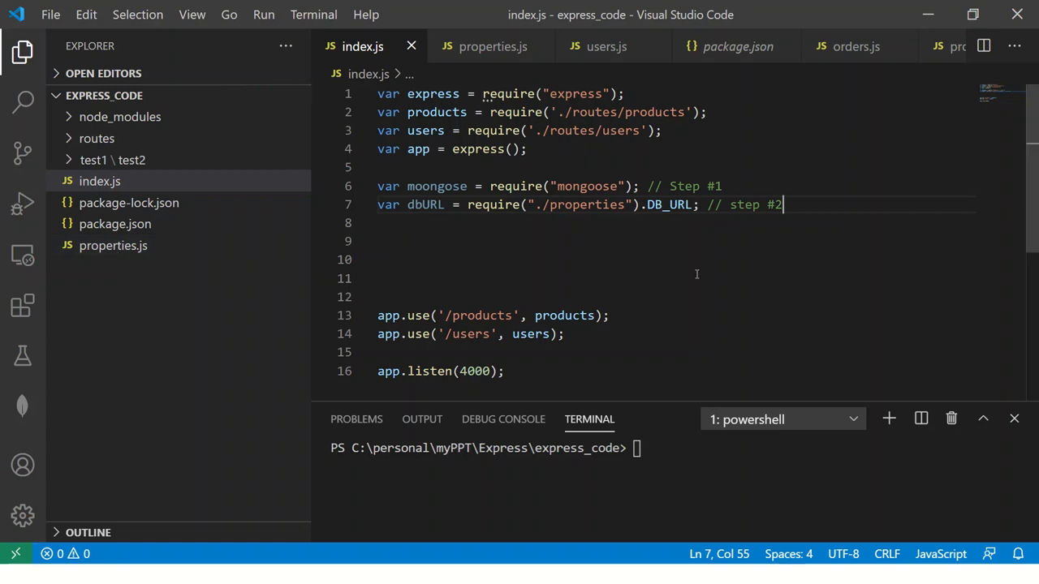
{"action": "type", "text": "3"}
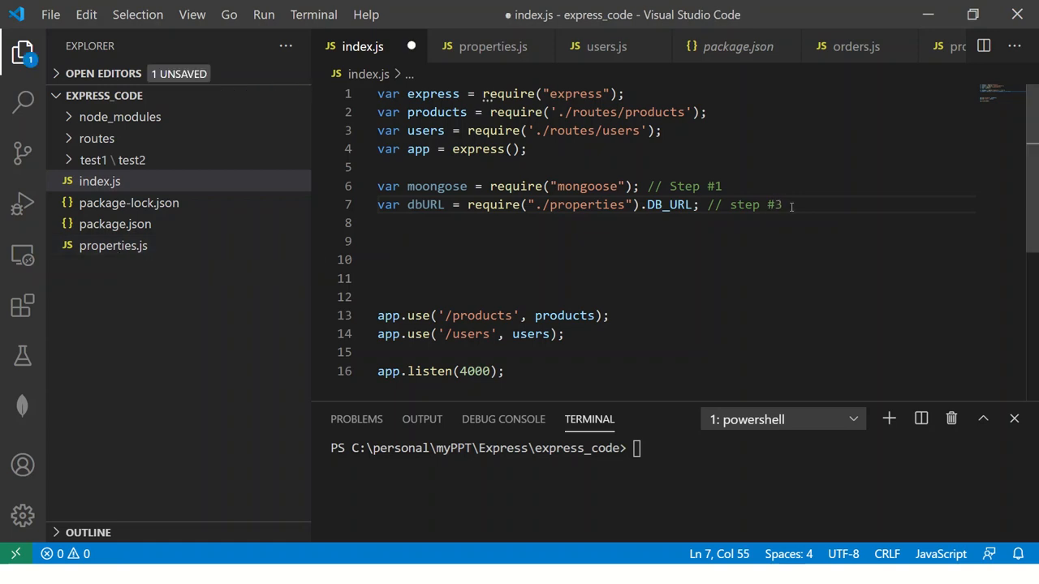
Insert a comment line above: // Step #2 is to create the properties file
{"action": "key", "text": "Enter"}
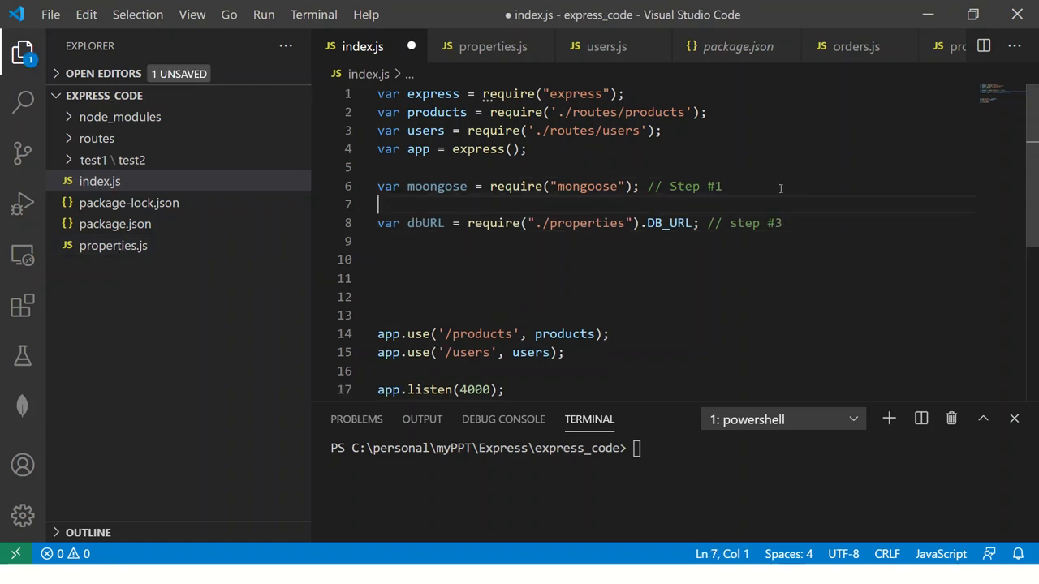
{"action": "type", "text": "// Step"}
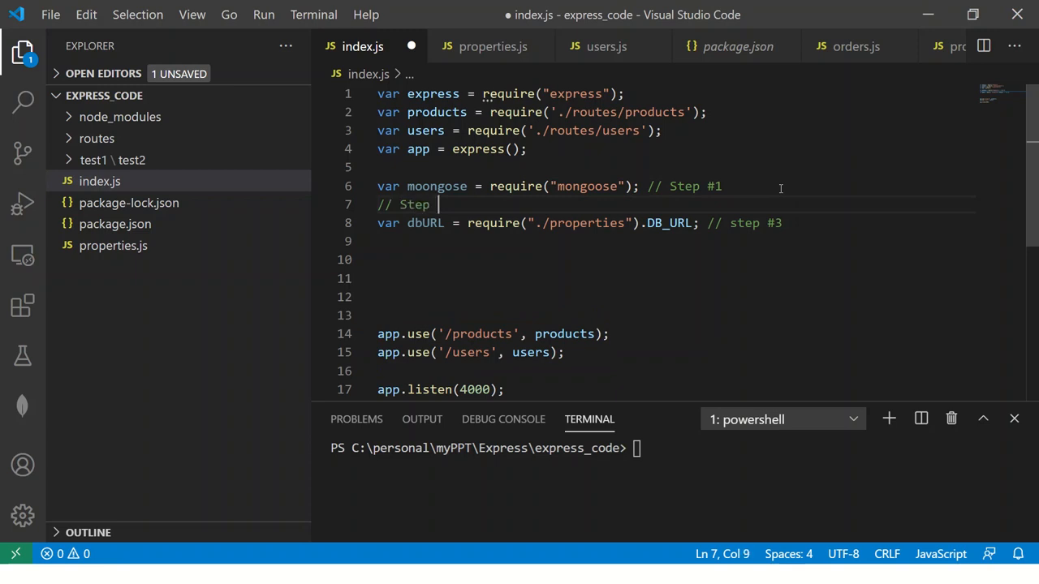
{"action": "type", "text": "#2 i"}
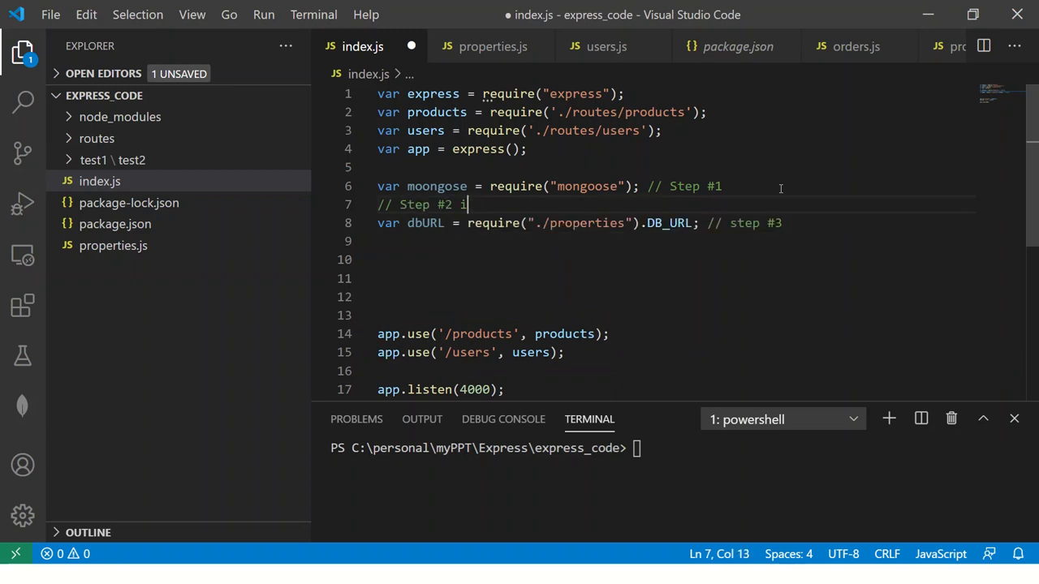
{"action": "type", "text": "s to create the"}
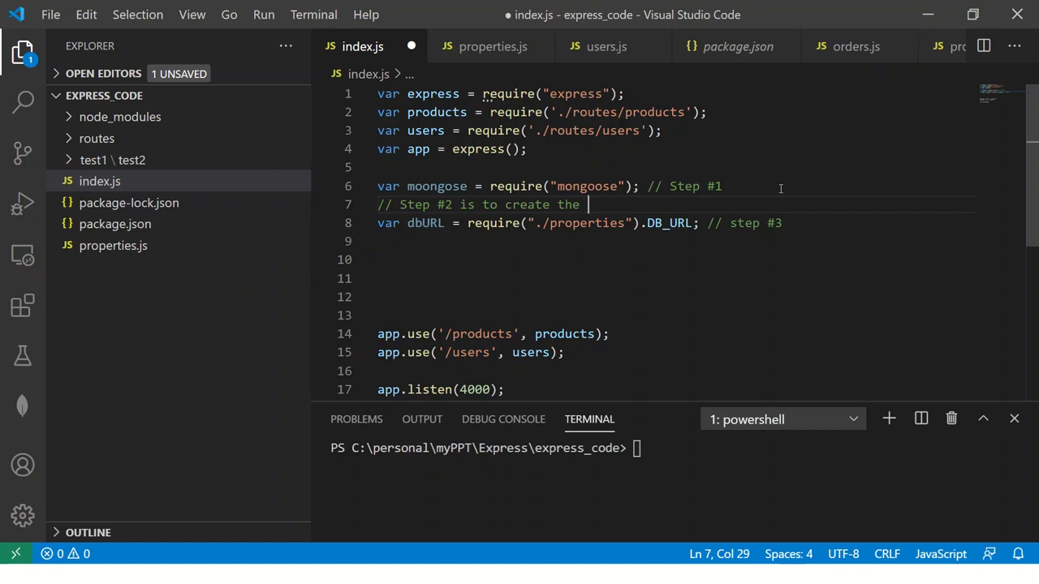
{"action": "type", "text": "prope"}
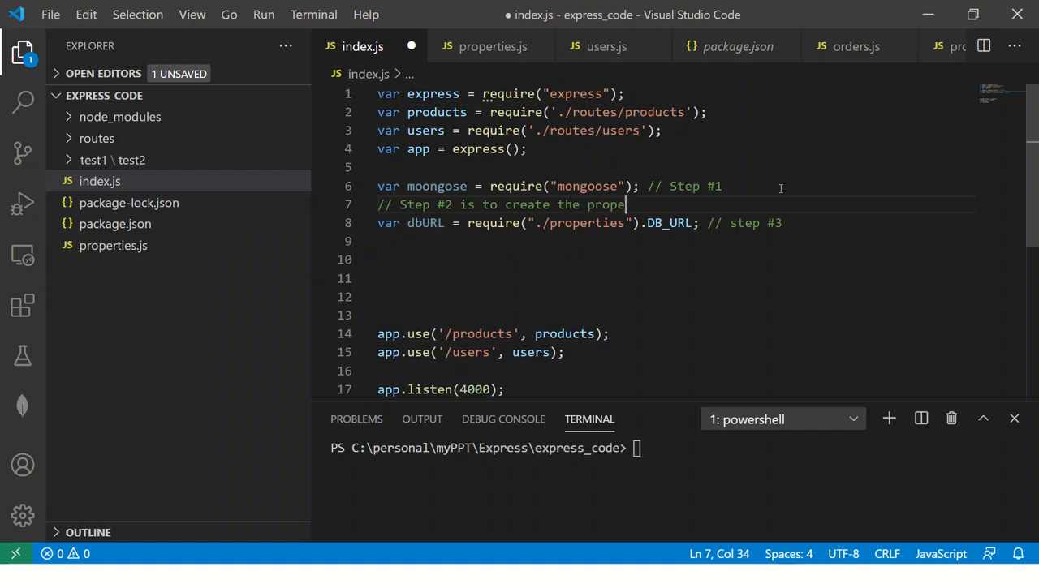
{"action": "type", "text": "rties file"}
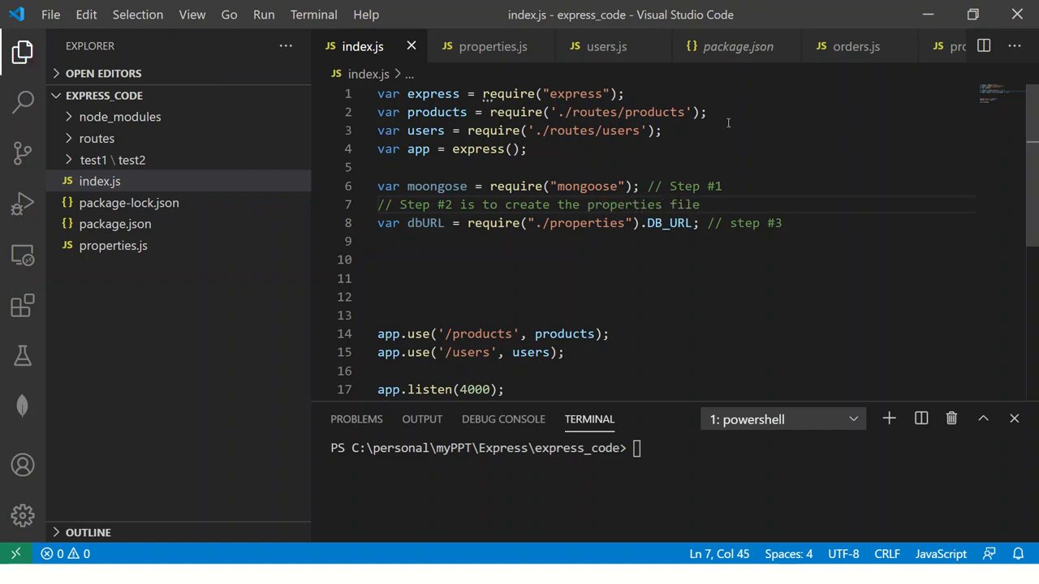
{"action": "key", "text": "Enter"}
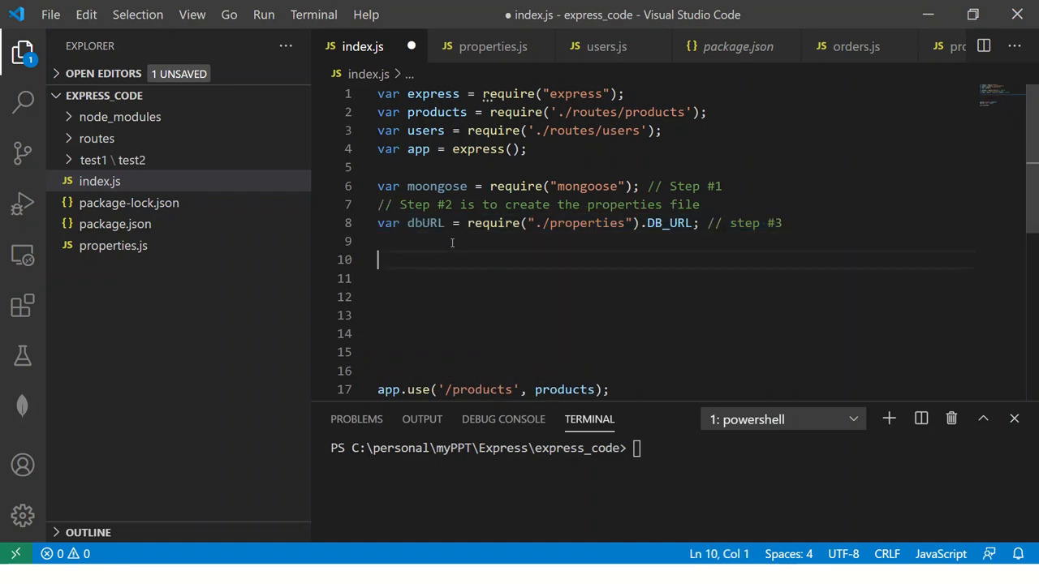
On line 10, call moongose.connect(dbURL) with a // step #4 comment
{"action": "type", "text": "moongose."}
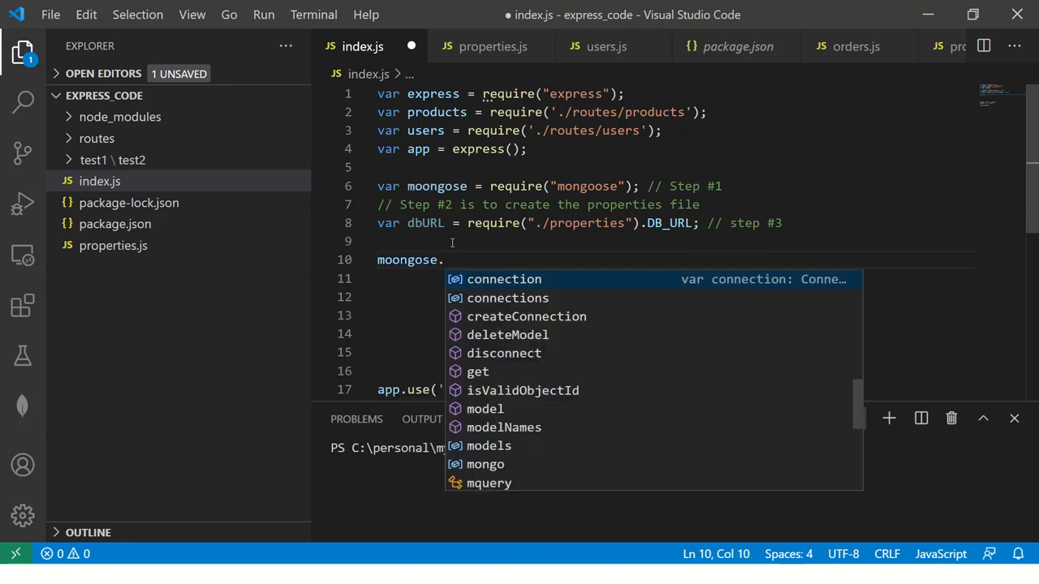
{"action": "type", "text": "co"}
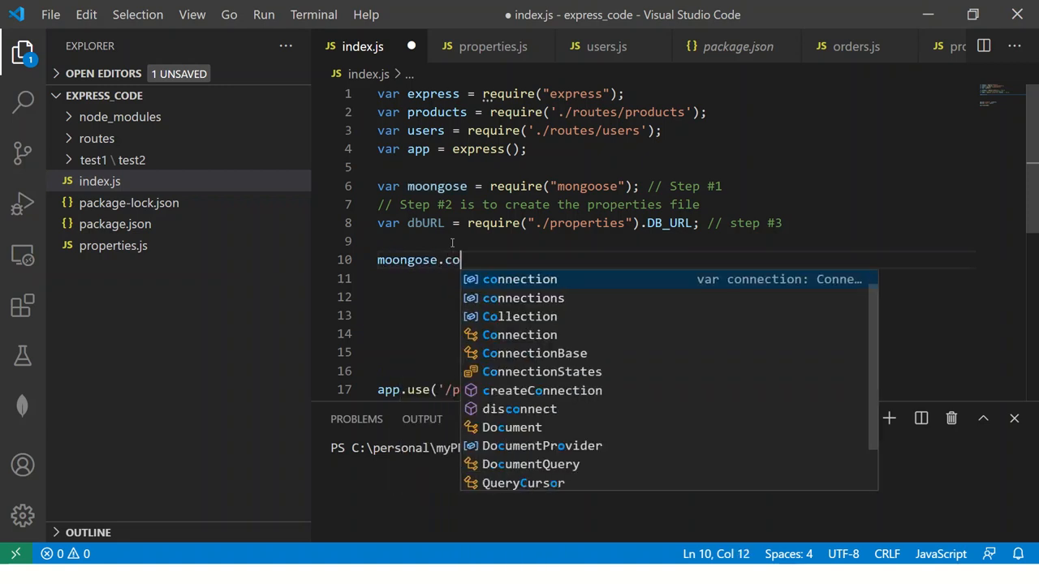
{"action": "mouse_move", "coordinate": [615, 371]}
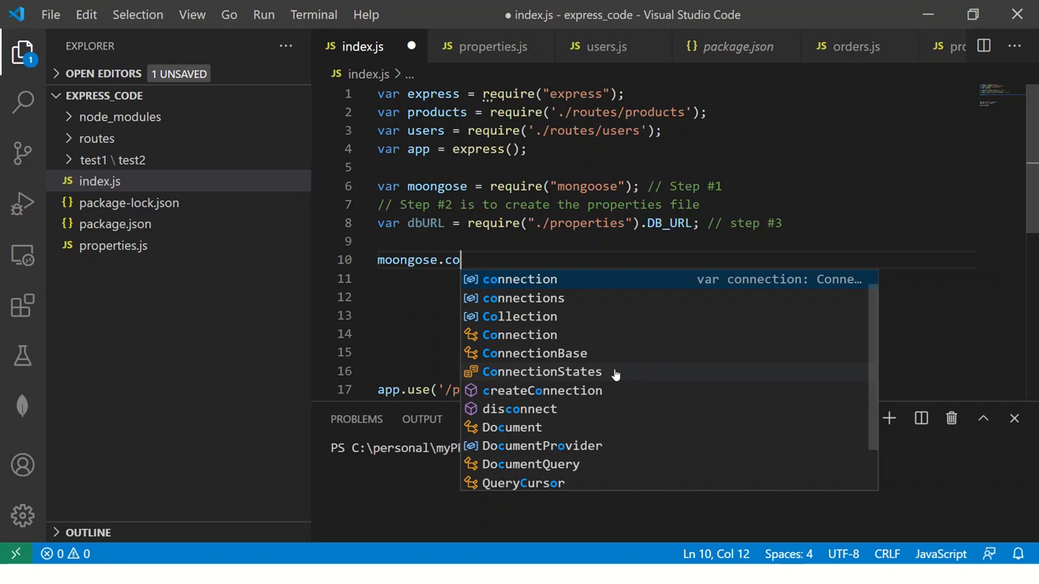
{"action": "mouse_move", "coordinate": [555, 298]}
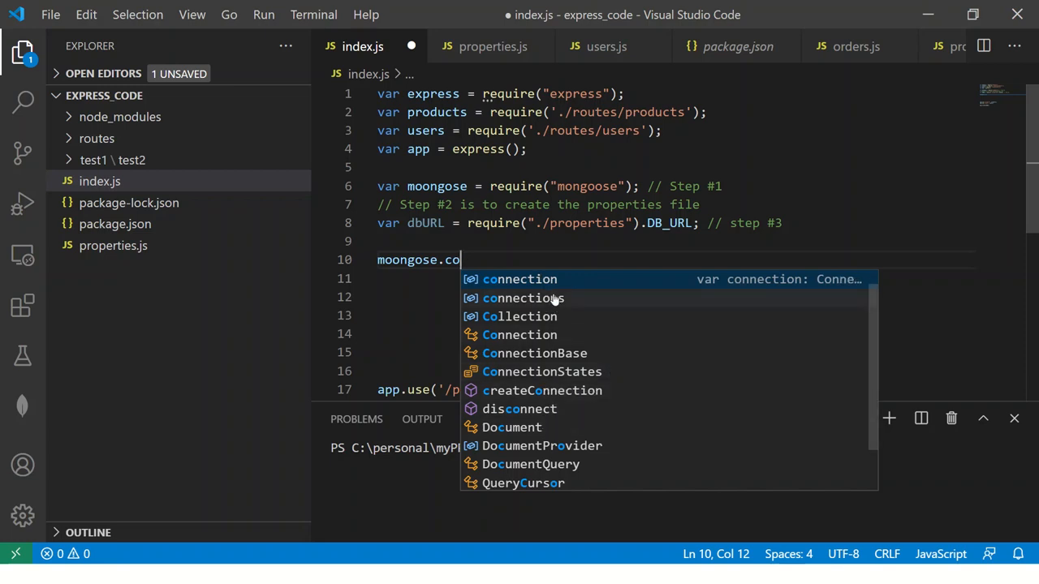
{"action": "type", "text": "nnect"}
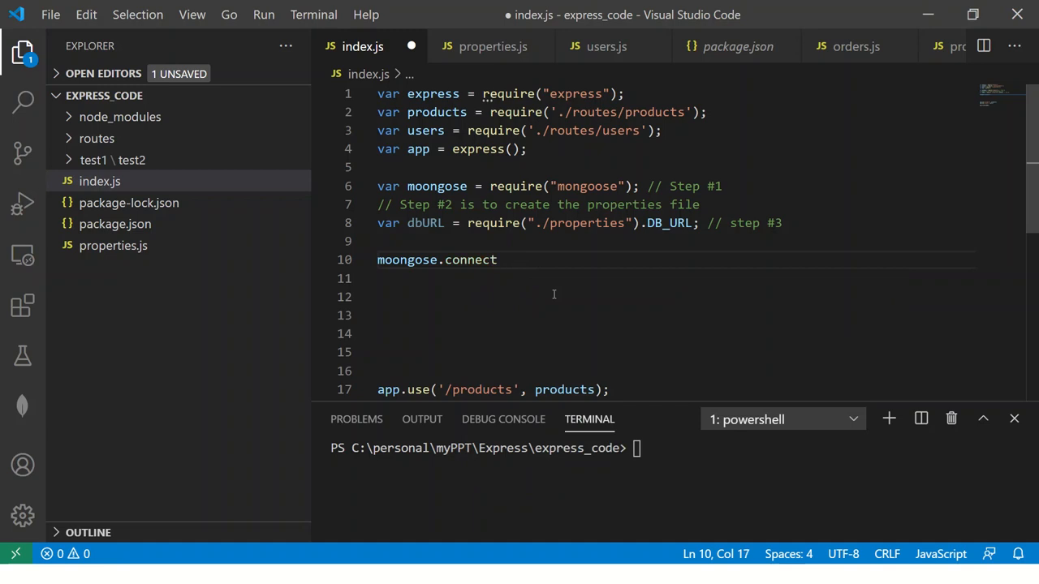
{"action": "type", "text": "()"}
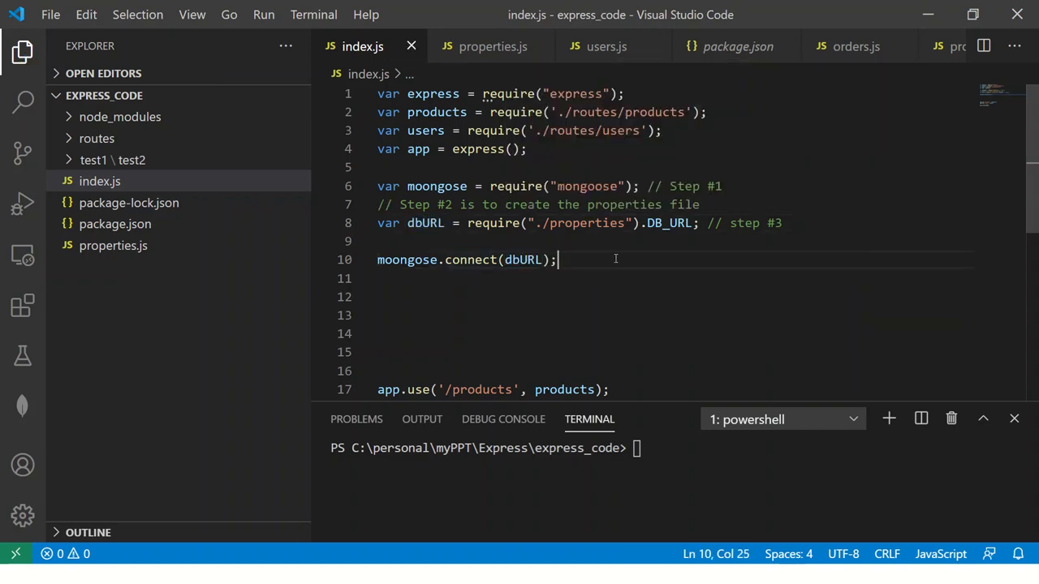
{"action": "type", "text": "//"}
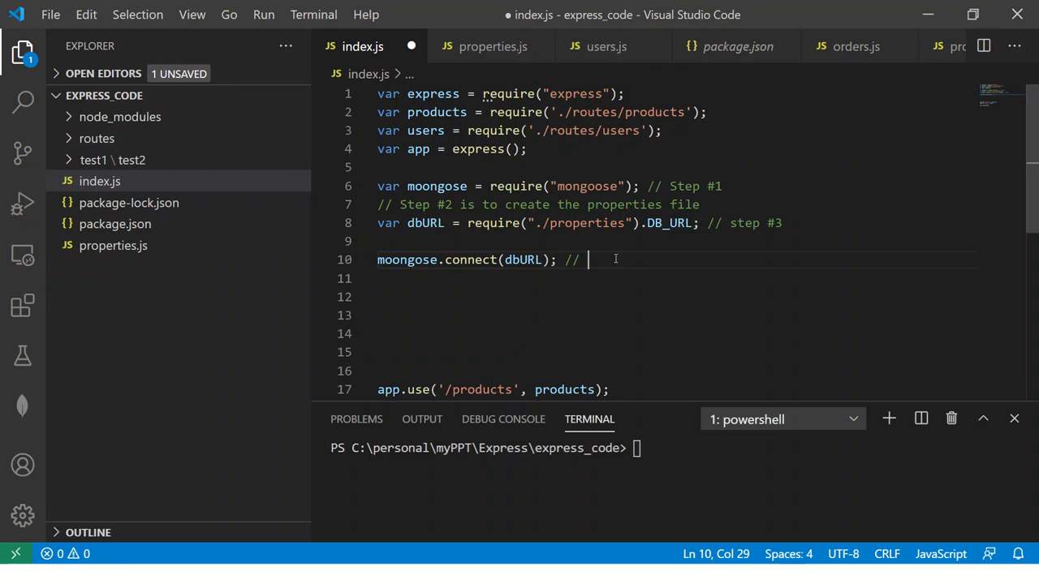
{"action": "type", "text": "step #4"}
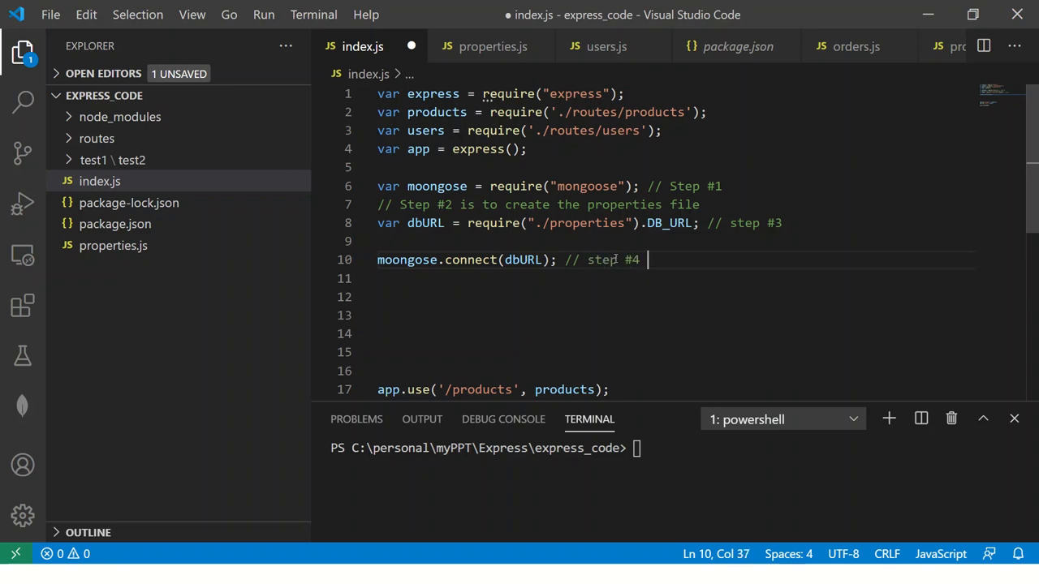
Check the DB_URL value in properties.js
{"action": "left_click", "coordinate": [517, 296]}
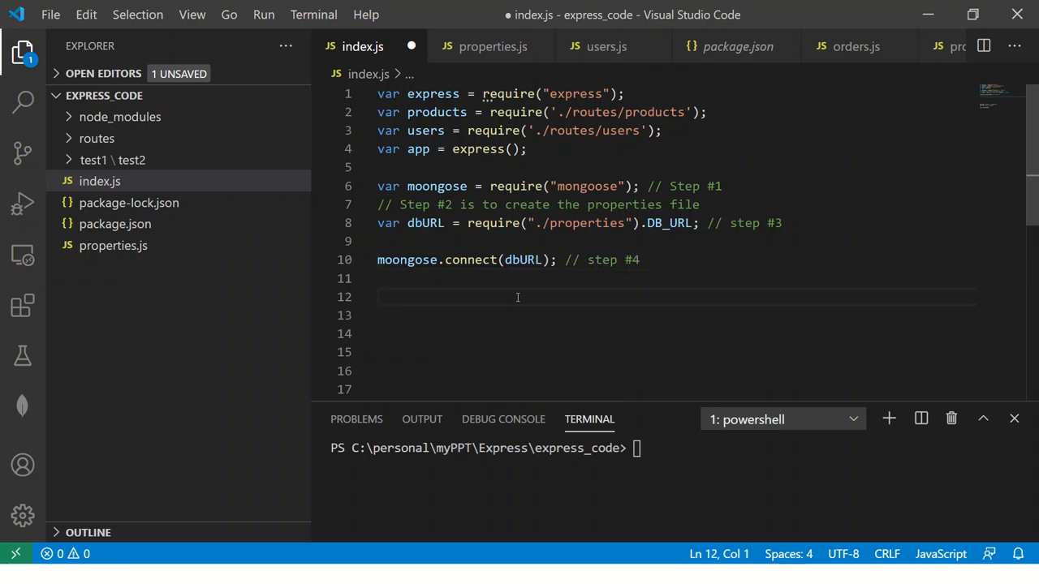
{"action": "double_click", "coordinate": [470, 260]}
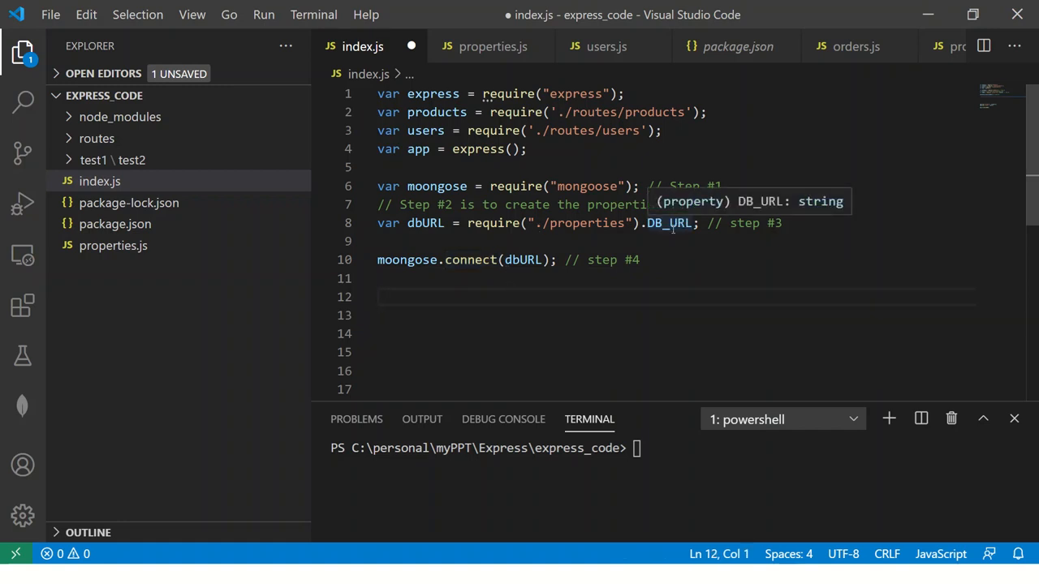
{"action": "left_click", "coordinate": [492, 46]}
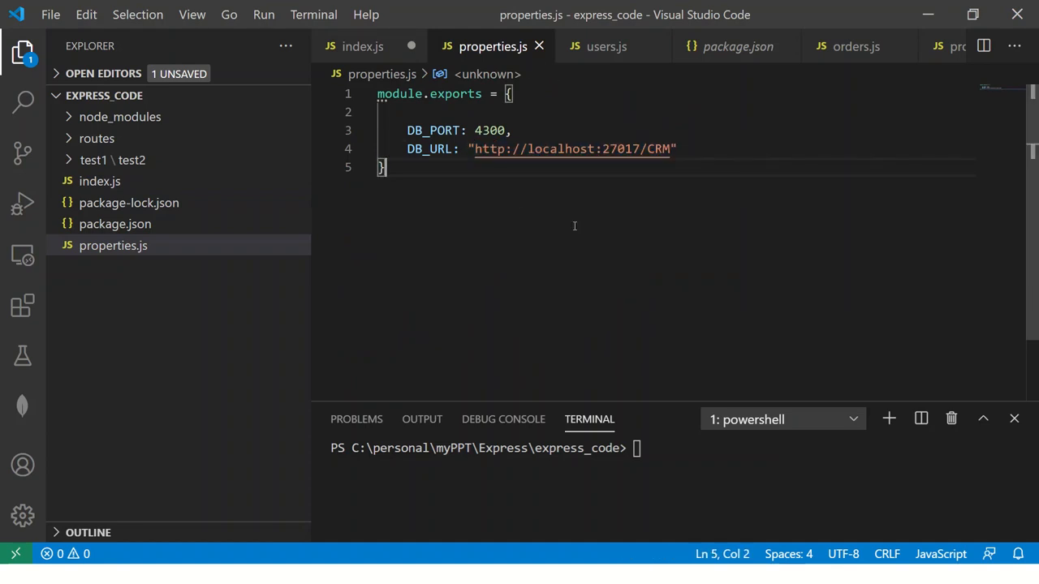
{"action": "mouse_move", "coordinate": [538, 226]}
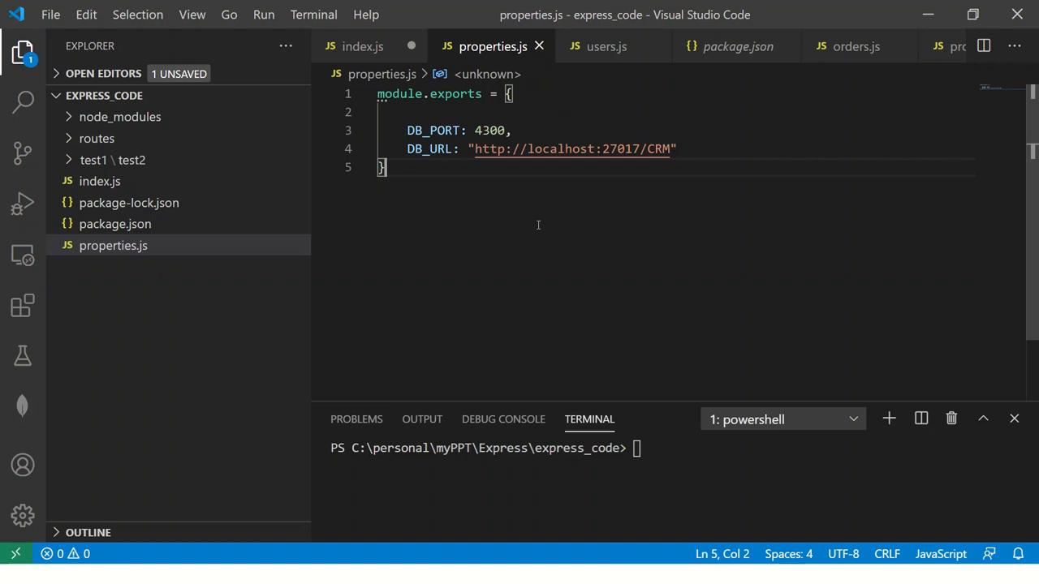
{"action": "mouse_move", "coordinate": [553, 207]}
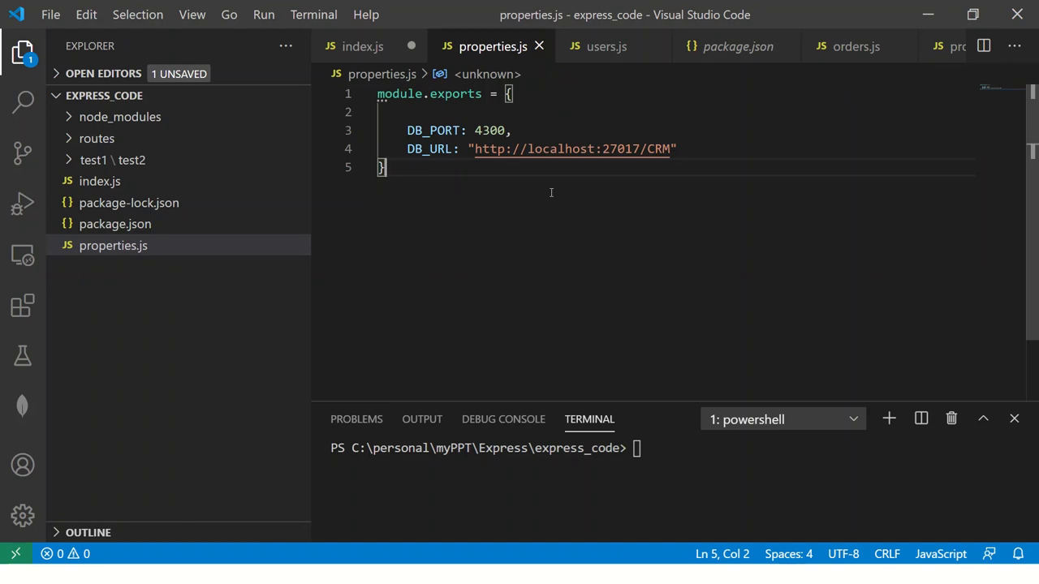
{"action": "left_click", "coordinate": [362, 47]}
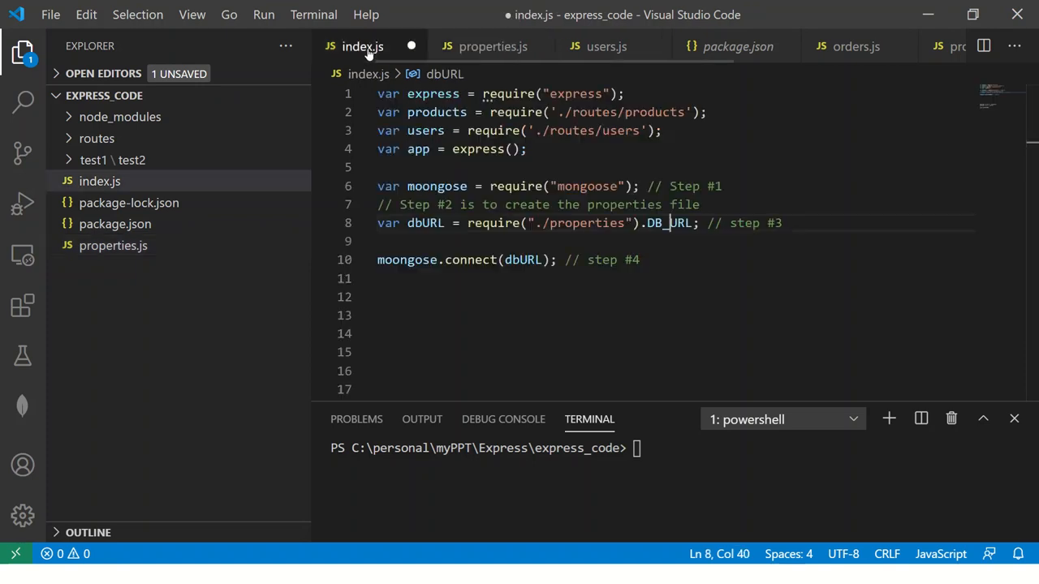
On line 12, start a moongose.connection.on("connected", ()=> {...}) event handler
{"action": "type", "text": "m"}
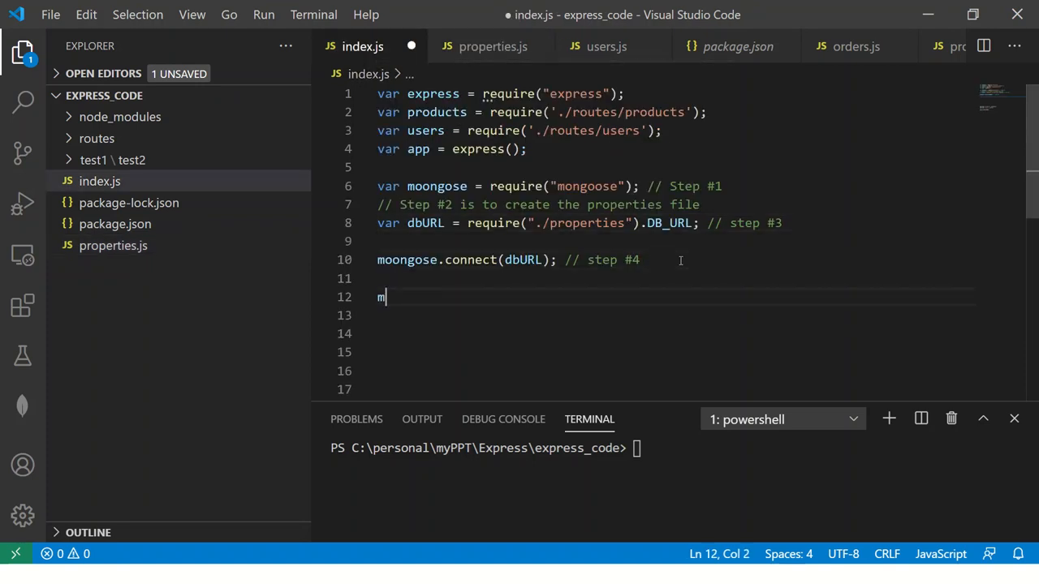
{"action": "type", "text": "oongose.connection("}
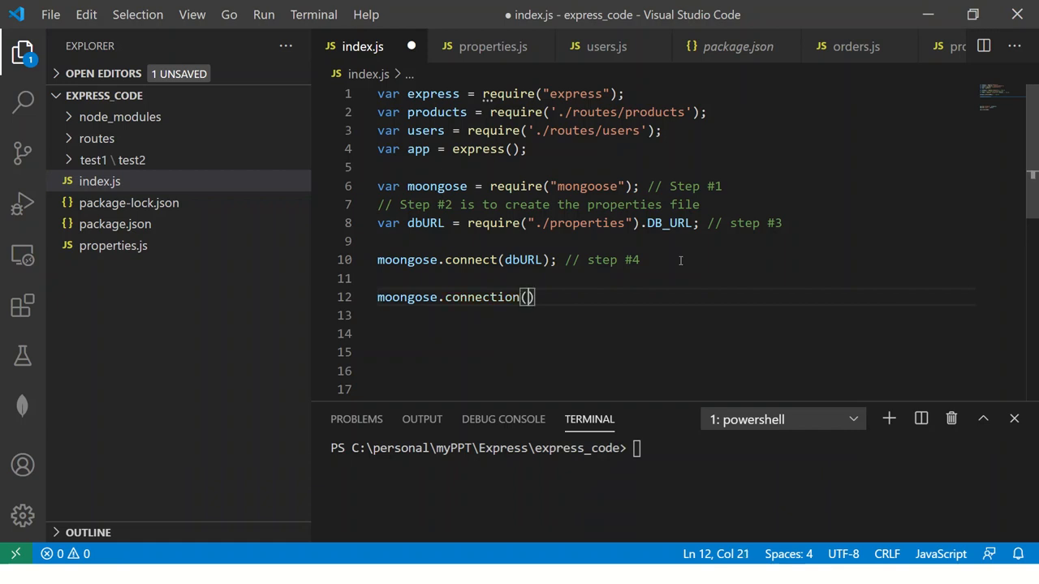
{"action": "type", "text": ".on"}
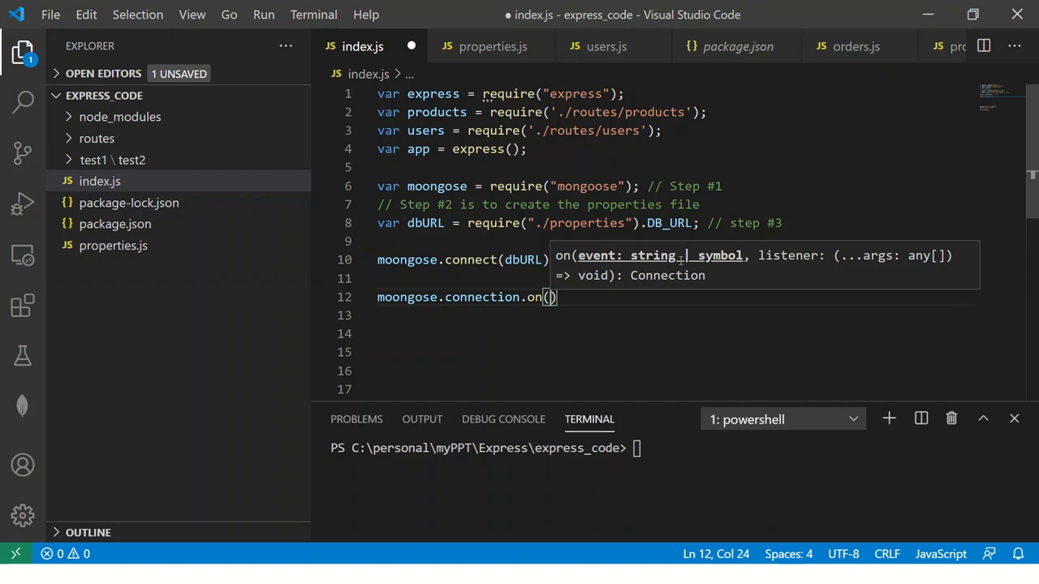
{"action": "type", "text": "\""}
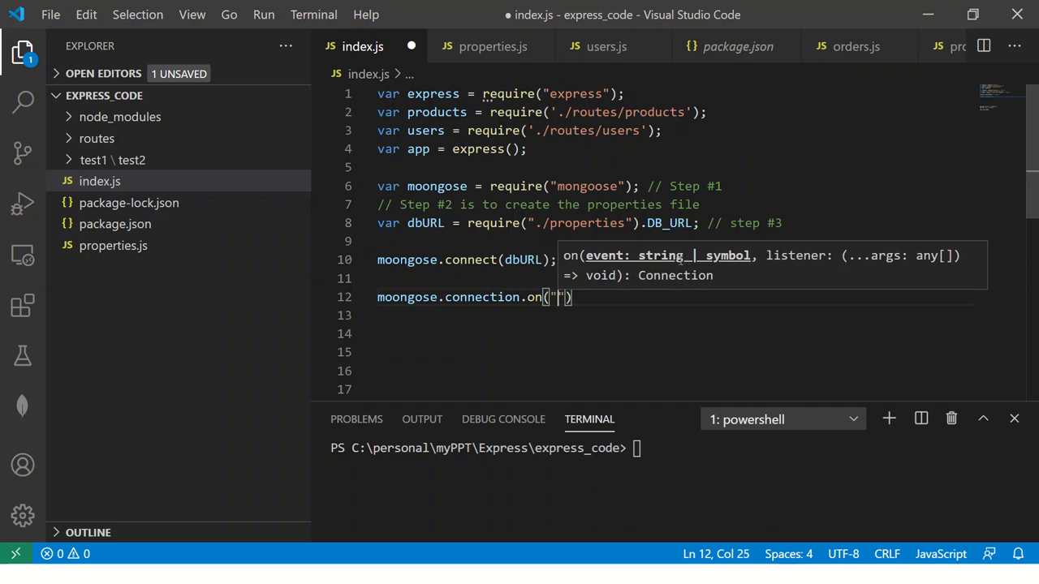
{"action": "type", "text": "connected"}
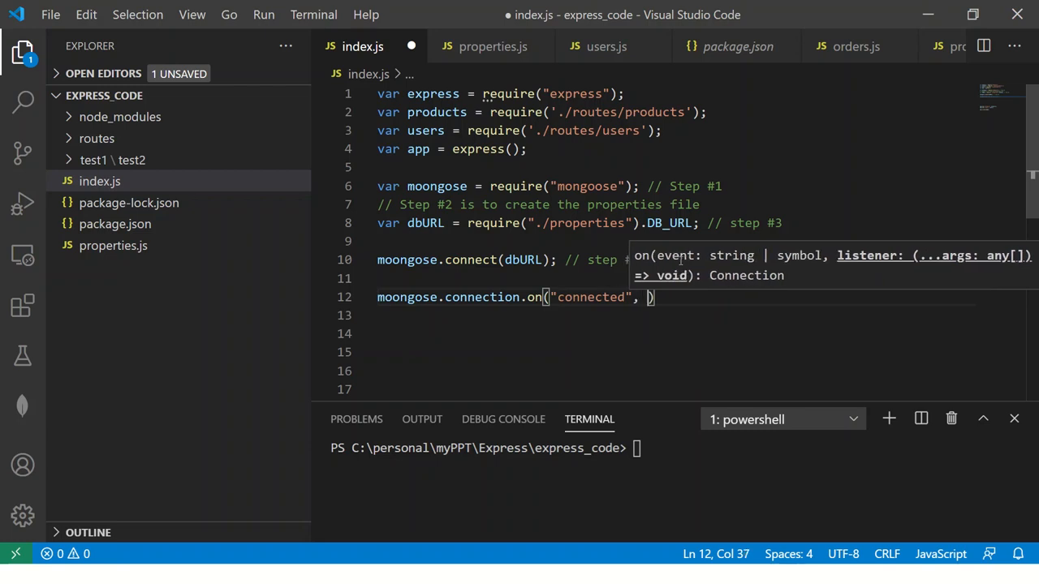
{"action": "type", "text": "()=>"}
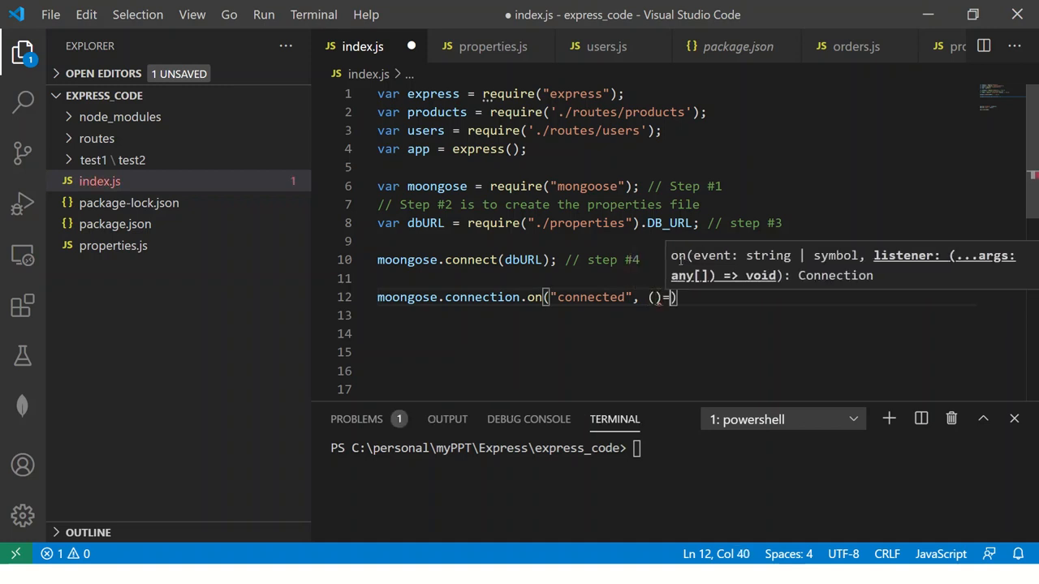
{"action": "type", "text": "> {"}
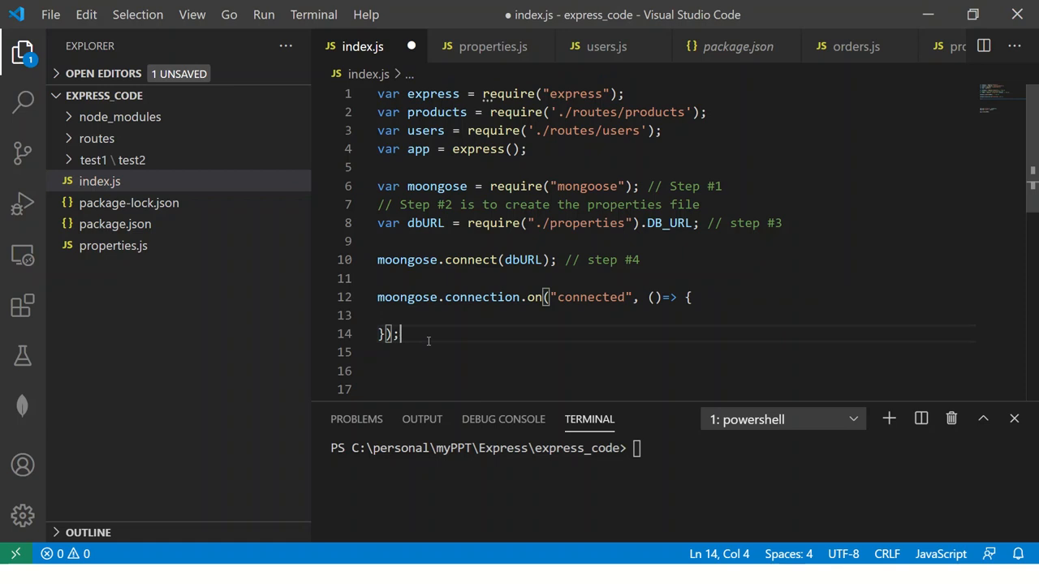
Inside the handler, log "Connected to MongoDB using MongooseJS" with console.log
{"action": "type", "text": "console.log(\"\""}
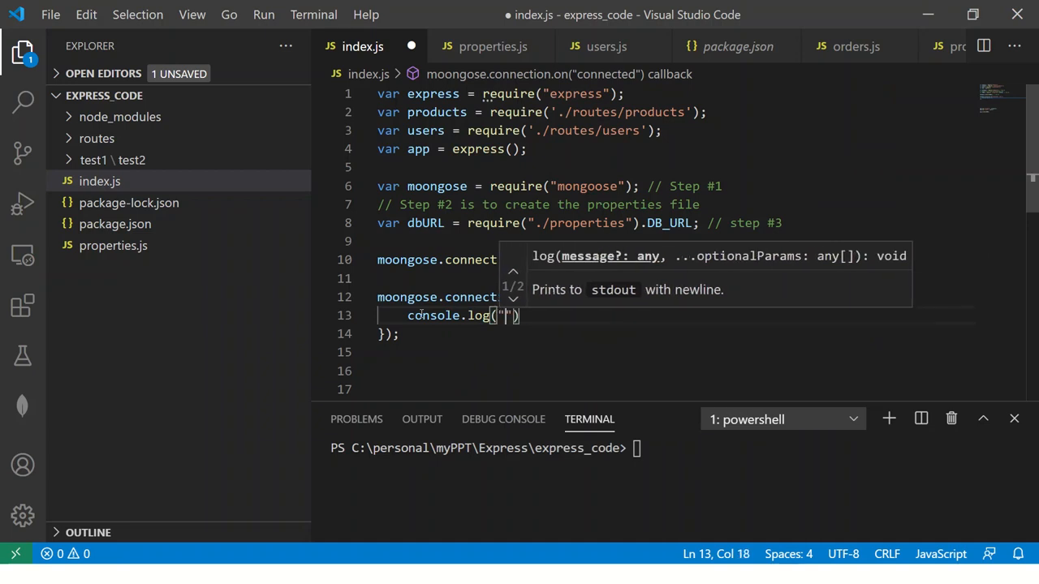
{"action": "type", "text": "Connected to M"}
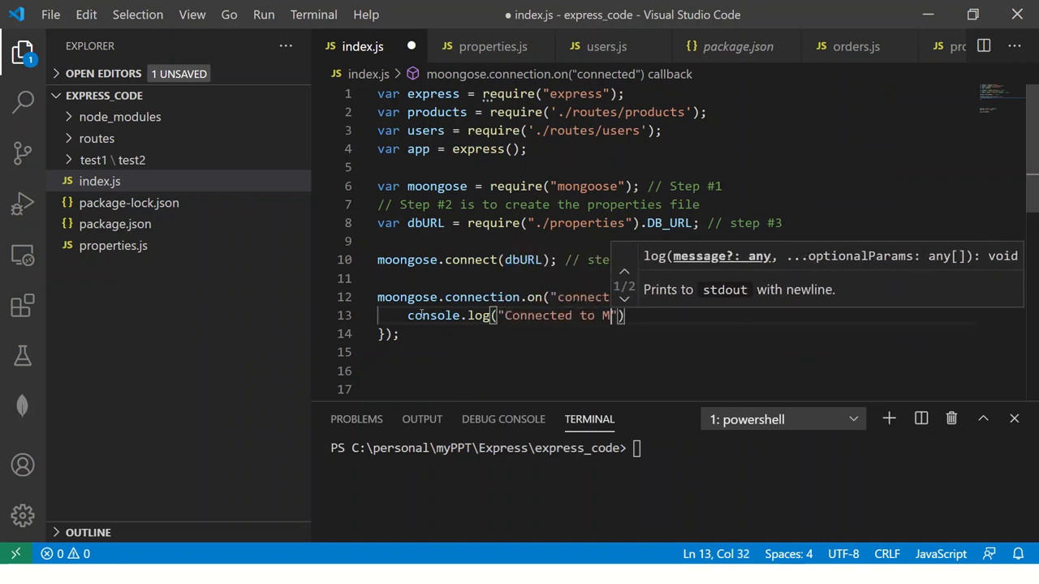
{"action": "type", "text": "ongoD"}
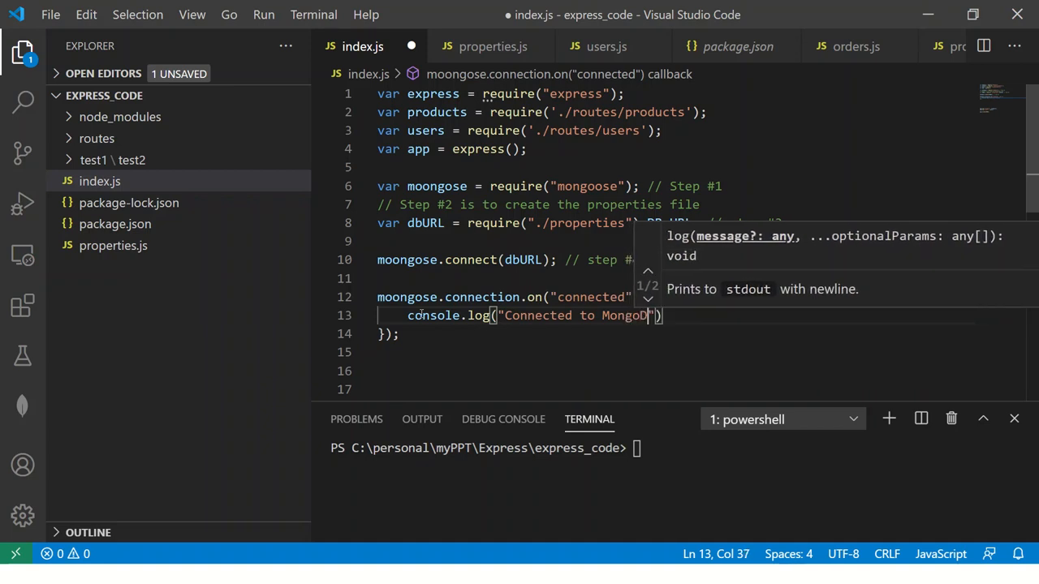
{"action": "type", "text": "using Moon"}
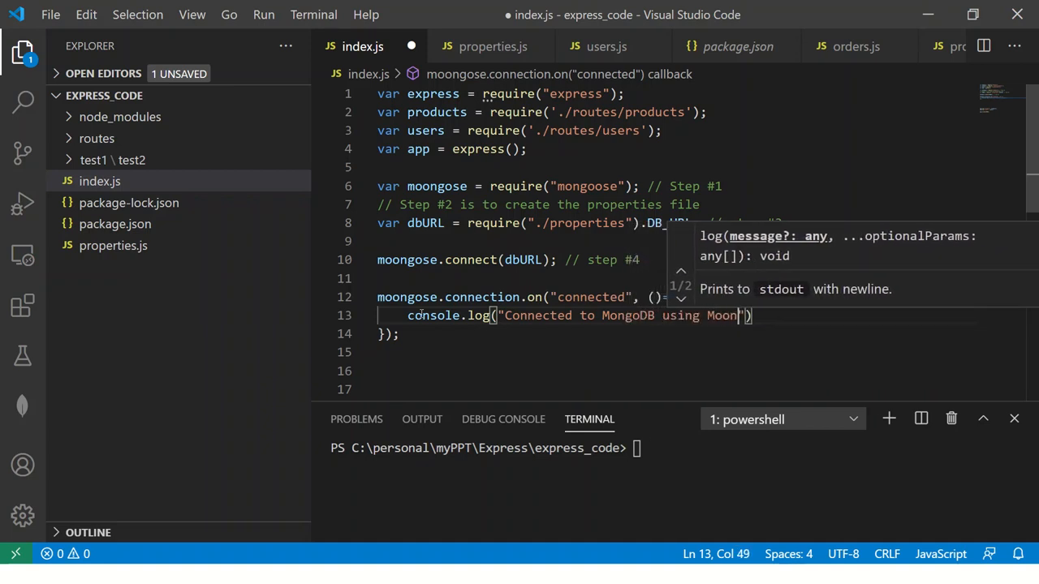
{"action": "type", "text": "gooseJS"}
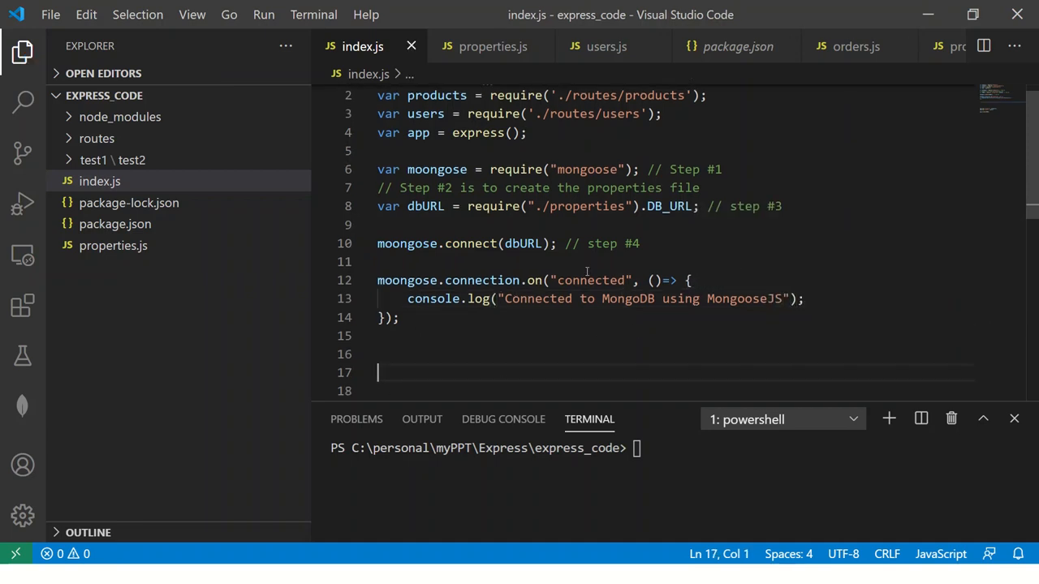
{"action": "type", "text": "// Ste"}
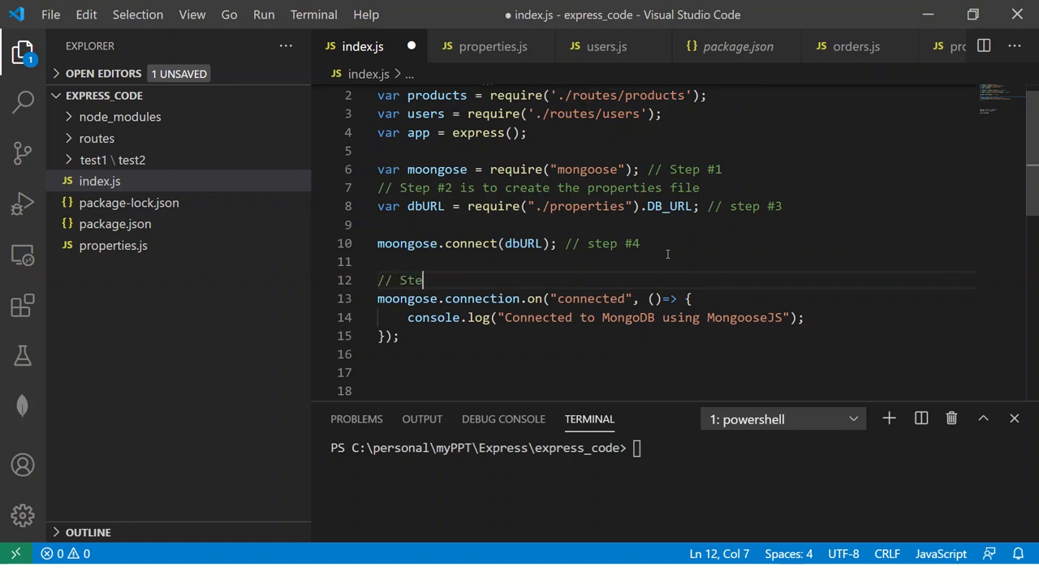
{"action": "type", "text": "p #5"}
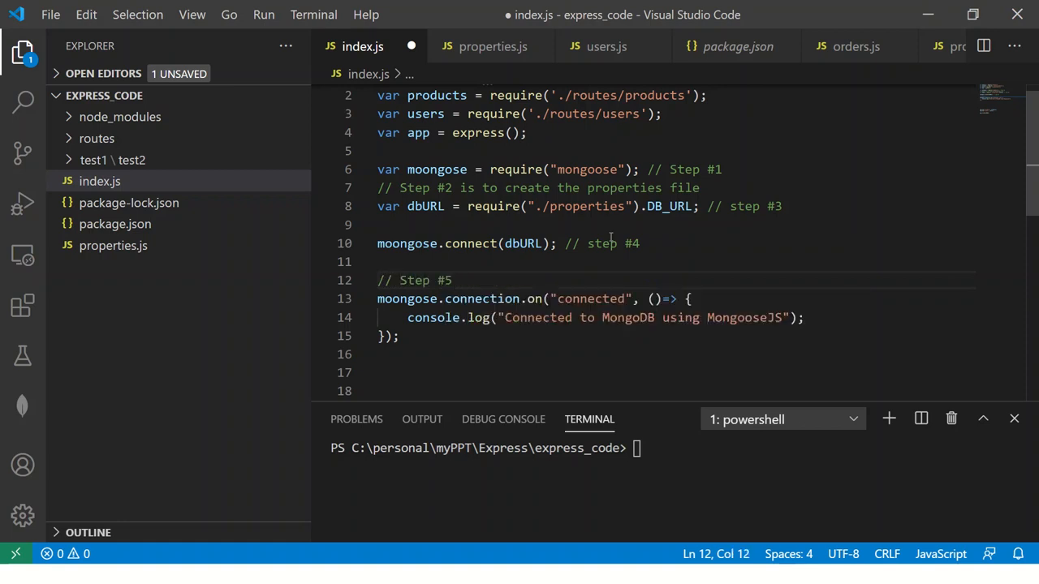
{"action": "key", "text": "ctrl+s"}
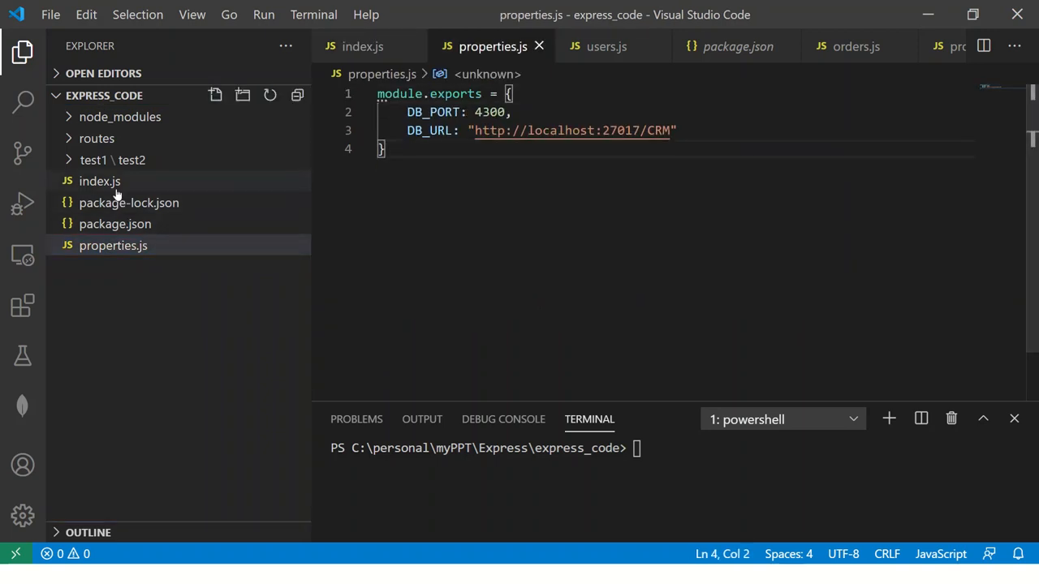
{"action": "left_click", "coordinate": [99, 181]}
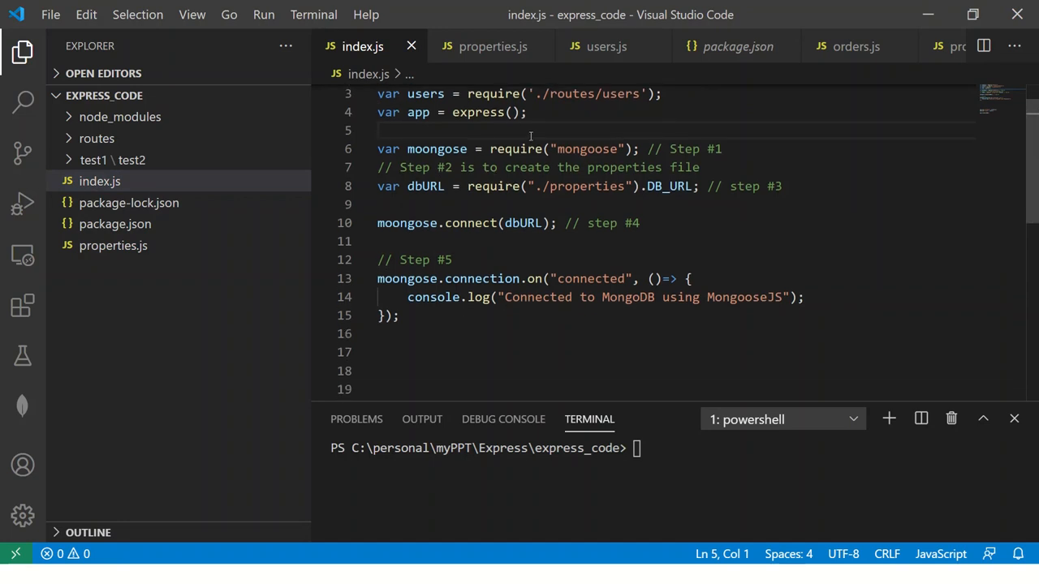
{"action": "left_click_drag", "start_coordinate": [377, 148], "coordinate": [398, 315]}
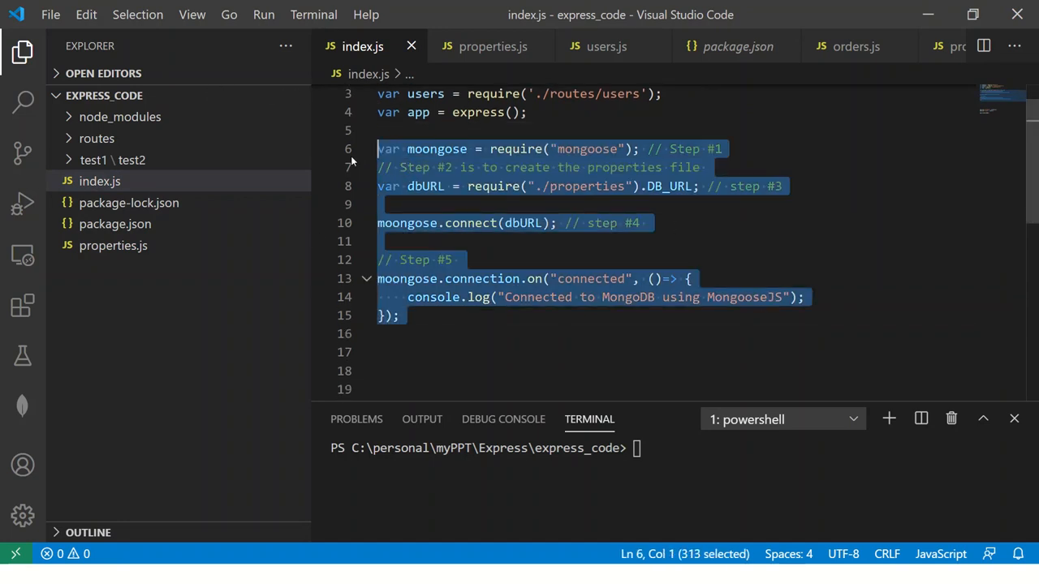
{"action": "left_click", "coordinate": [460, 259]}
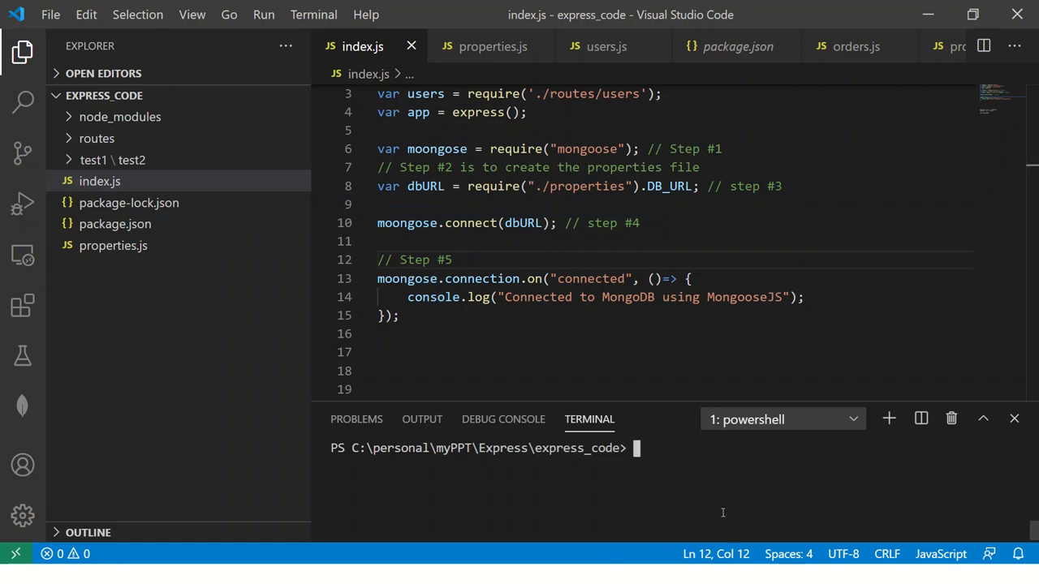
Run index.js with the local node_modules nodemon.cmd in the terminal
{"action": "type", "text": ".\\node_modules\\"}
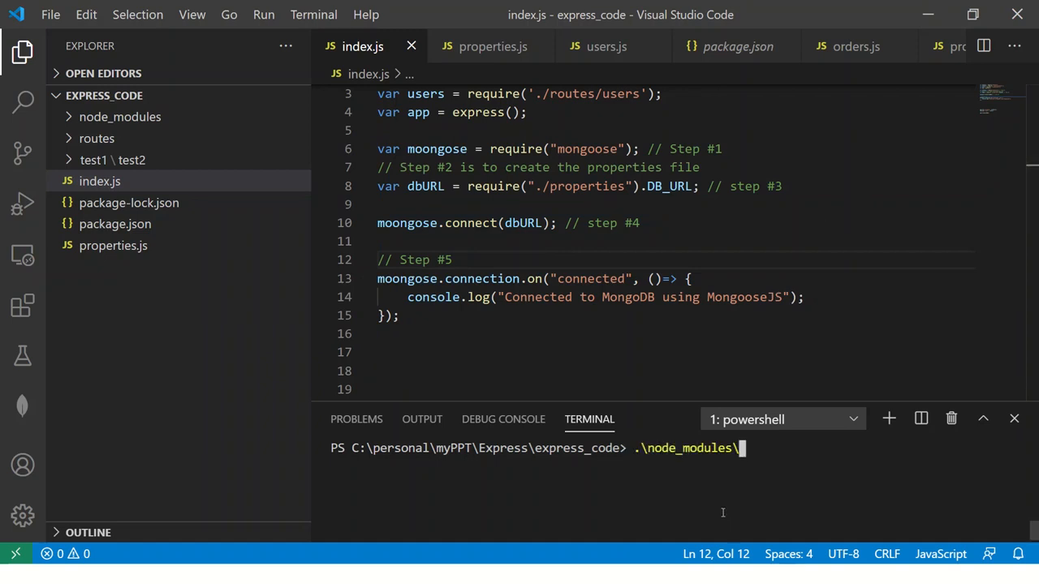
{"action": "type", "text": "n"}
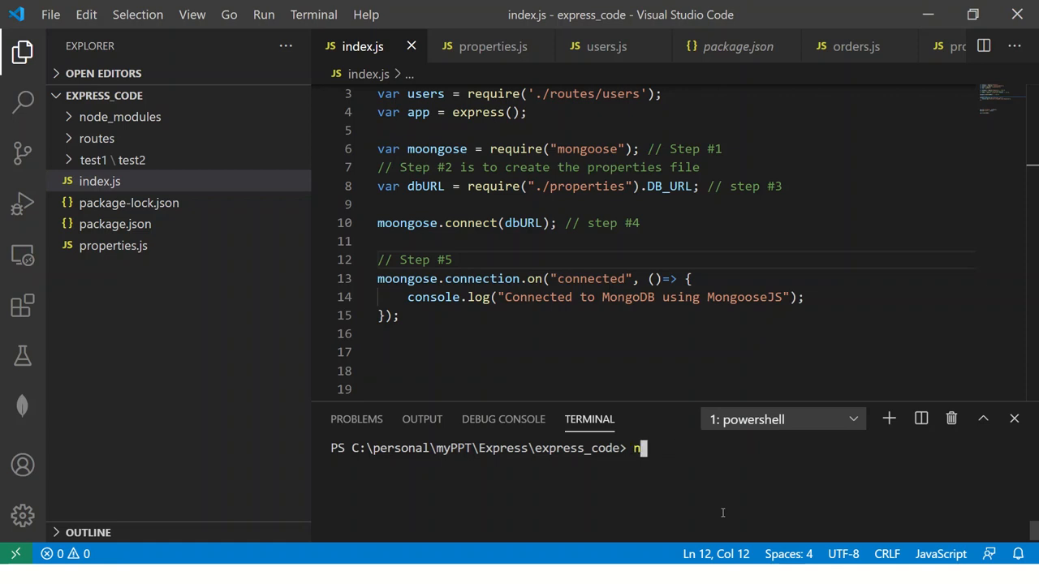
{"action": "type", "text": "odemon.cmd"}
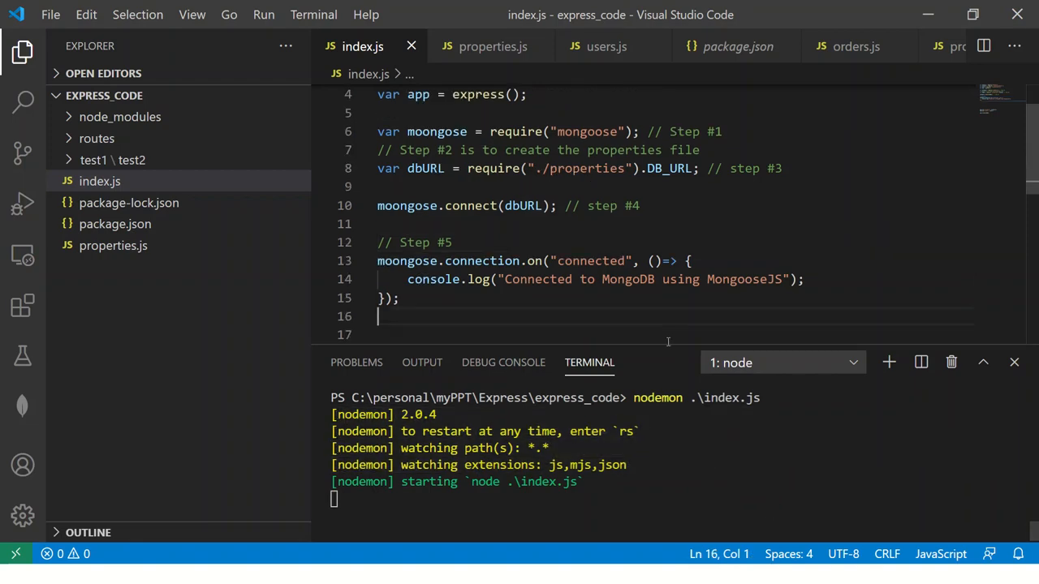
{"action": "key", "text": "alt+tab"}
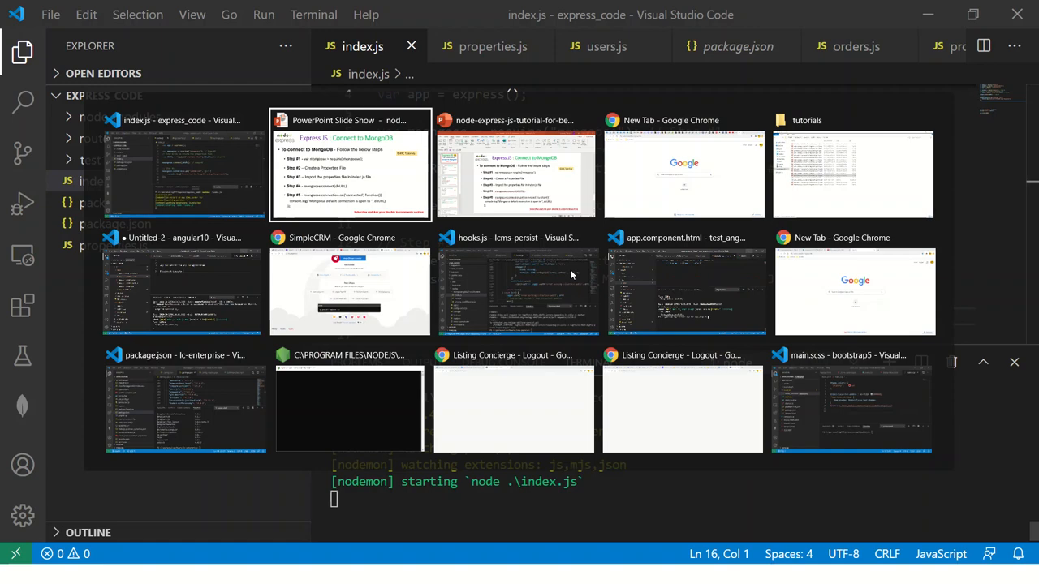
{"action": "mouse_move", "coordinate": [185, 170]}
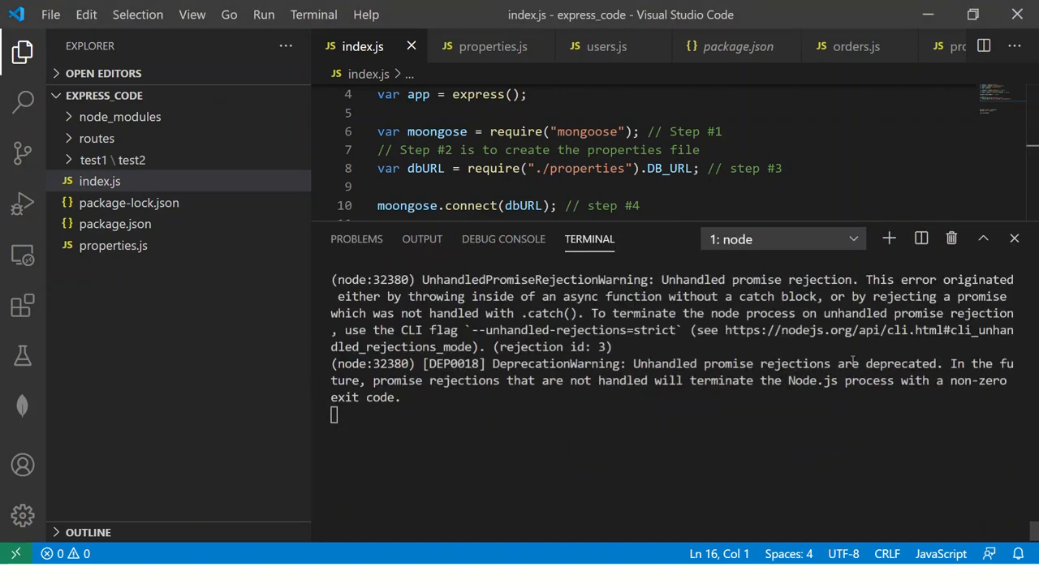
Edit DB_URL in properties.js to use the mongodb scheme instead of http
{"action": "scroll", "scroll_direction": "down", "scroll_amount": 3}
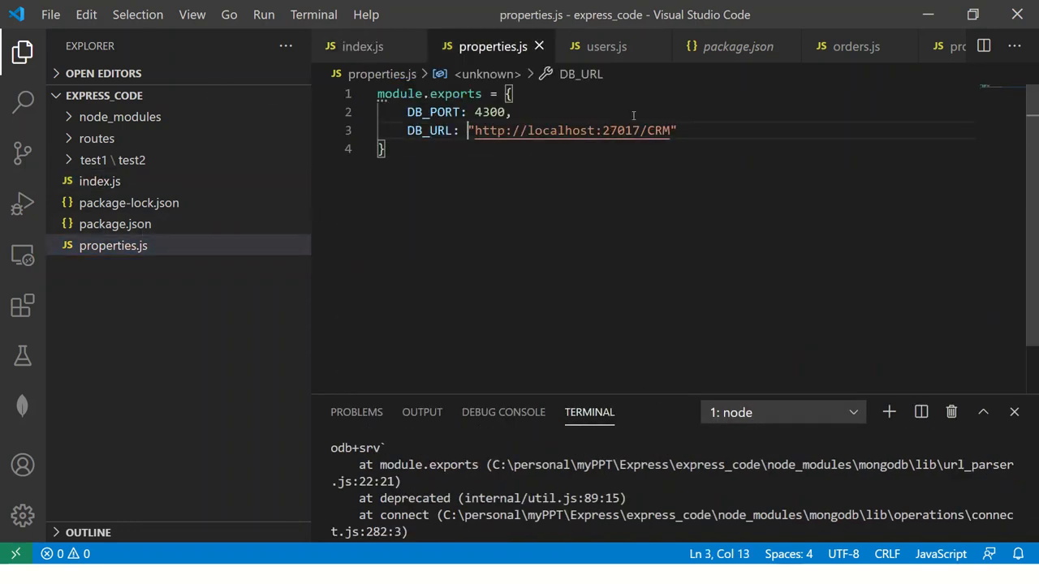
{"action": "type", "text": "mongodb:"}
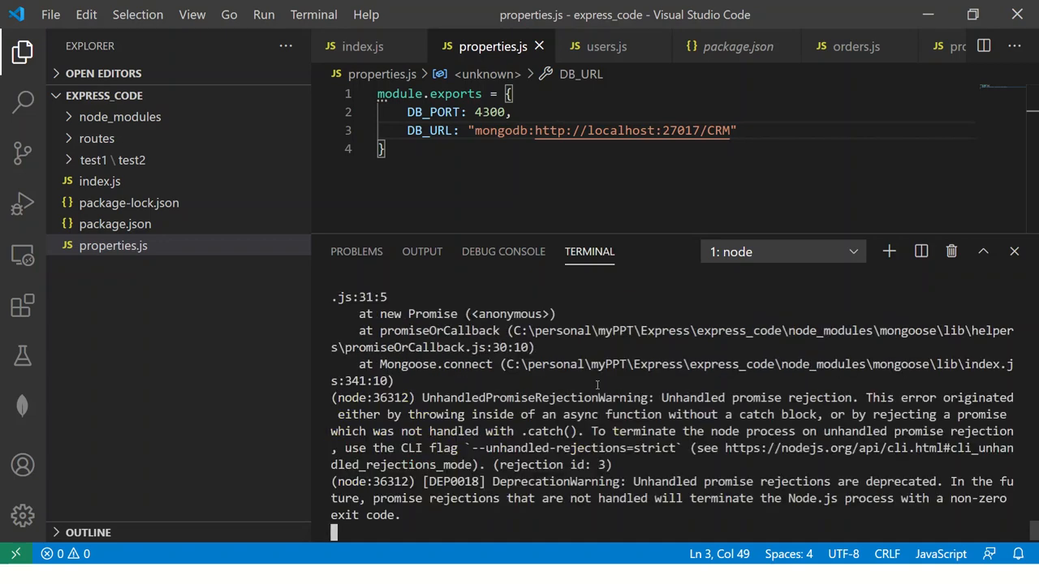
{"action": "scroll", "scroll_direction": "up", "scroll_amount": 3}
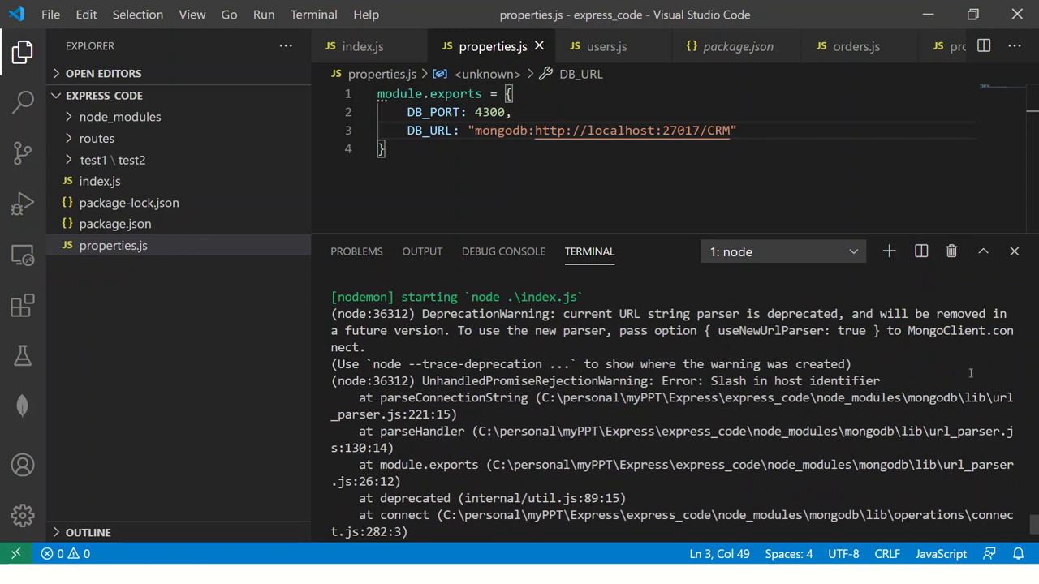
{"action": "mouse_move", "coordinate": [556, 417]}
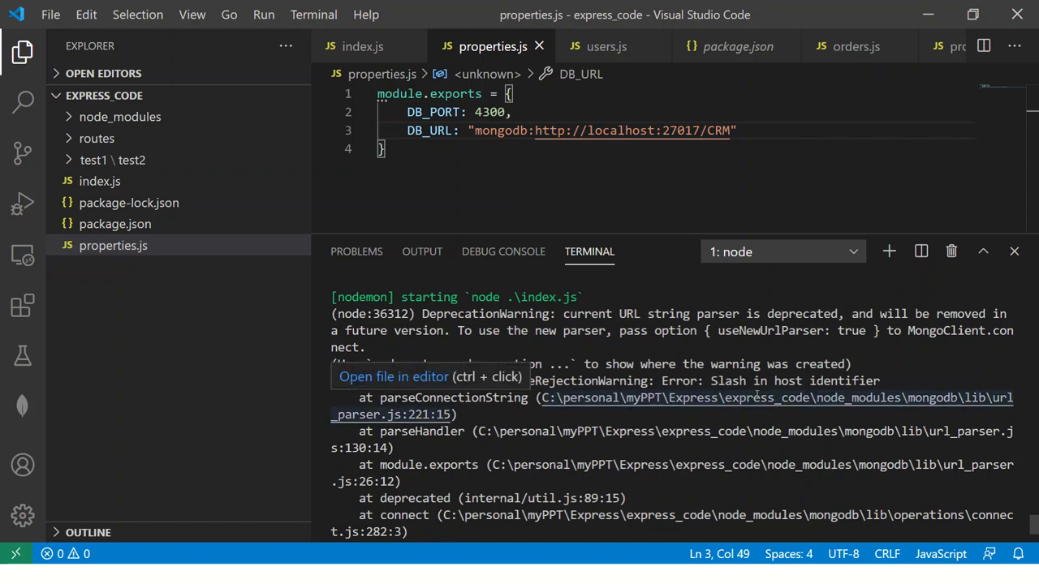
{"action": "mouse_move", "coordinate": [861, 346]}
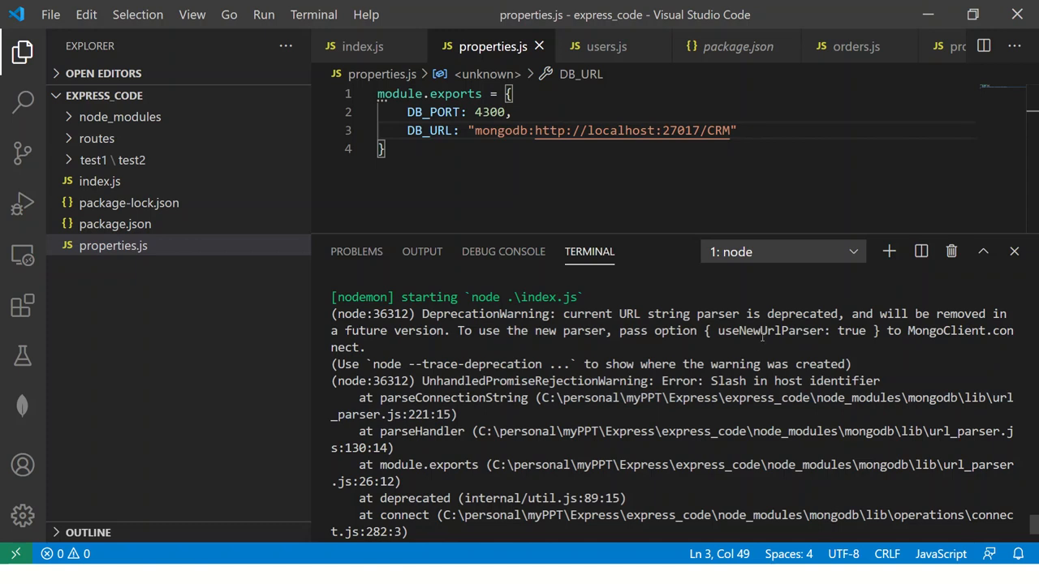
{"action": "mouse_move", "coordinate": [724, 146]}
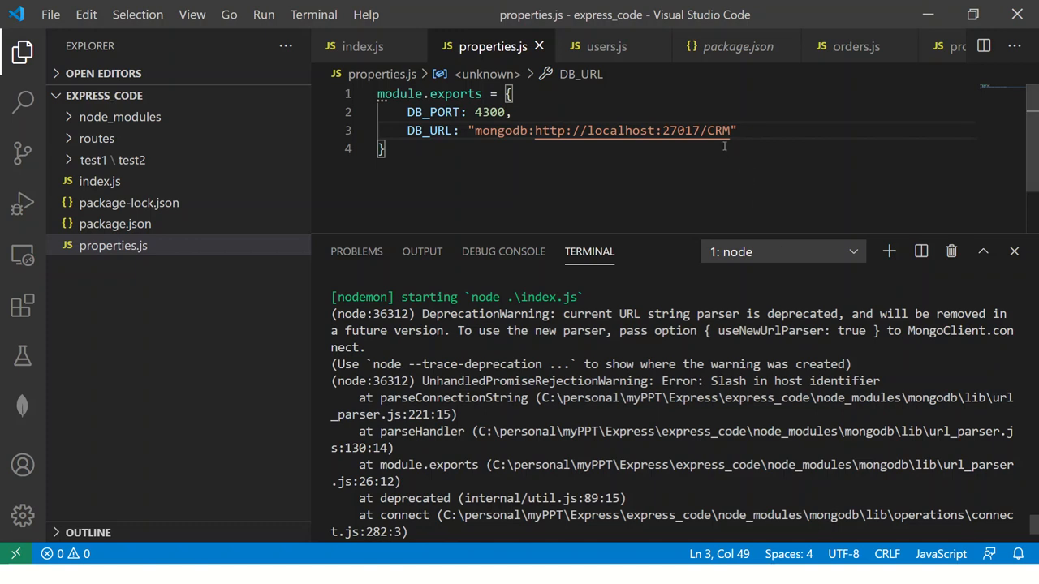
{"action": "mouse_move", "coordinate": [851, 333]}
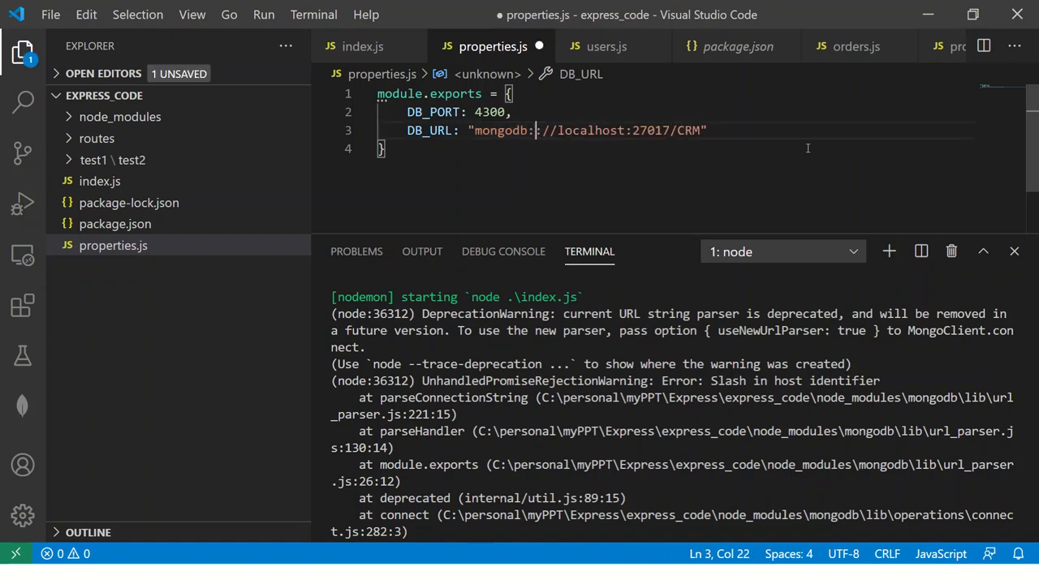
Save the mongodb://localhost:27017/CRM URL, rerun nodemon .\index.js, and return to index.js
{"action": "key", "text": "ctrl+s"}
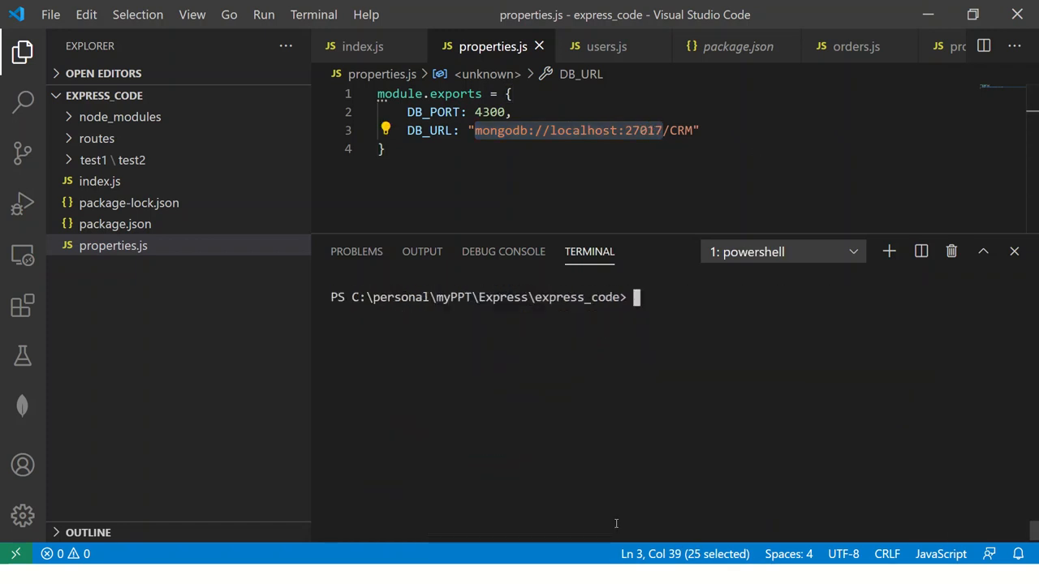
{"action": "type", "text": "nodemon .\\index.js"}
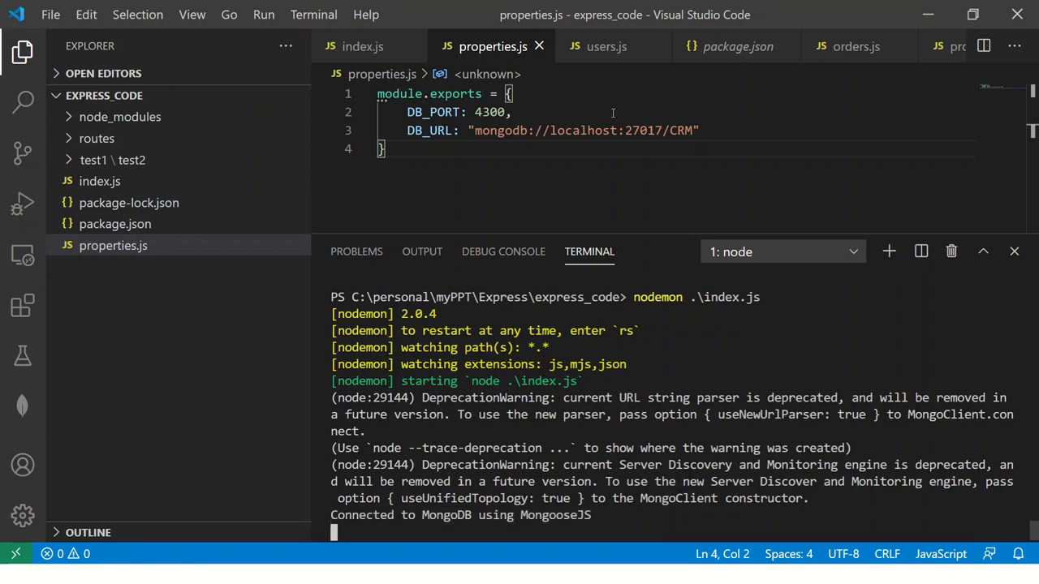
{"action": "double_click", "coordinate": [511, 130]}
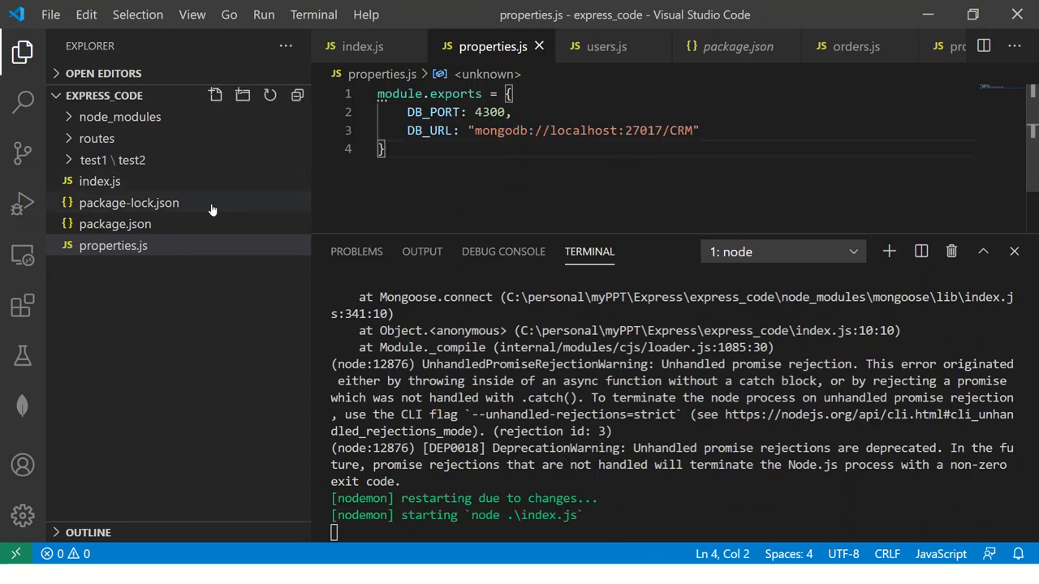
{"action": "left_click", "coordinate": [100, 181]}
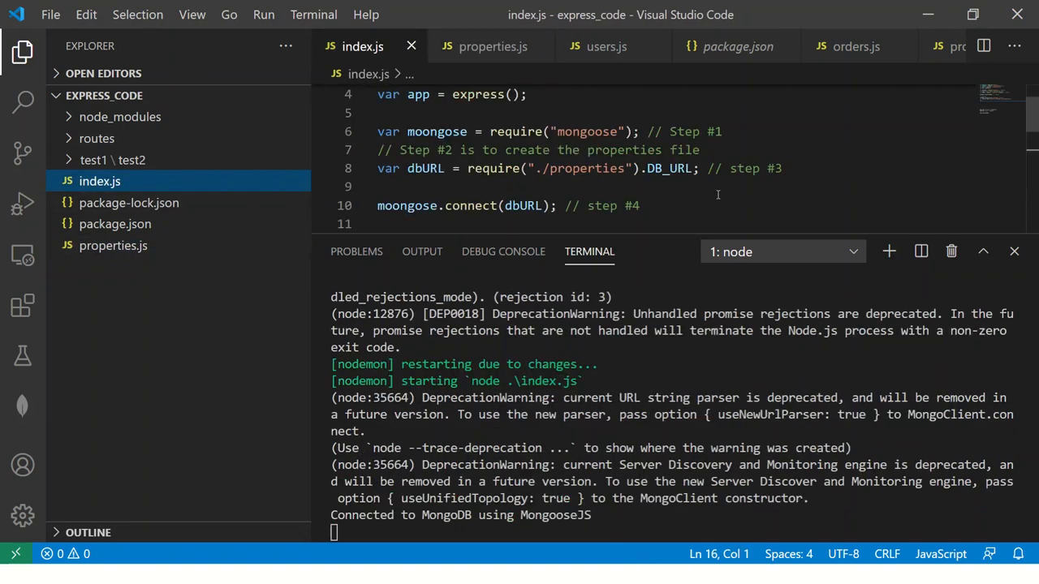
{"action": "left_click", "coordinate": [381, 187]}
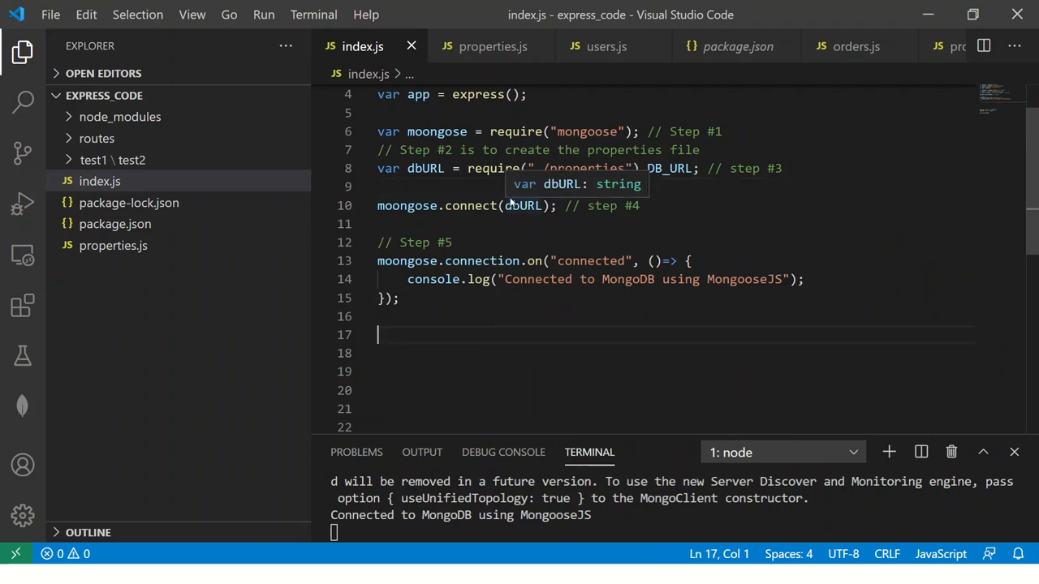
In a new file, note 'Starting next episode', 'Live Project', 'Entire Backend system'
{"action": "left_click", "coordinate": [615, 205]}
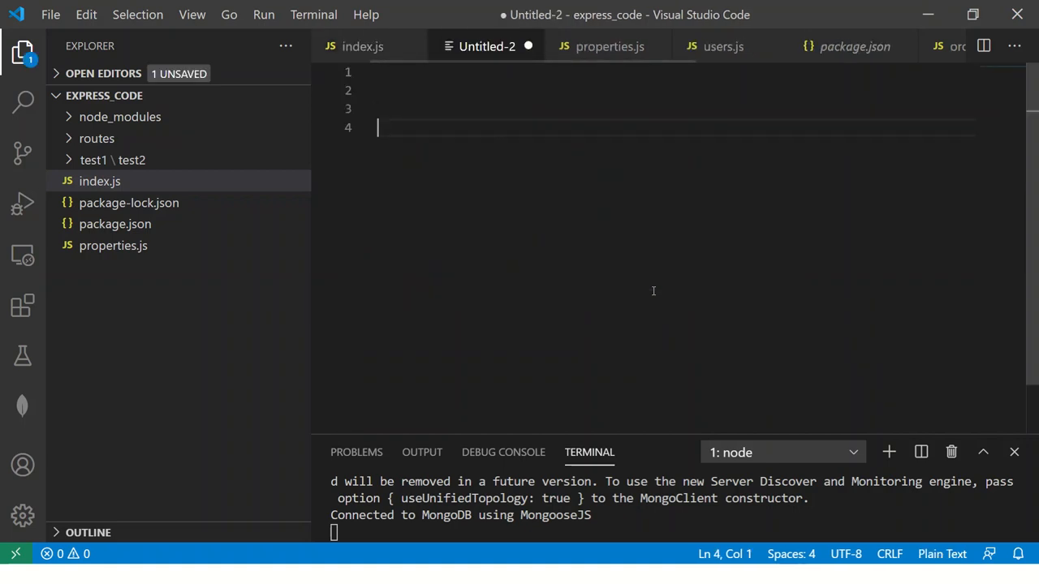
{"action": "type", "text": "Starting next"}
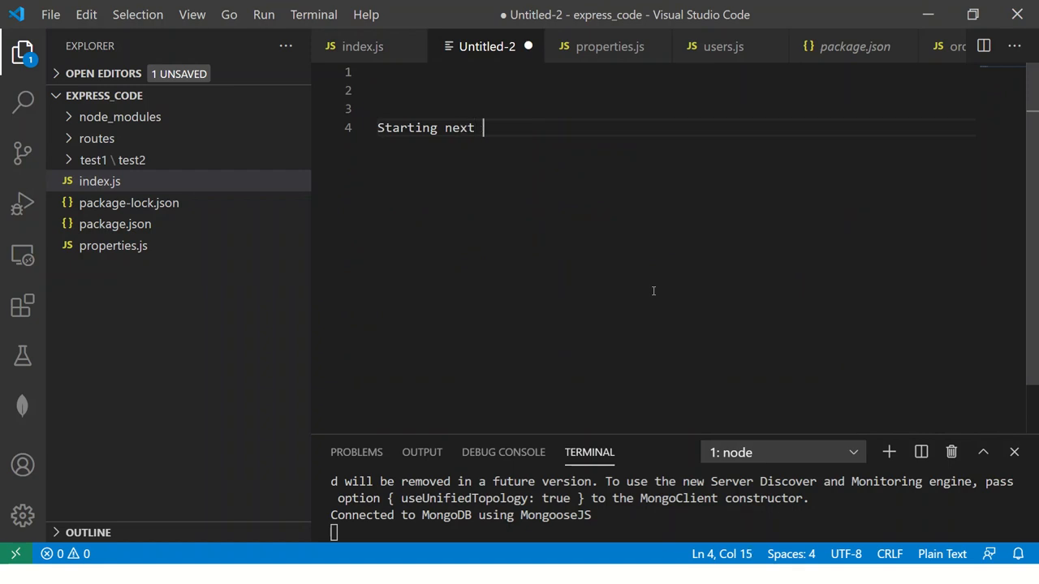
{"action": "type", "text": "episode"}
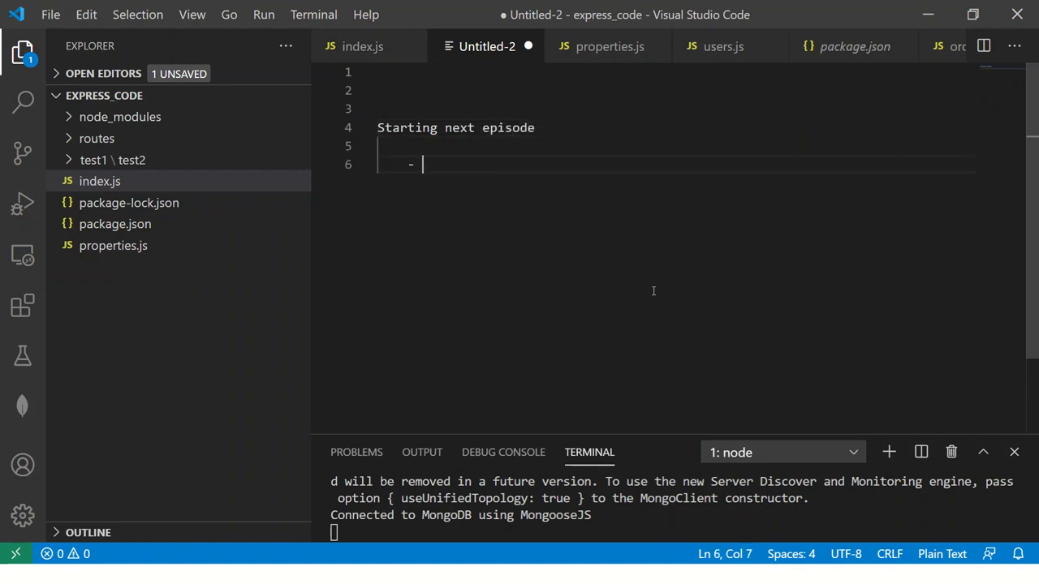
{"action": "type", "text": "Live Project"}
{"action": "type", "text": "- Et"}
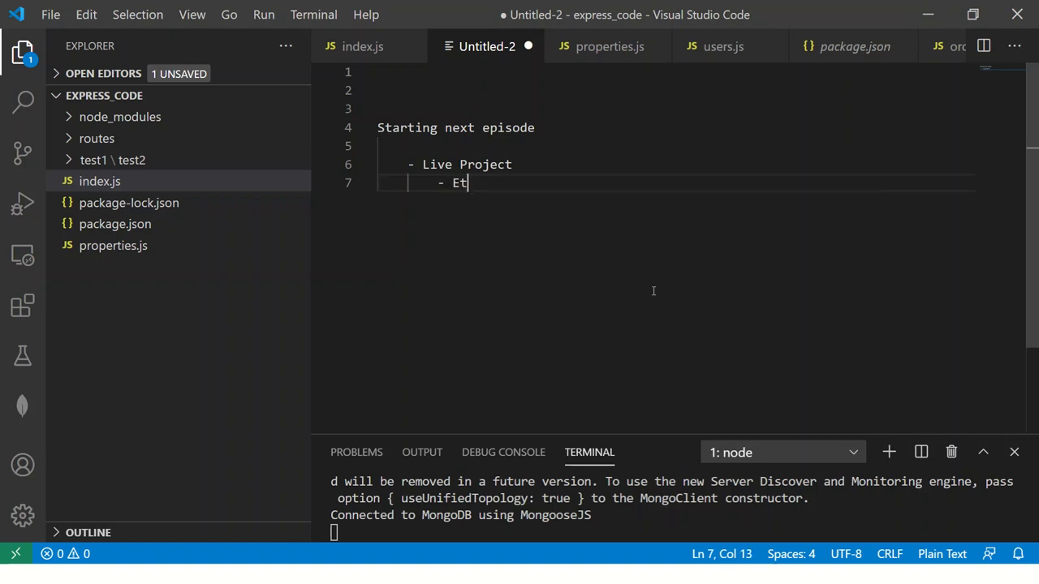
{"action": "type", "text": "nrite Back"}
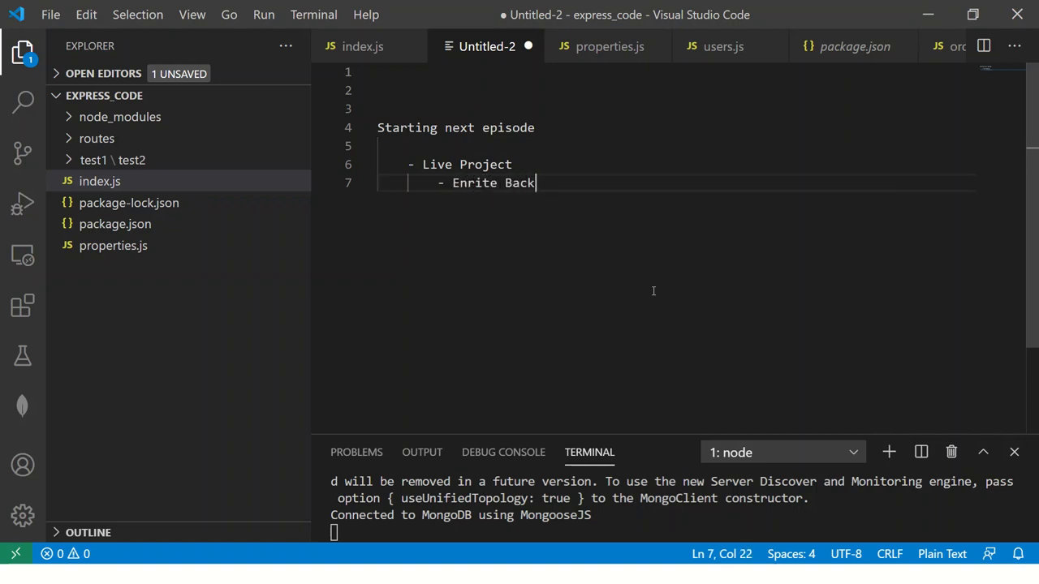
{"action": "type", "text": "nd syste,"}
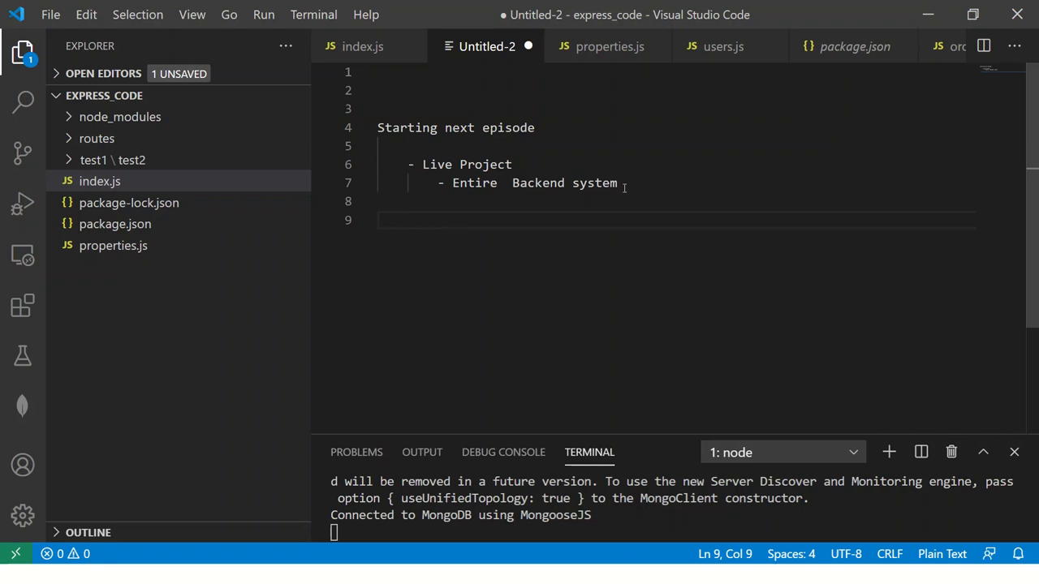
{"action": "type", "text": "-"}
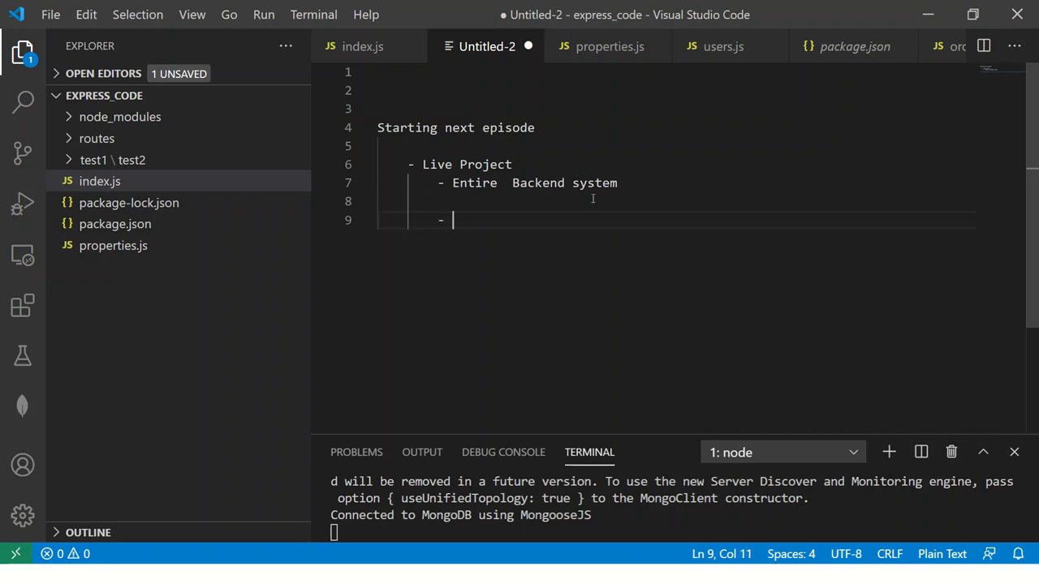